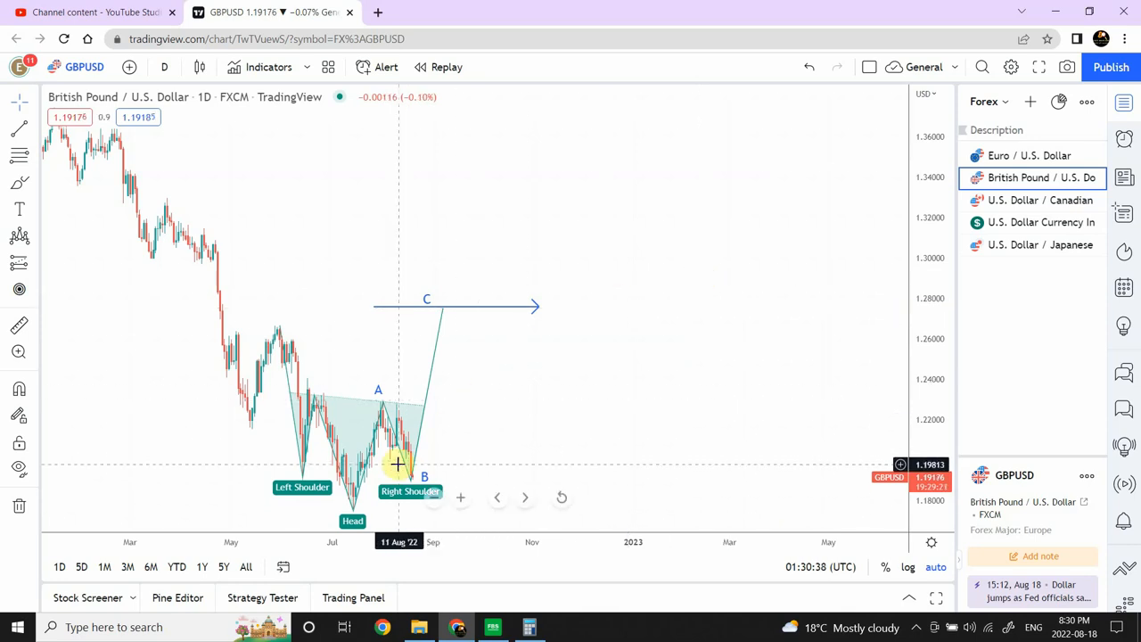
{"action": "mouse_move", "coordinate": [410, 388]}
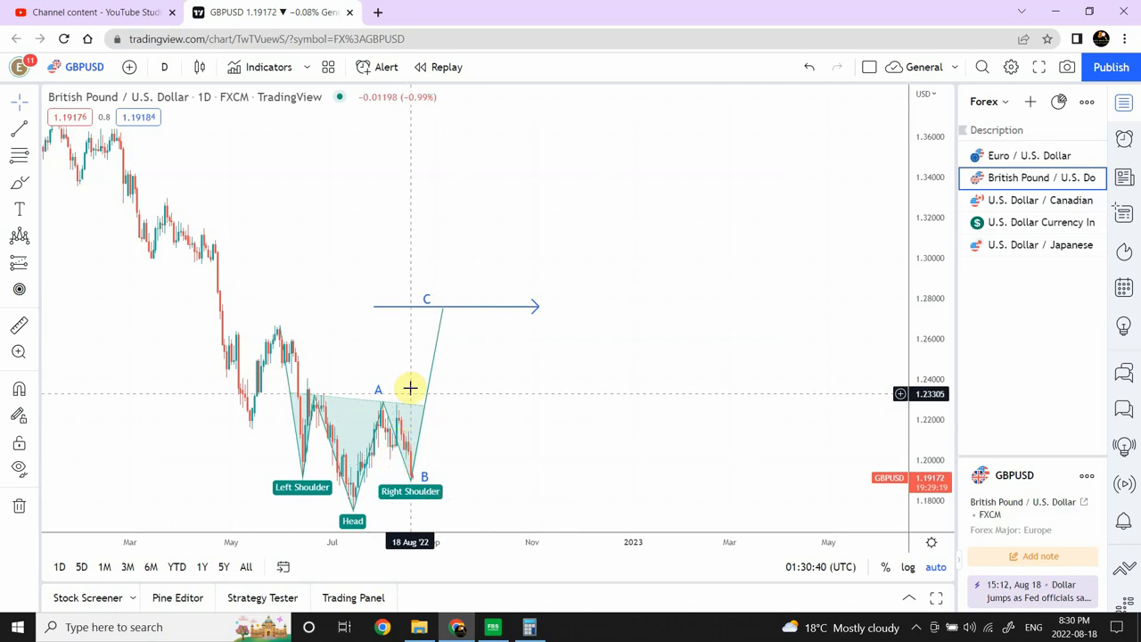
{"action": "mouse_move", "coordinate": [401, 446]}
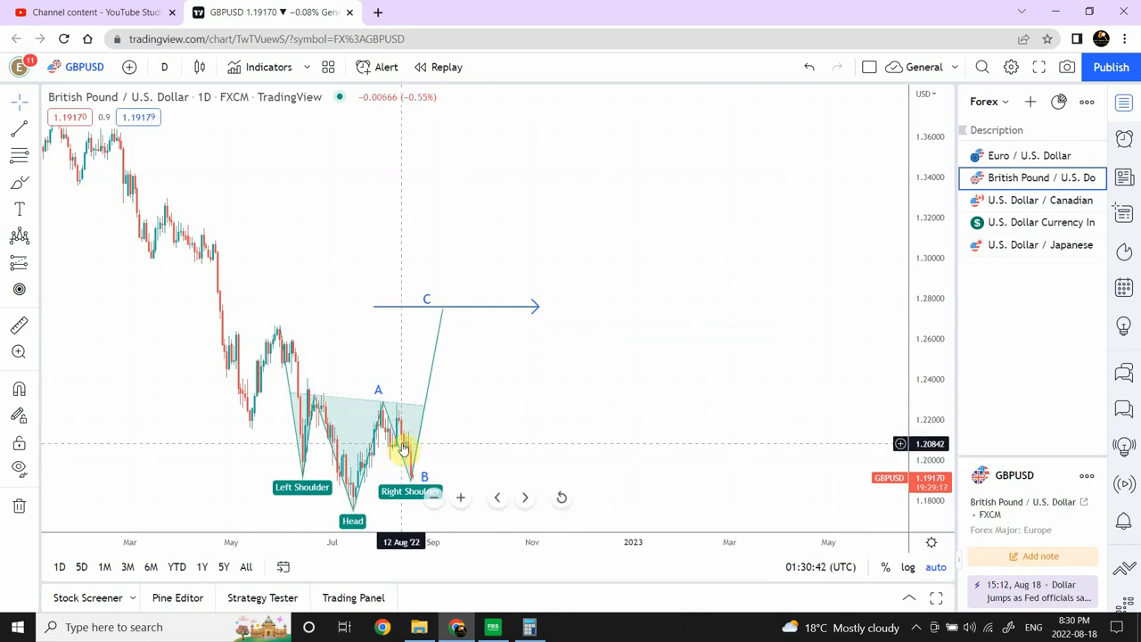
{"action": "mouse_move", "coordinate": [445, 440]}
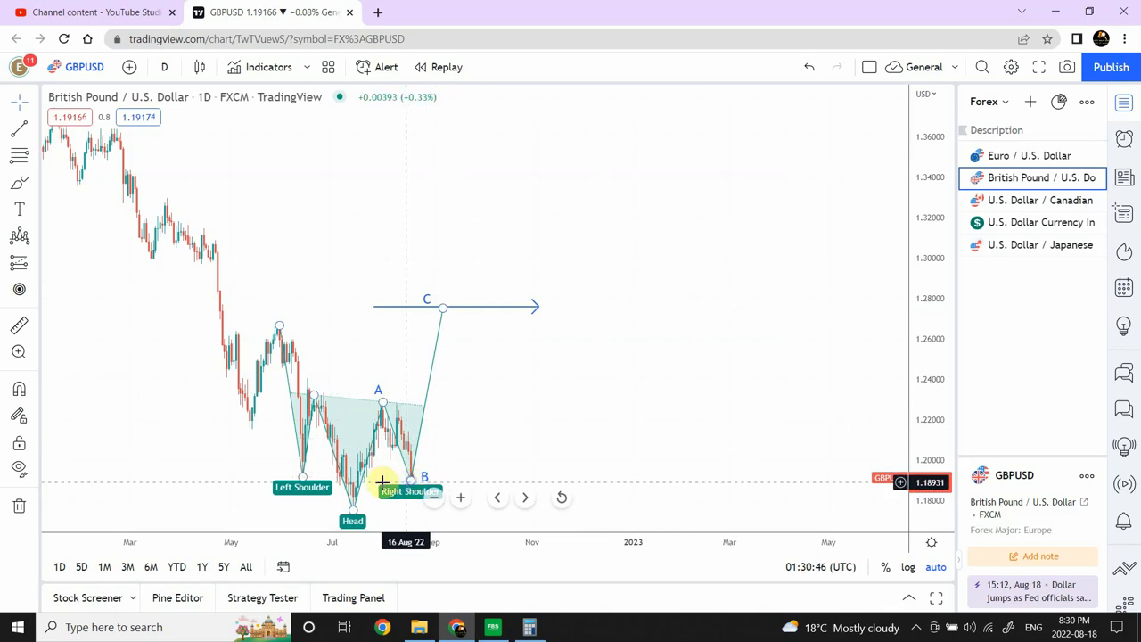
{"action": "mouse_move", "coordinate": [387, 467]}
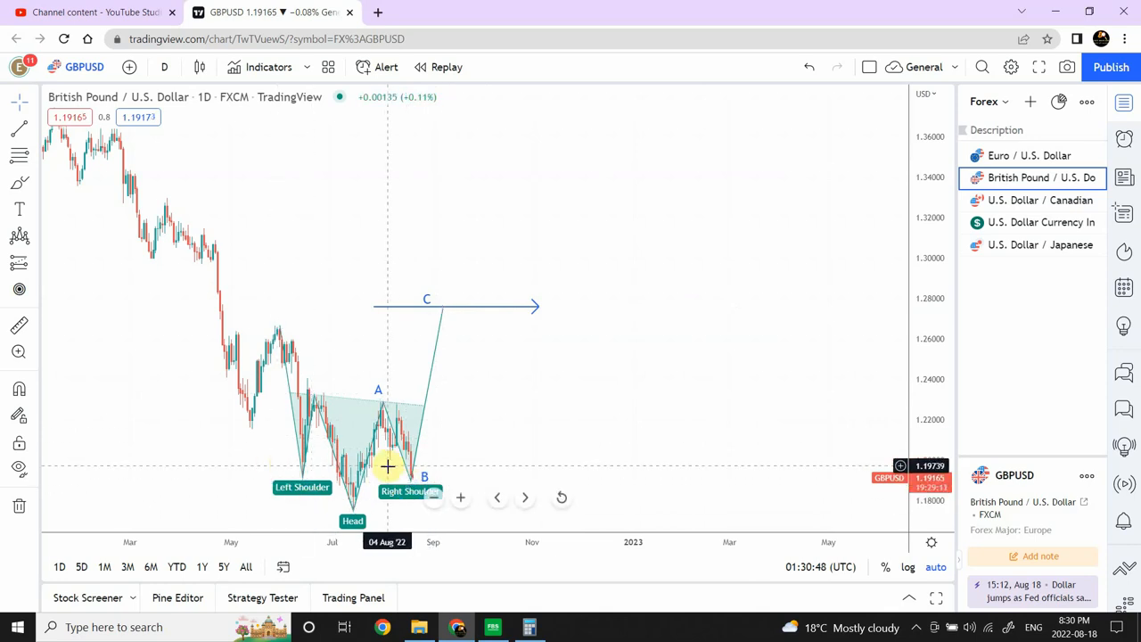
{"action": "mouse_move", "coordinate": [383, 467]}
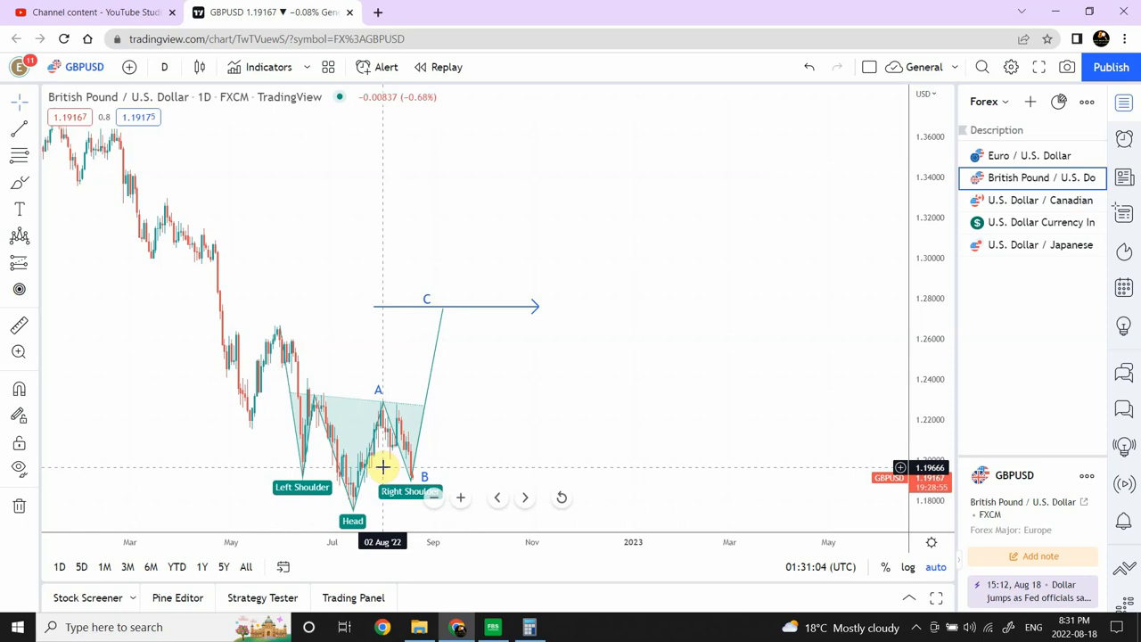
{"action": "mouse_move", "coordinate": [429, 419]}
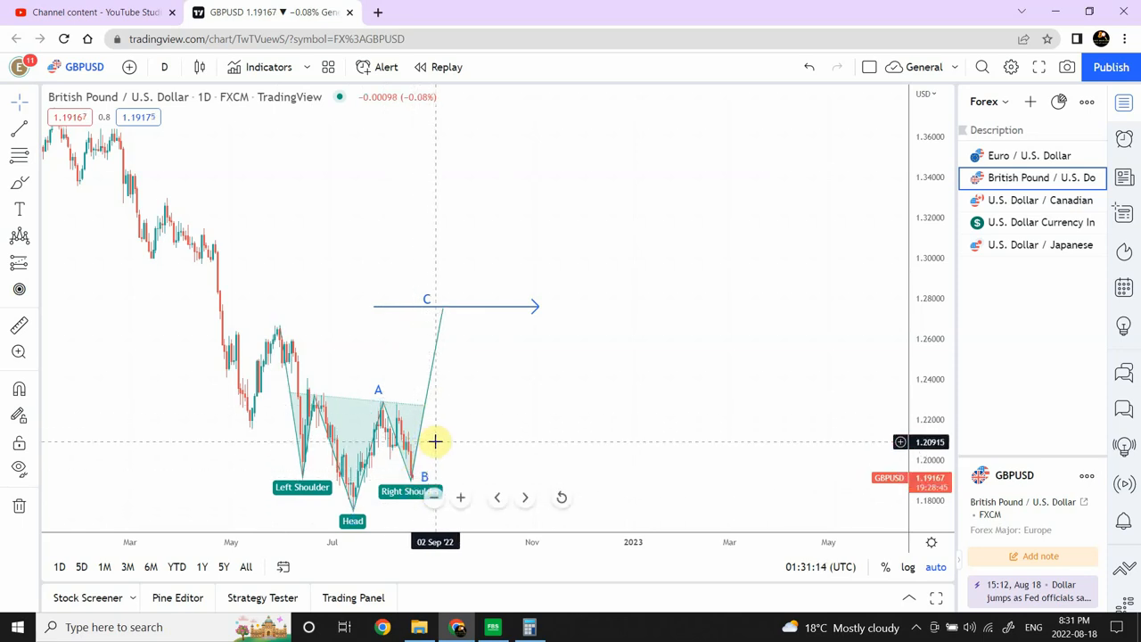
{"action": "mouse_move", "coordinate": [430, 445]}
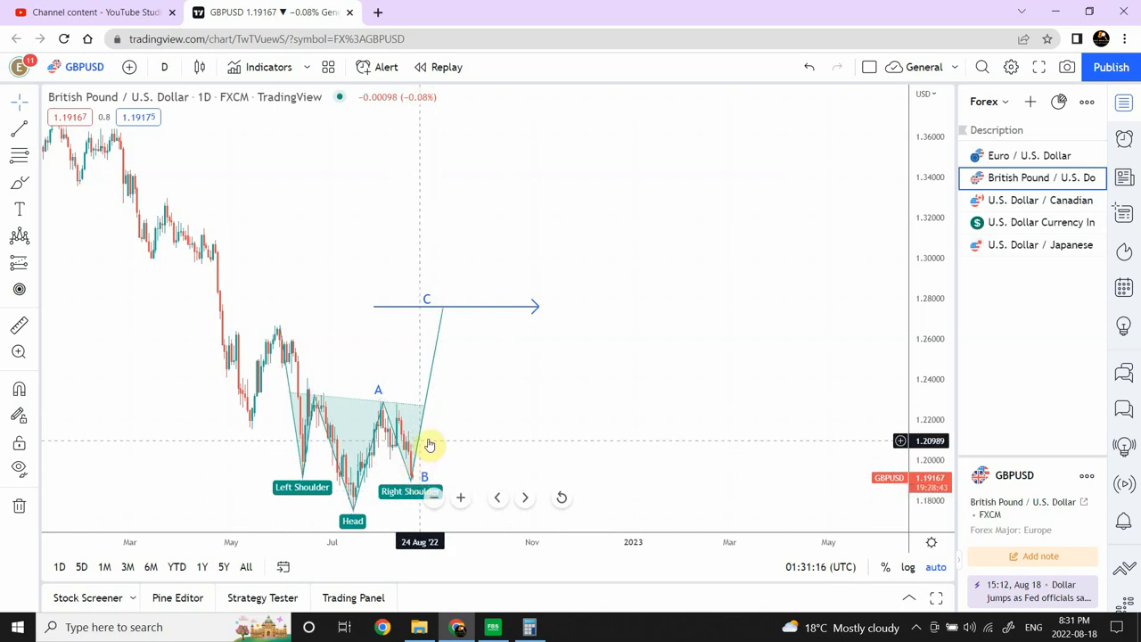
{"action": "mouse_move", "coordinate": [526, 393]}
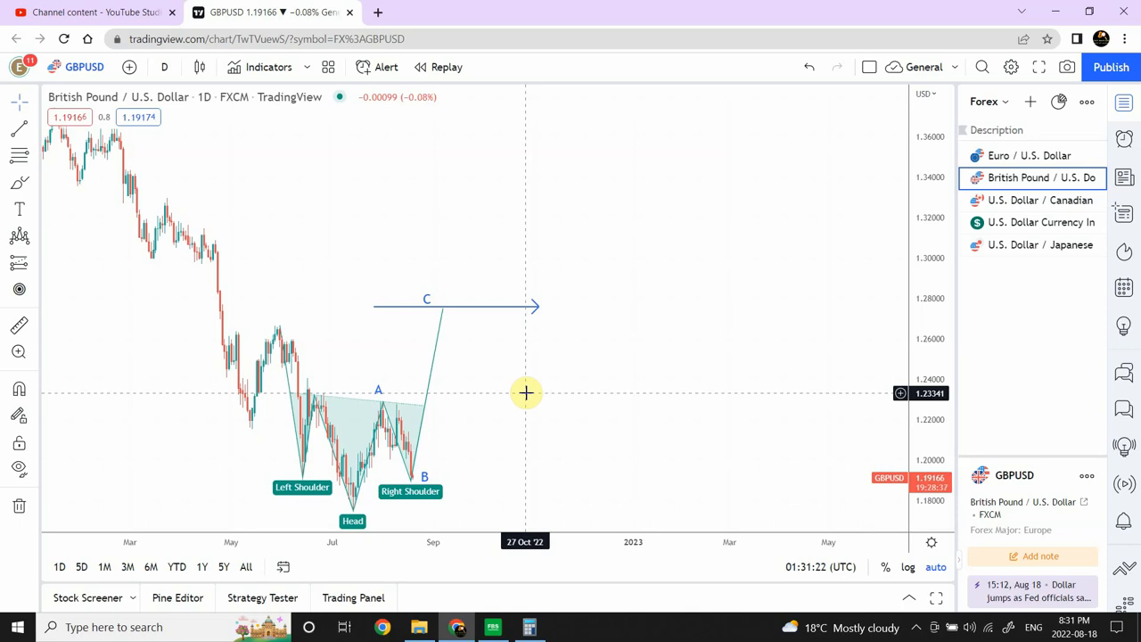
{"action": "mouse_move", "coordinate": [283, 257]}
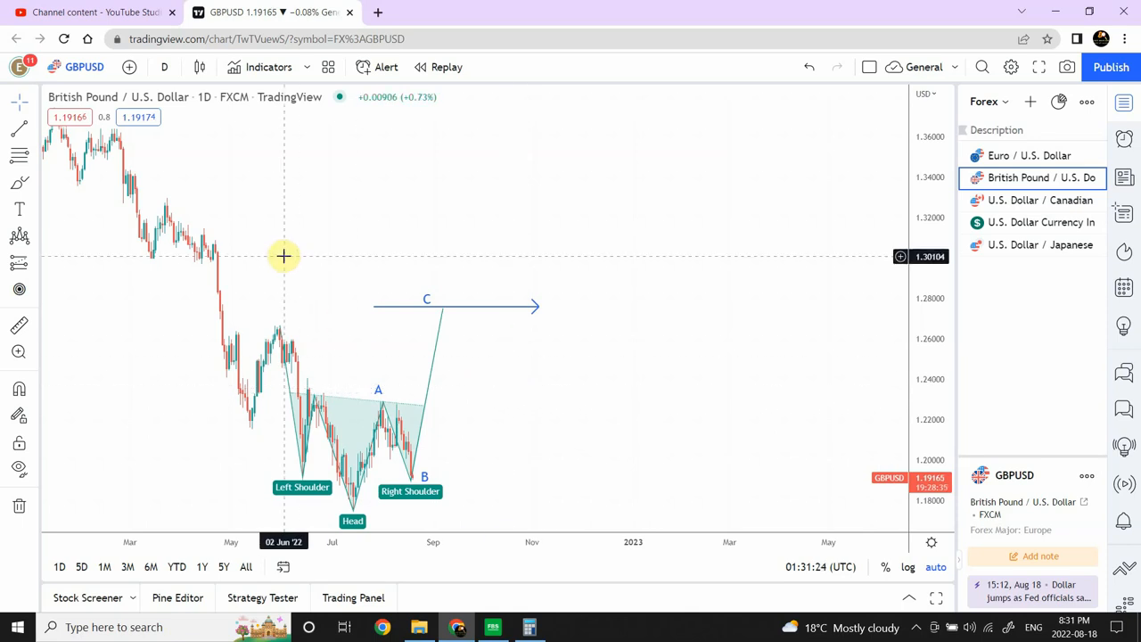
{"action": "mouse_move", "coordinate": [279, 257]}
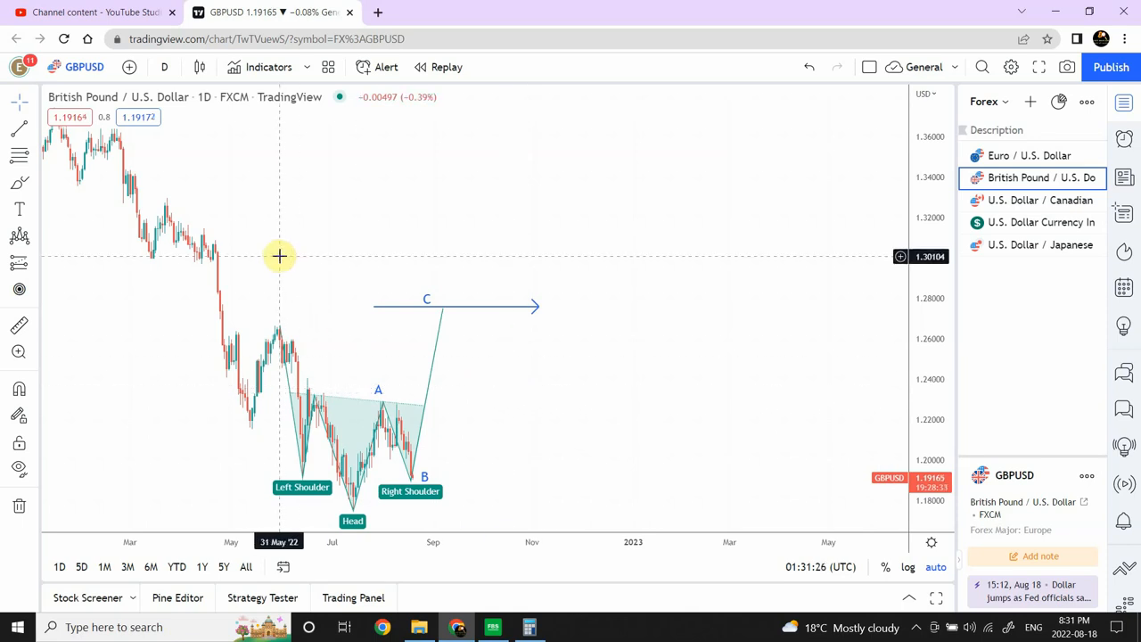
{"action": "mouse_move", "coordinate": [325, 408]}
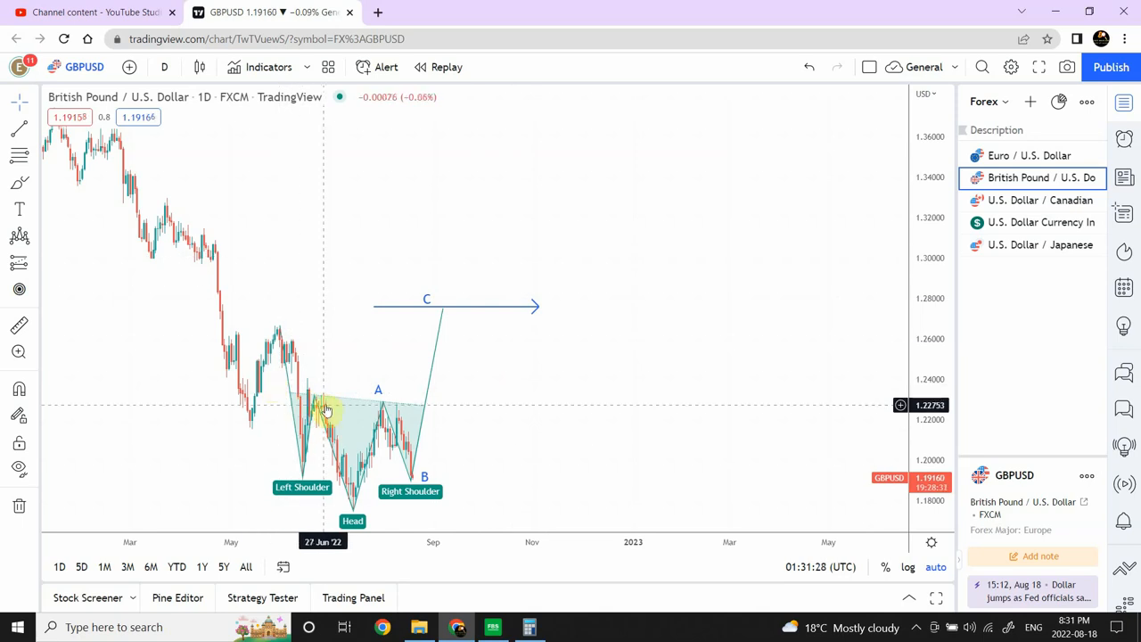
{"action": "mouse_move", "coordinate": [355, 401]}
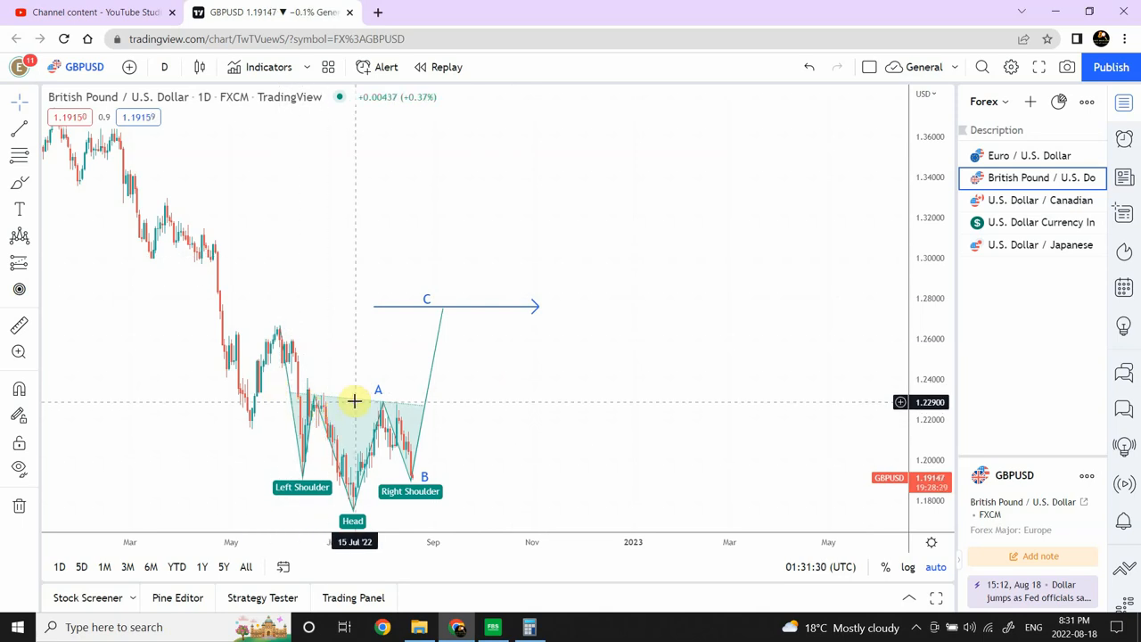
{"action": "mouse_move", "coordinate": [355, 397]}
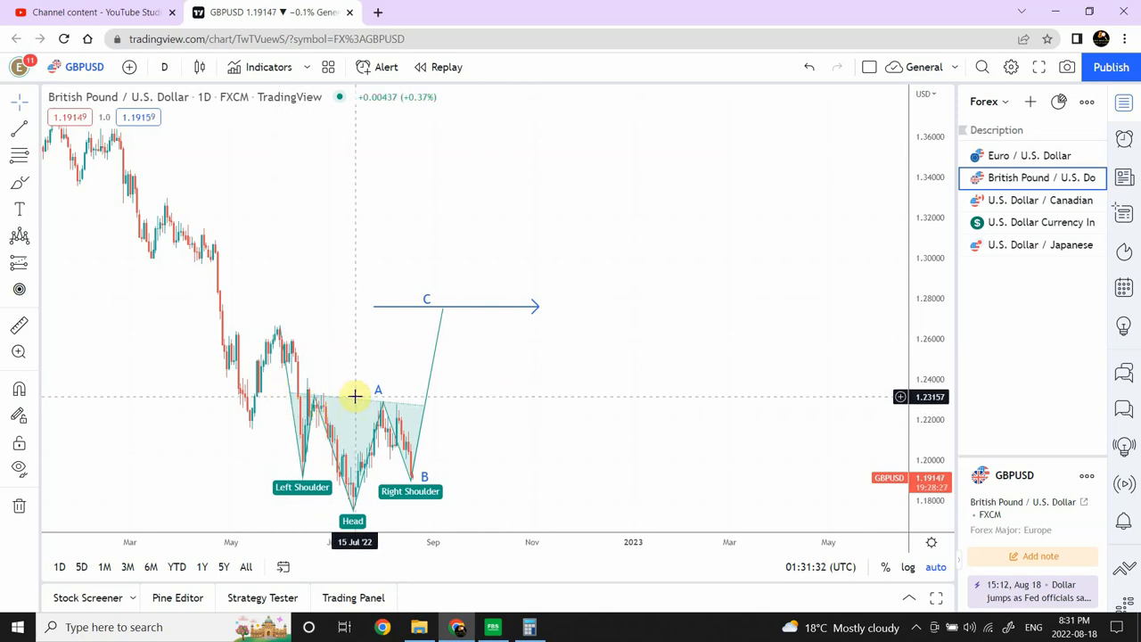
{"action": "mouse_move", "coordinate": [279, 341]}
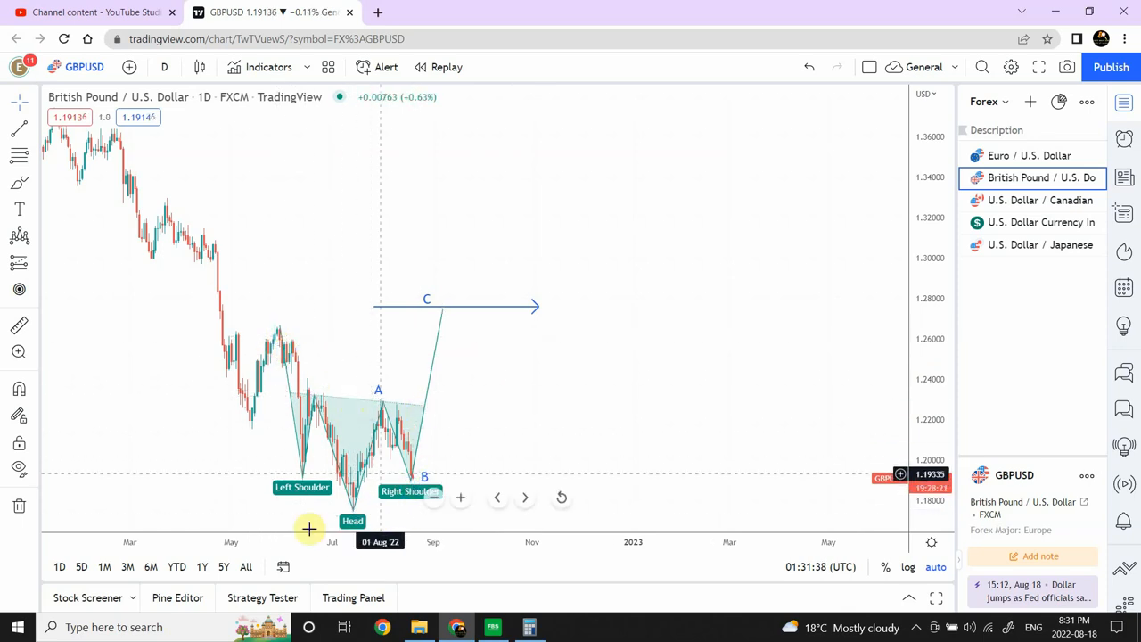
{"action": "mouse_move", "coordinate": [373, 493]}
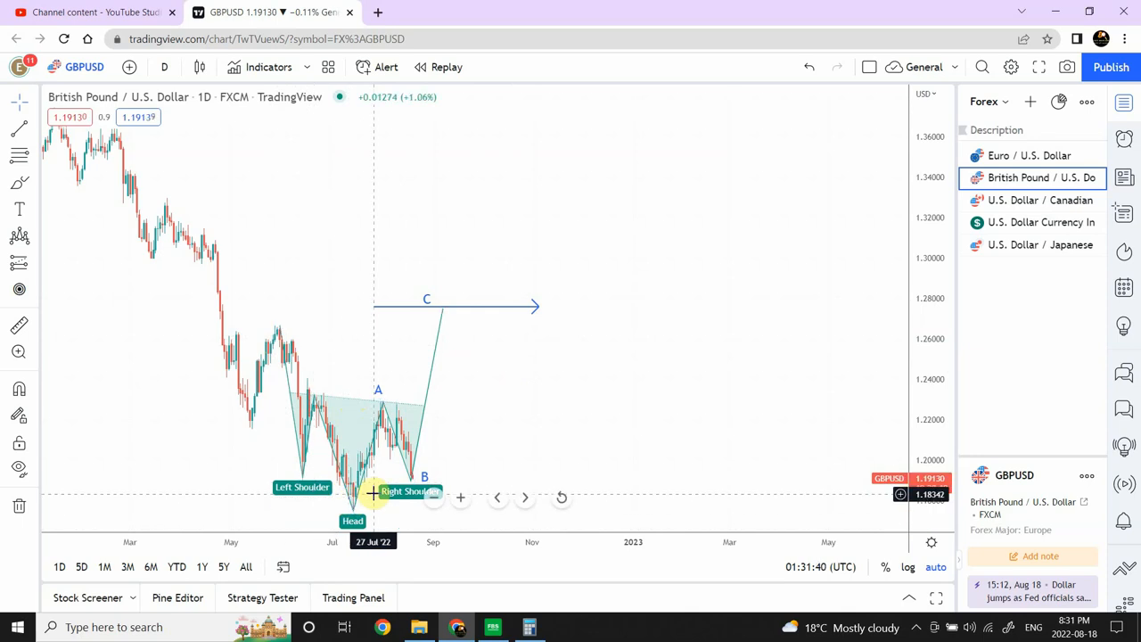
{"action": "mouse_move", "coordinate": [479, 428]}
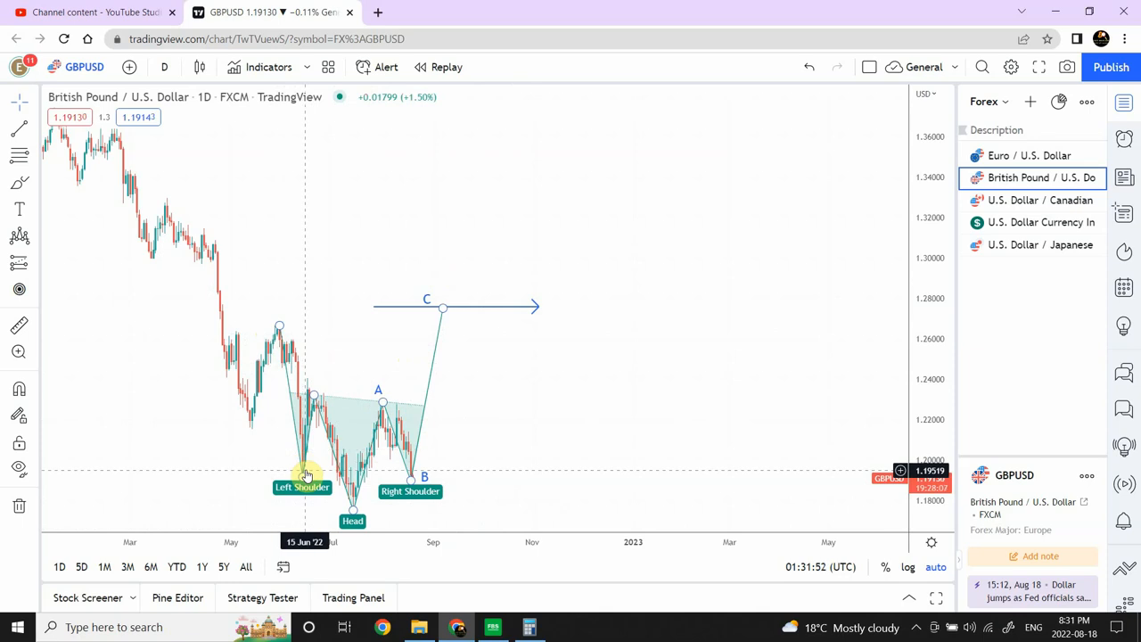
{"action": "mouse_move", "coordinate": [449, 393]}
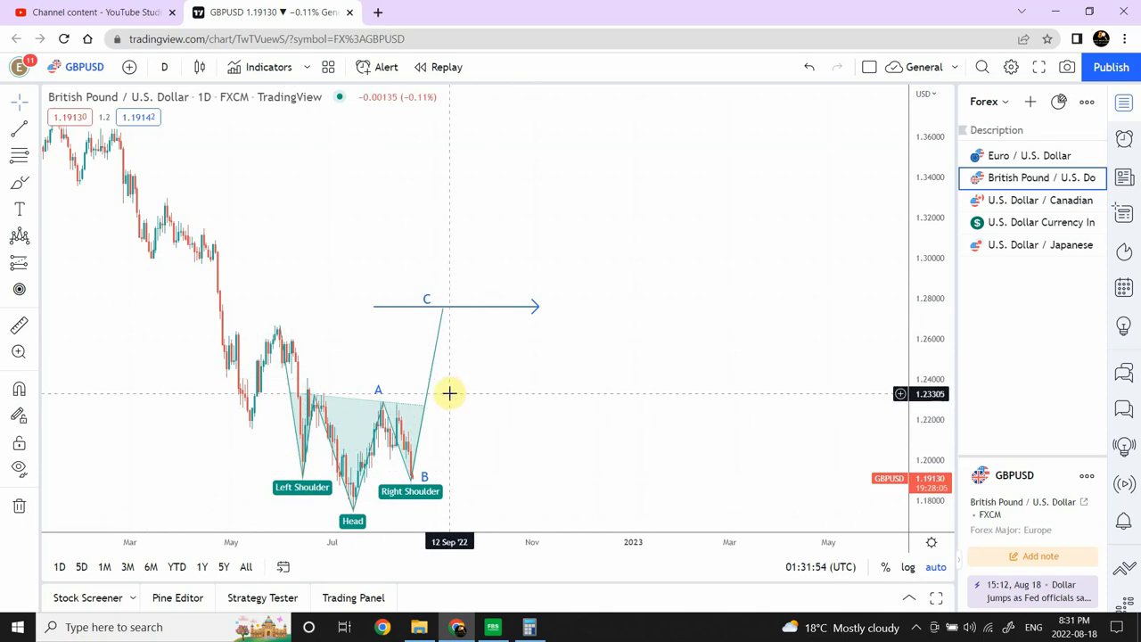
{"action": "mouse_move", "coordinate": [414, 435]}
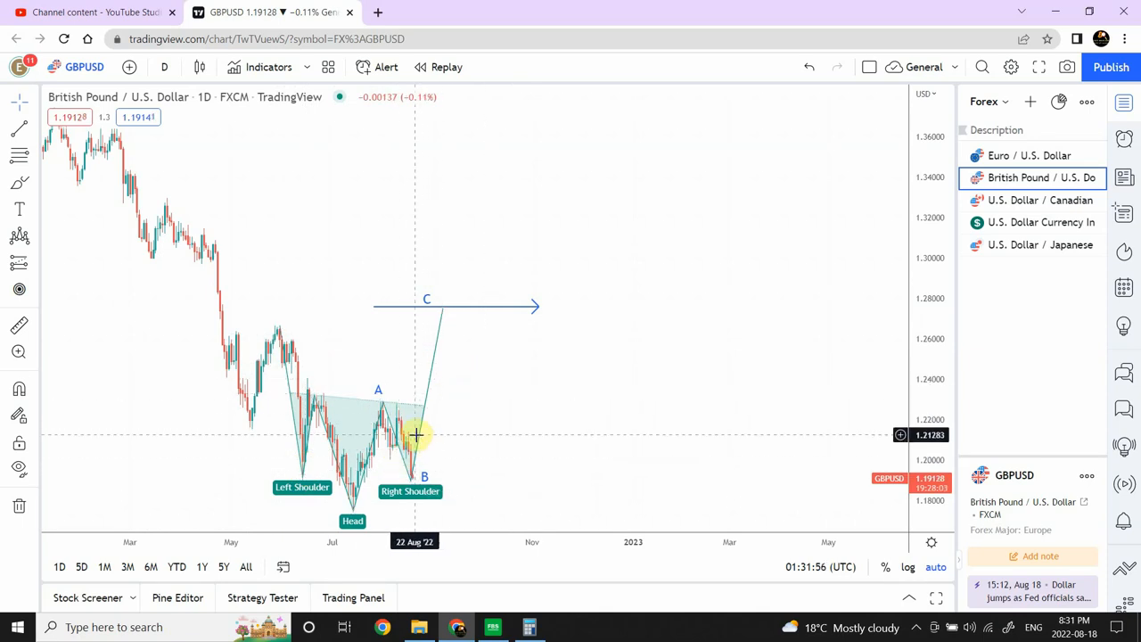
Select a point on the GBPUSD daily chart to begin the pattern annotation
{"action": "left_click", "coordinate": [414, 437]}
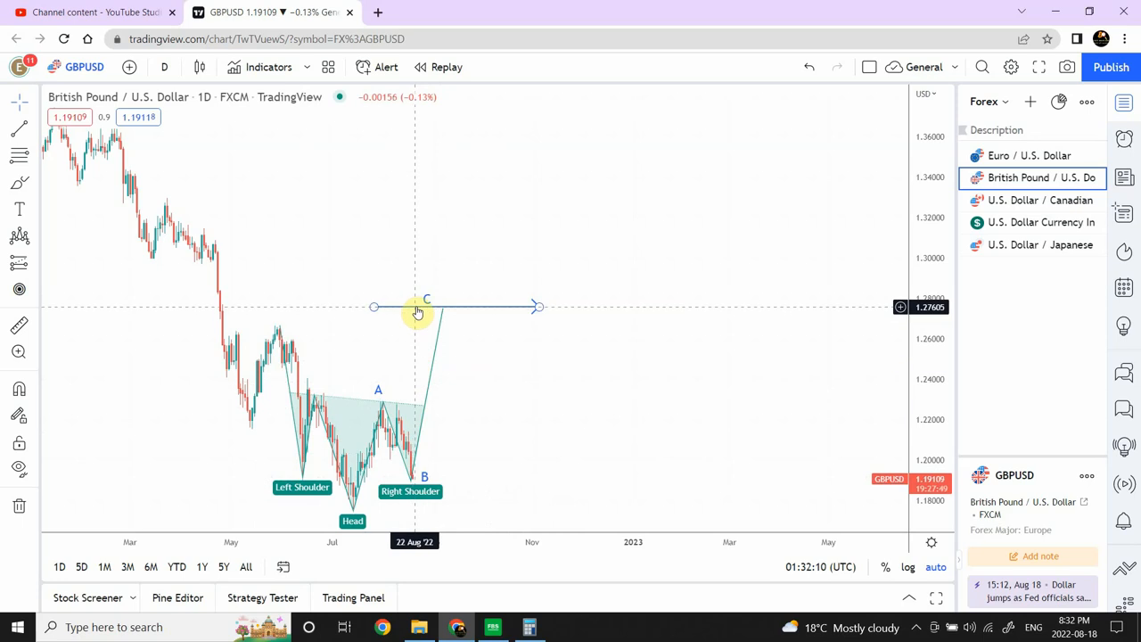
{"action": "mouse_move", "coordinate": [422, 324]}
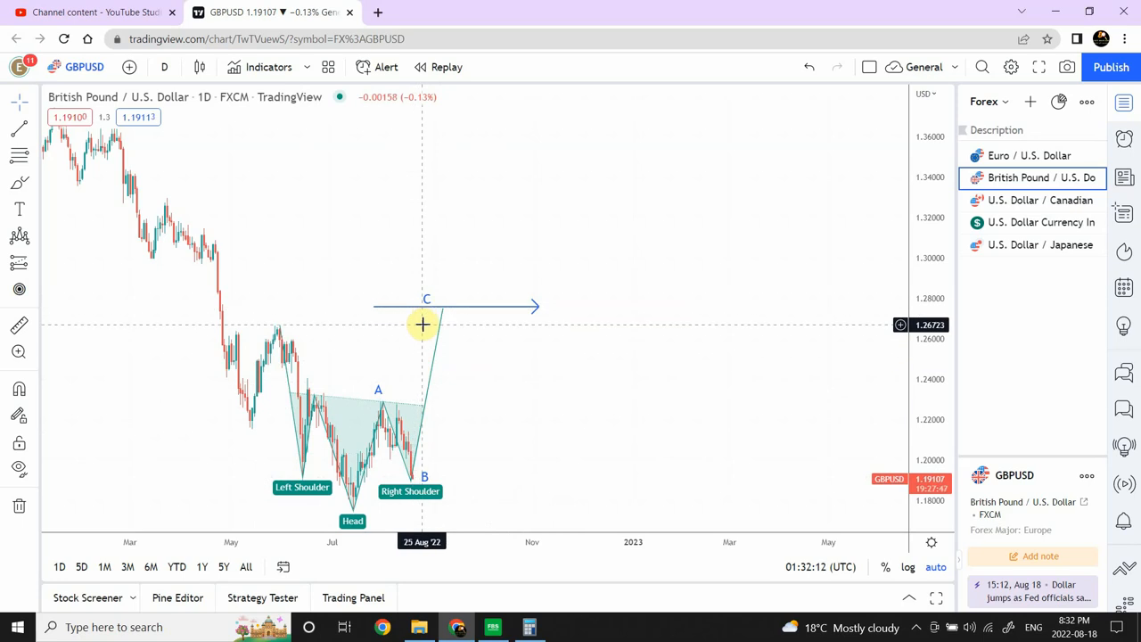
{"action": "mouse_move", "coordinate": [454, 349]}
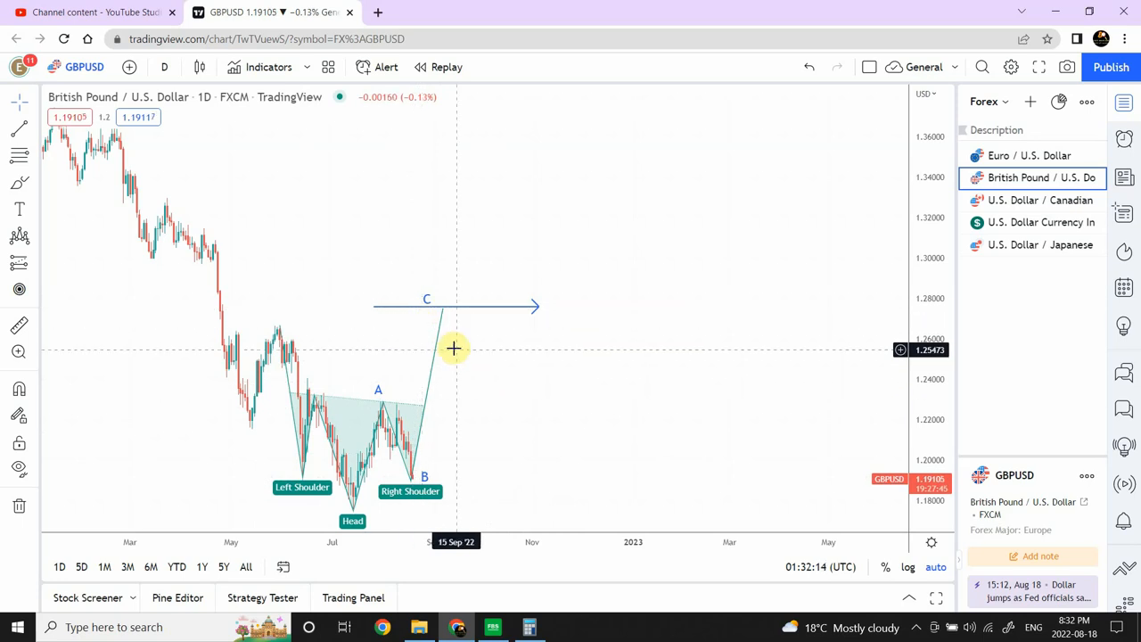
{"action": "mouse_move", "coordinate": [471, 359]}
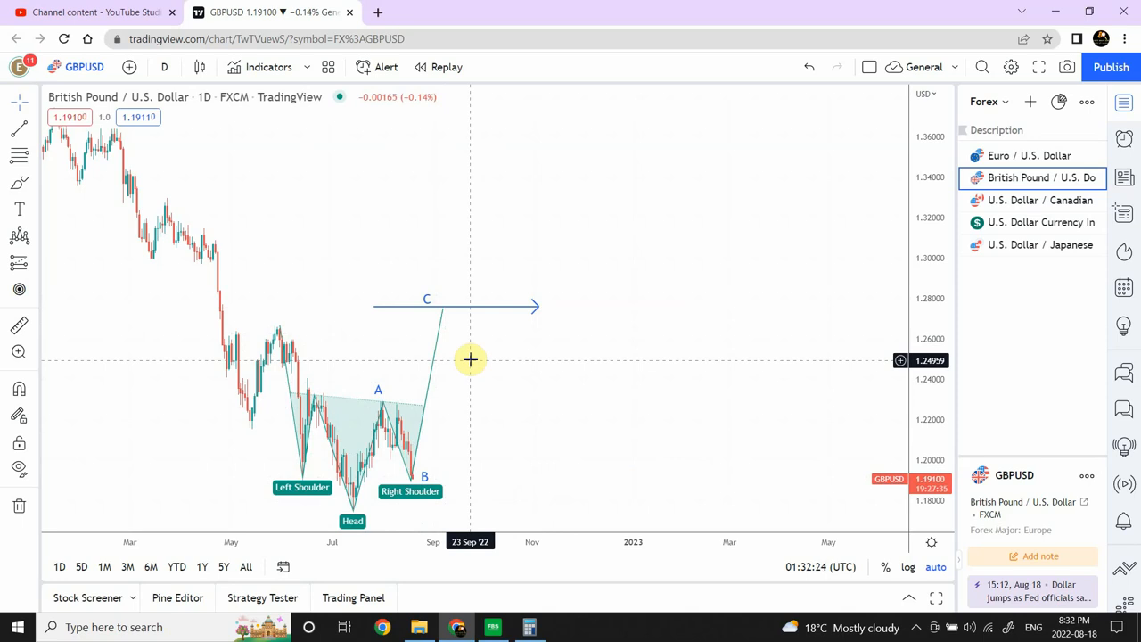
{"action": "mouse_move", "coordinate": [408, 384]}
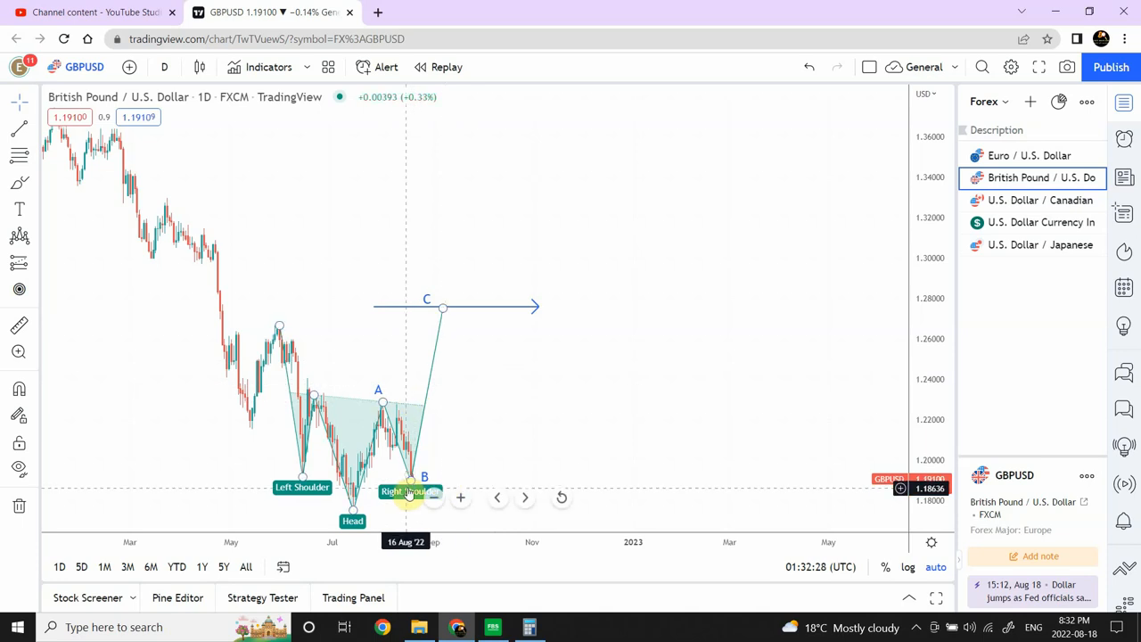
{"action": "mouse_move", "coordinate": [412, 328]}
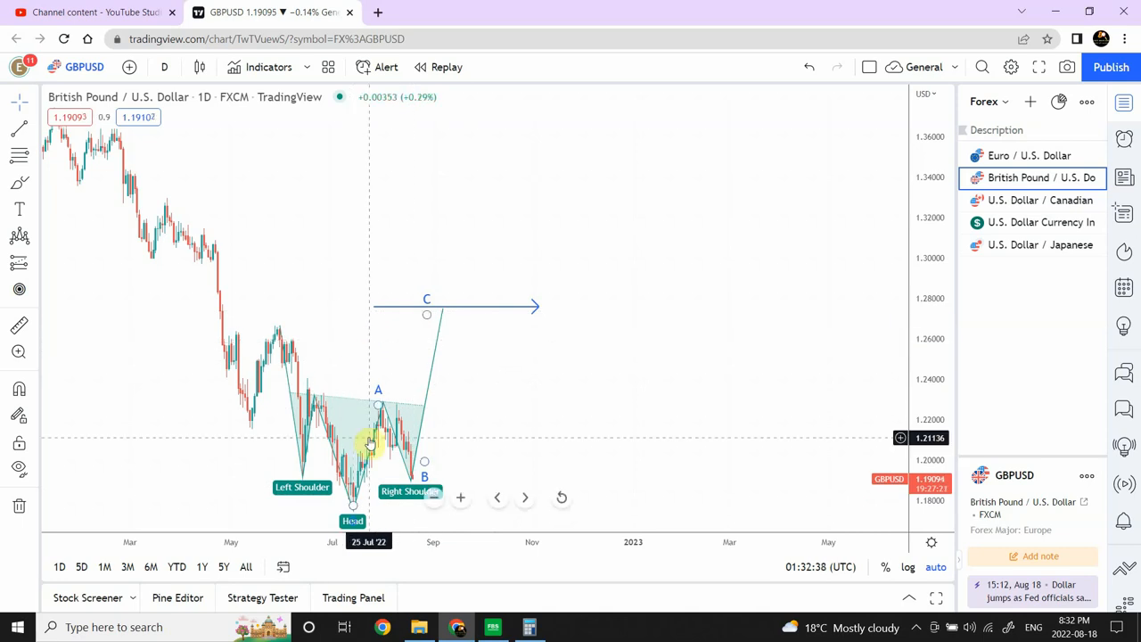
{"action": "mouse_move", "coordinate": [374, 457]}
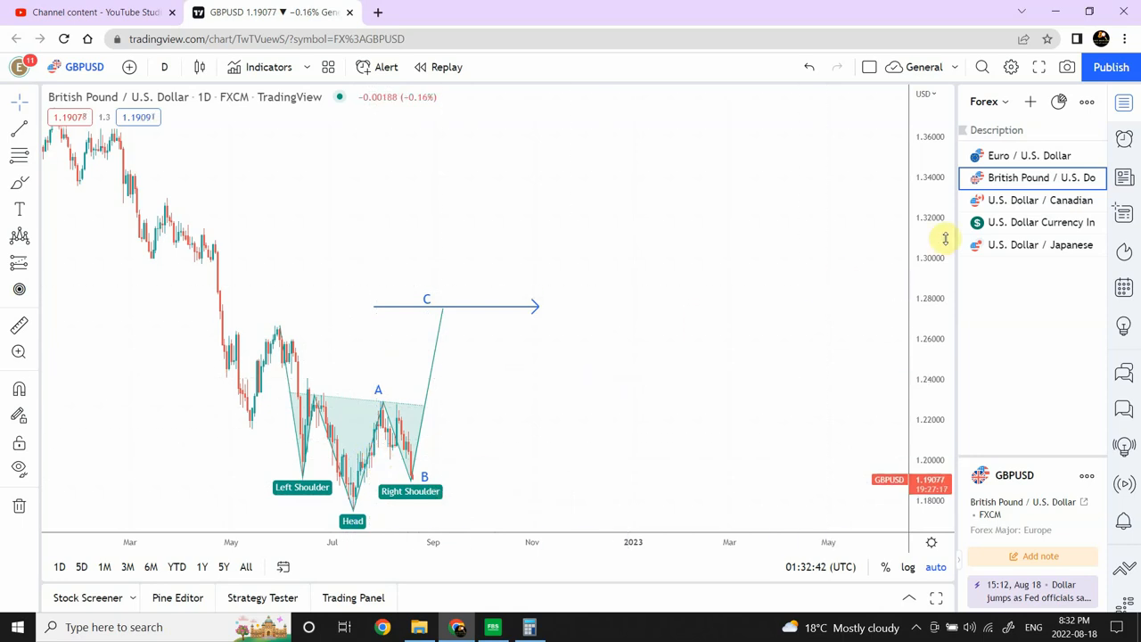
{"action": "mouse_move", "coordinate": [794, 284]}
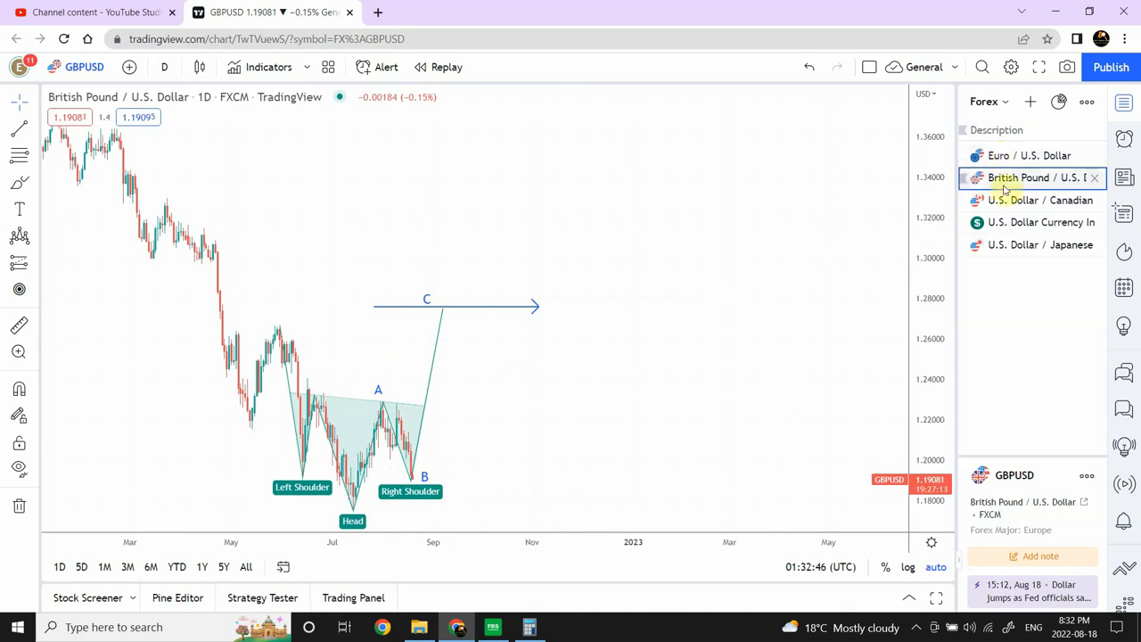
Switch to USD/CAD and delete the black trendlines, leaving the green support line
{"action": "left_click", "coordinate": [1040, 200]}
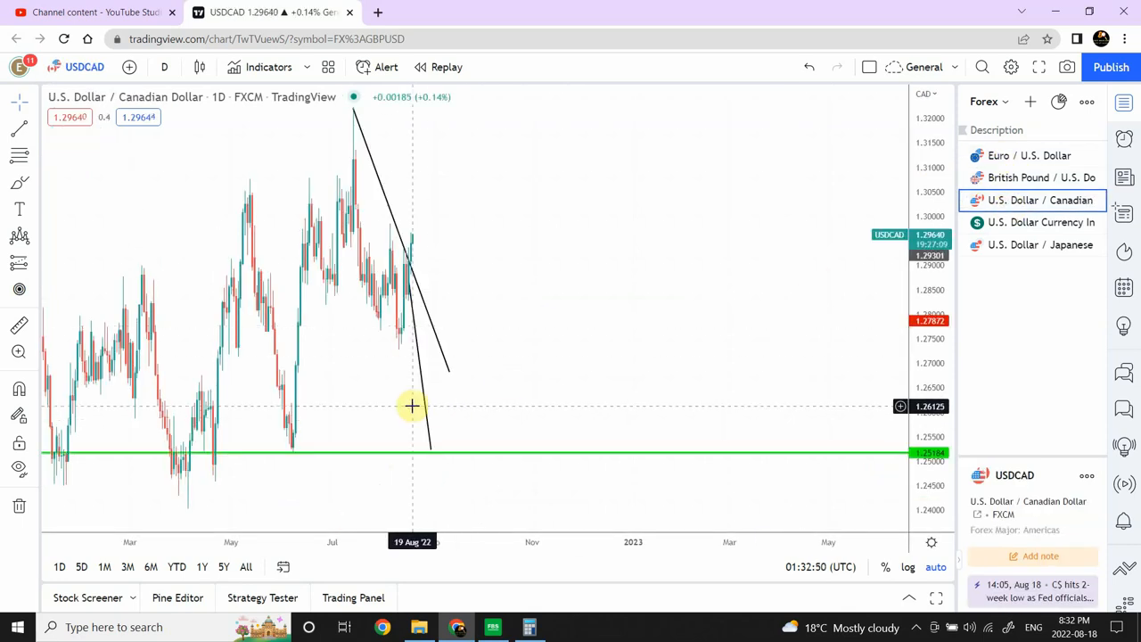
{"action": "mouse_move", "coordinate": [435, 344]}
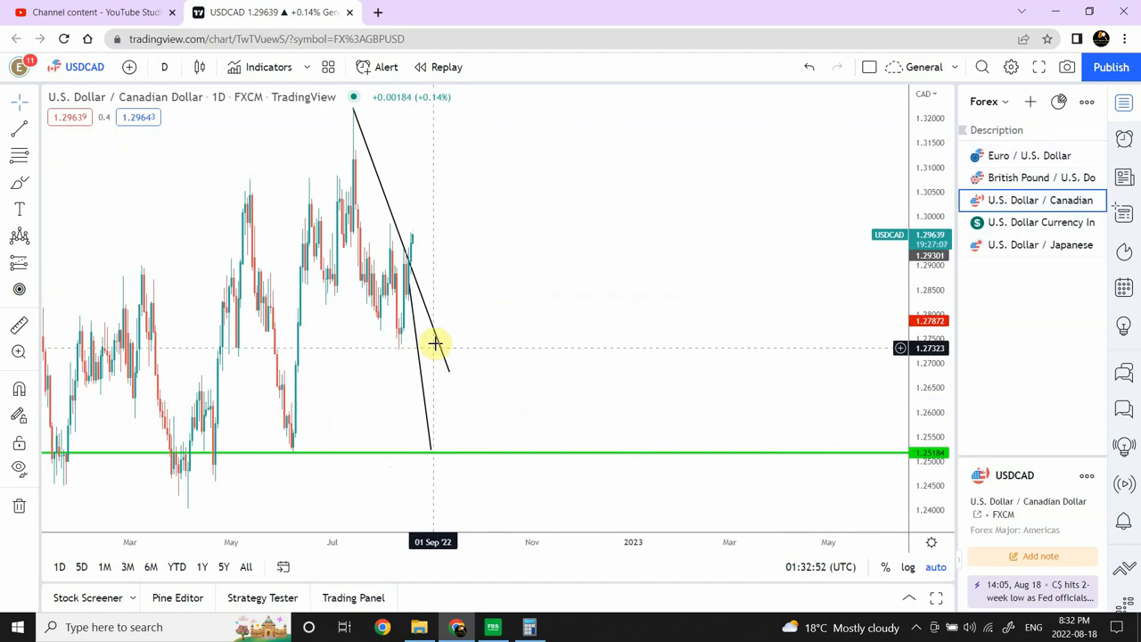
{"action": "left_click", "coordinate": [437, 346]}
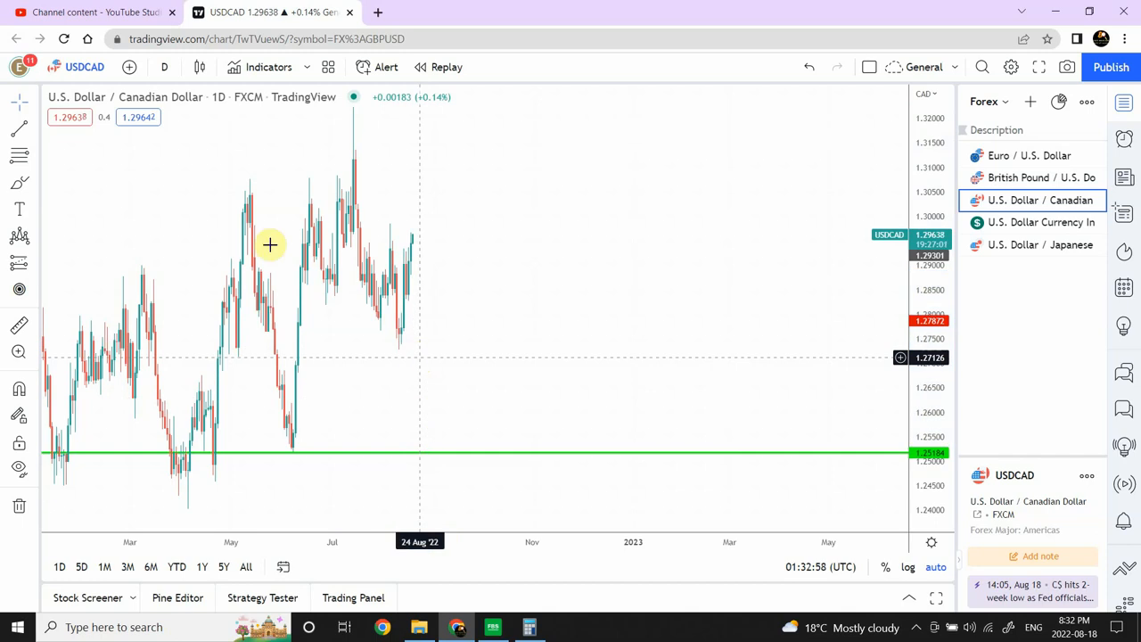
{"action": "mouse_move", "coordinate": [224, 417]}
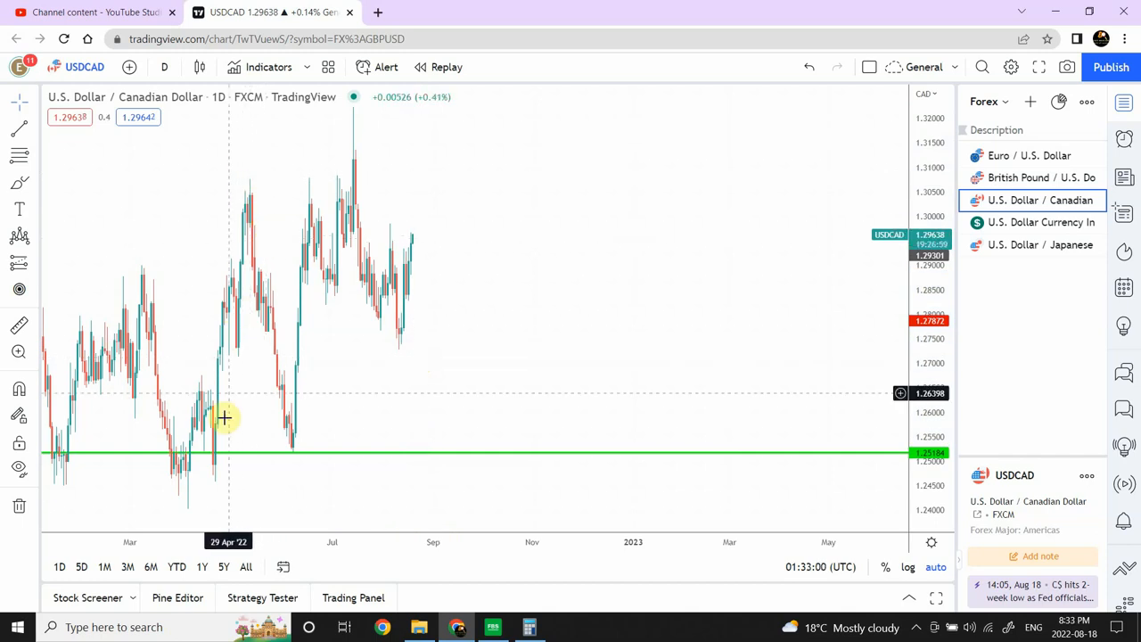
{"action": "mouse_move", "coordinate": [250, 187]}
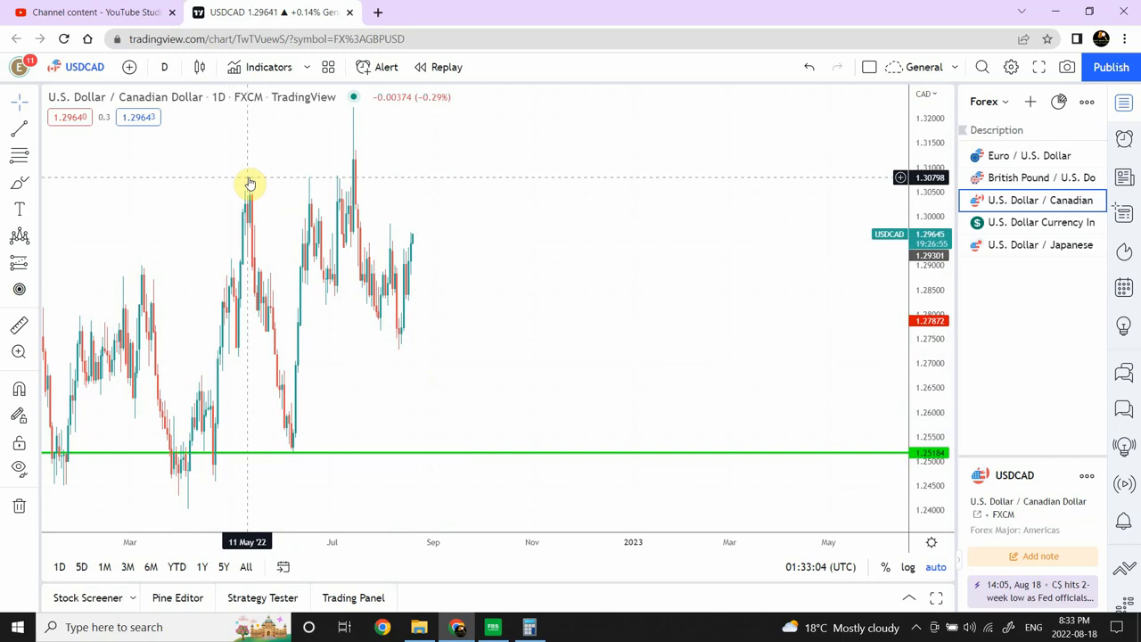
{"action": "mouse_move", "coordinate": [301, 453]}
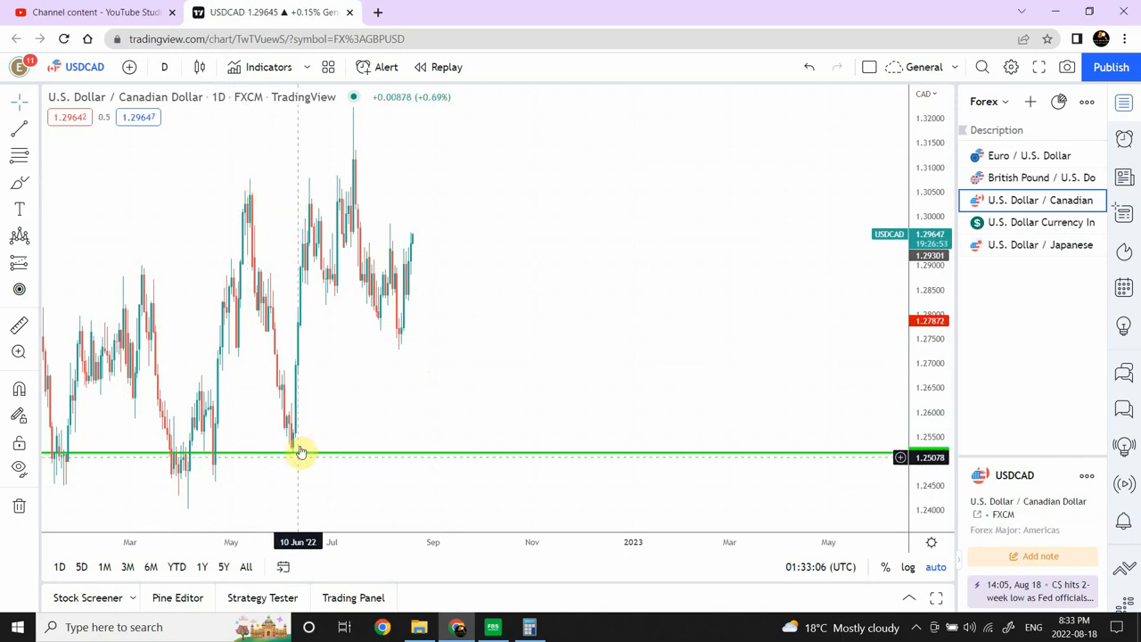
{"action": "mouse_move", "coordinate": [400, 328]}
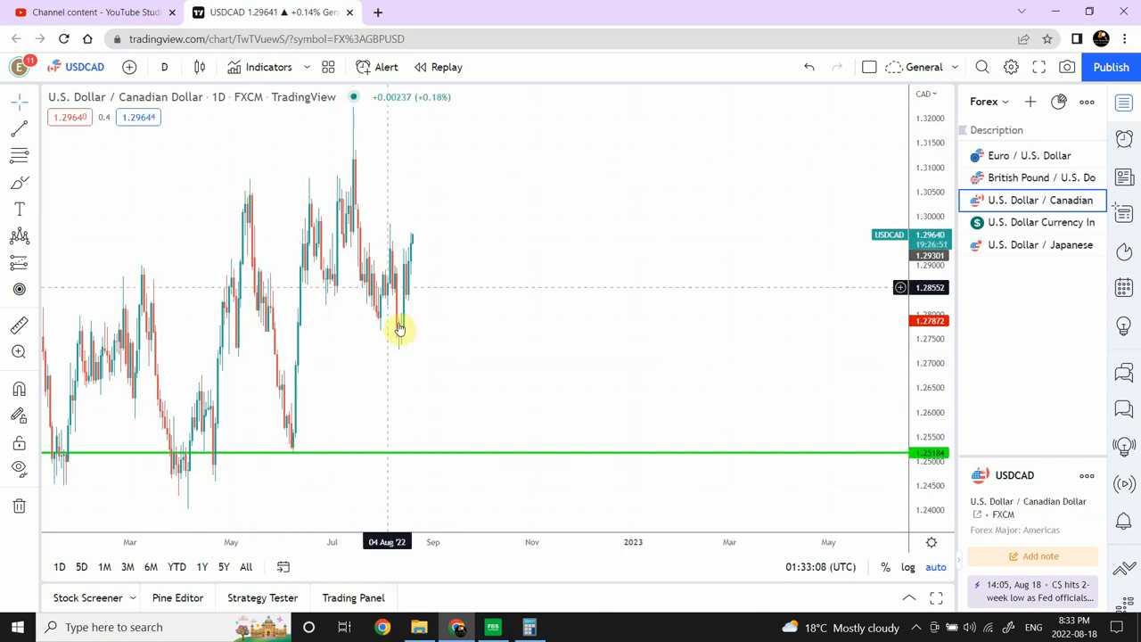
{"action": "mouse_move", "coordinate": [378, 345]}
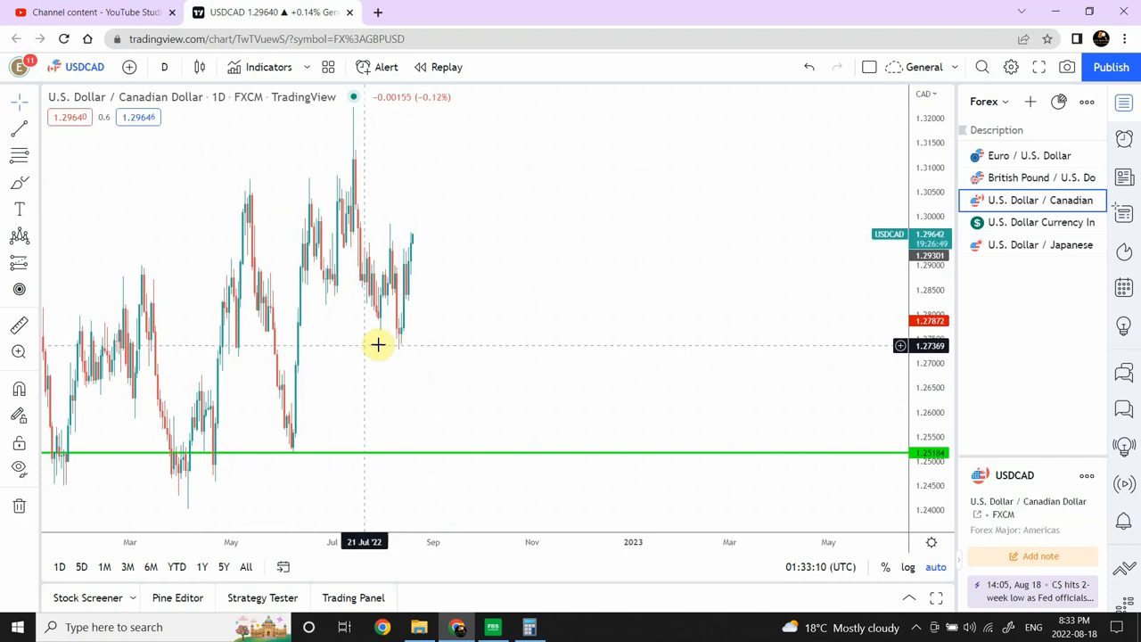
{"action": "mouse_move", "coordinate": [412, 238]}
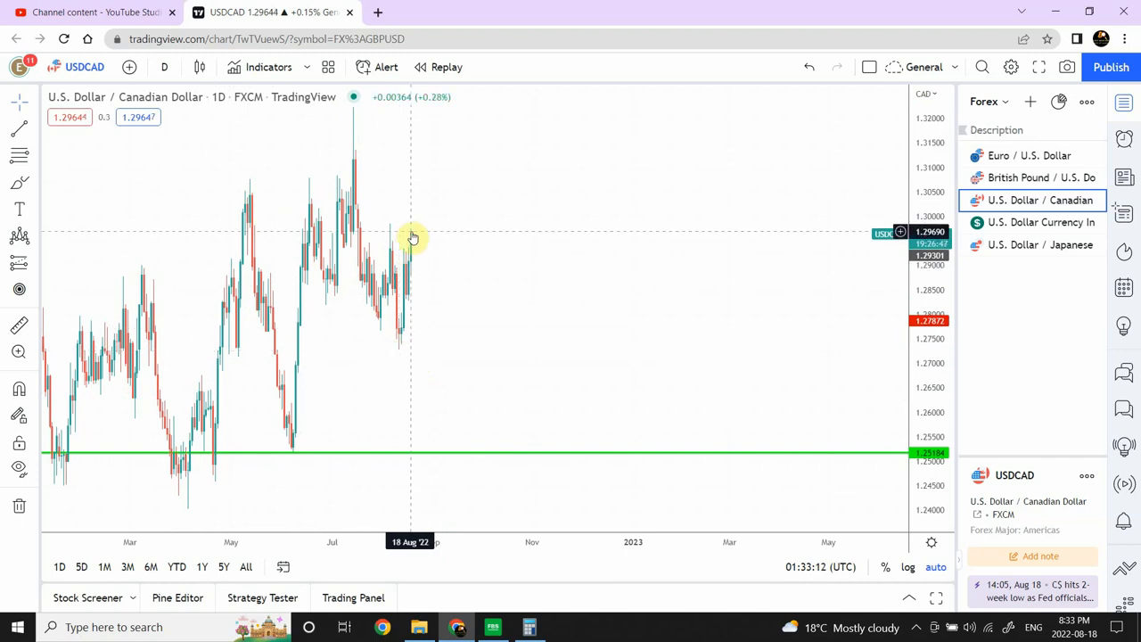
{"action": "mouse_move", "coordinate": [402, 363]}
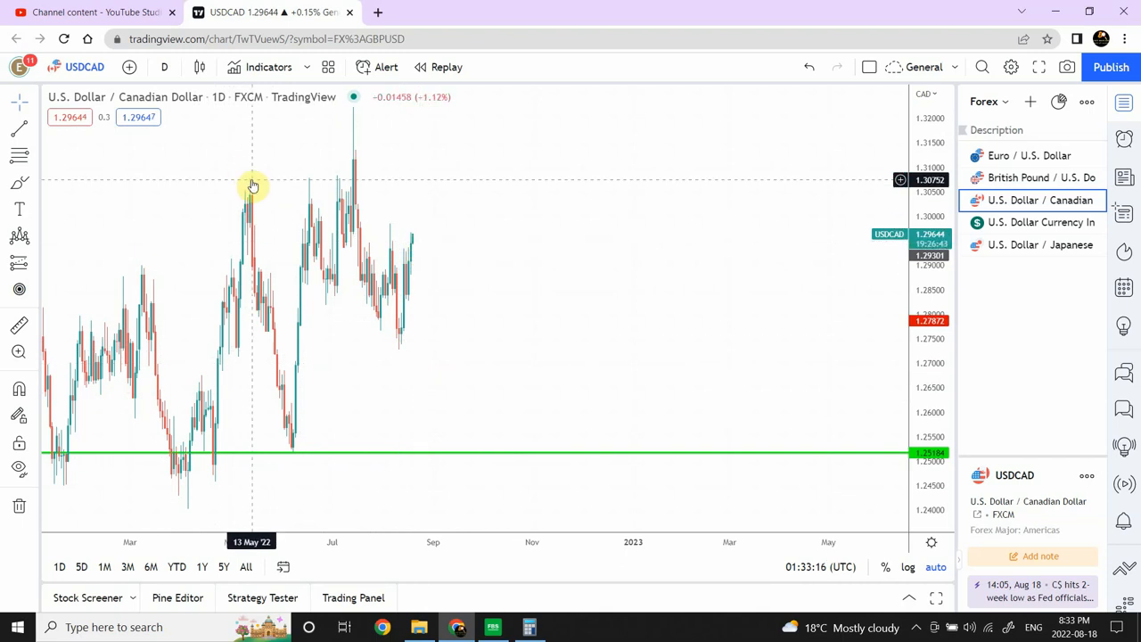
{"action": "mouse_move", "coordinate": [417, 234]}
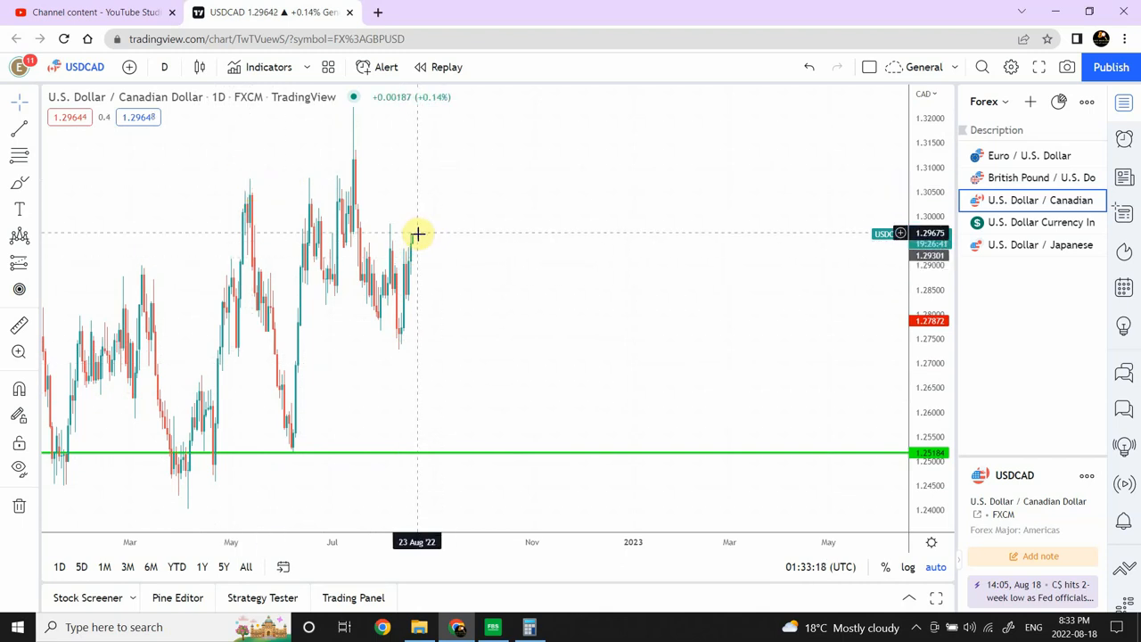
{"action": "mouse_move", "coordinate": [468, 399]}
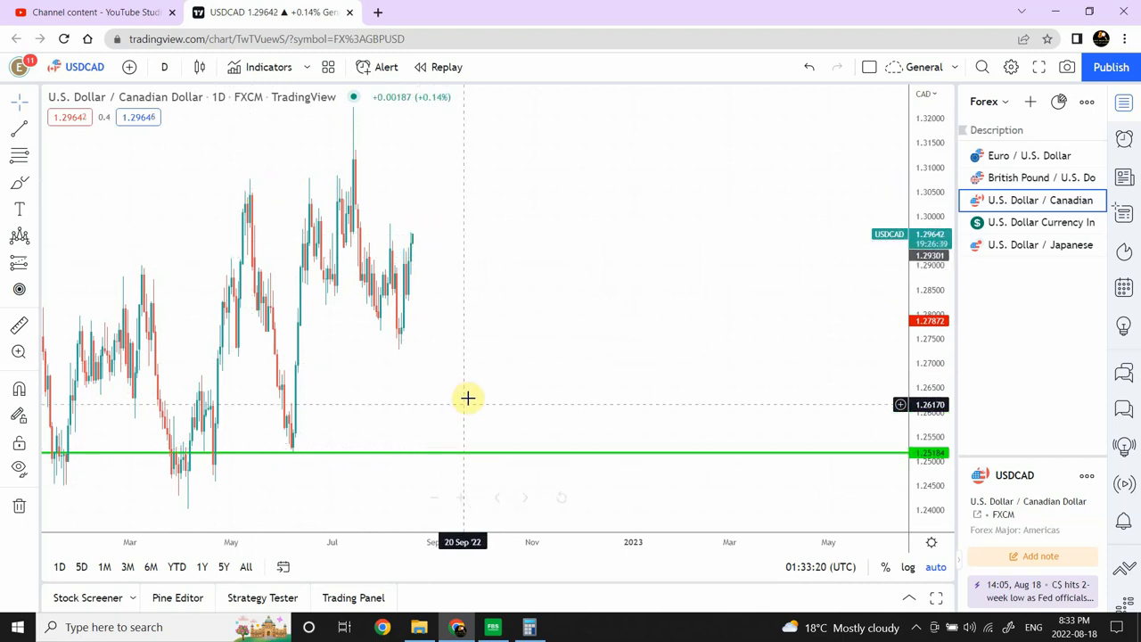
{"action": "mouse_move", "coordinate": [529, 383]}
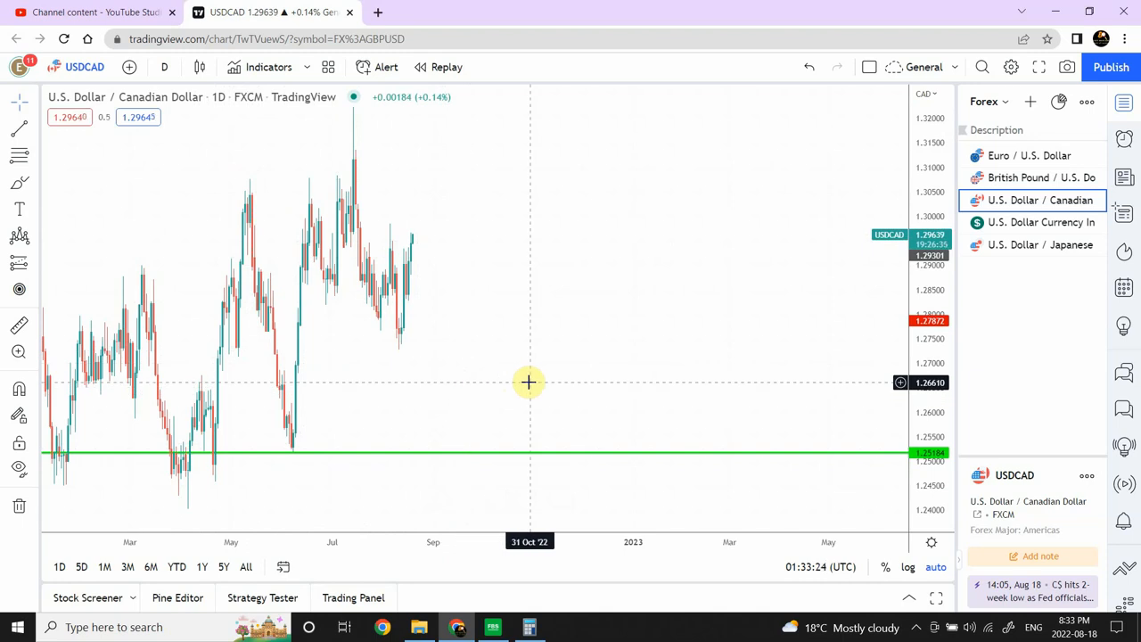
{"action": "mouse_move", "coordinate": [517, 382]}
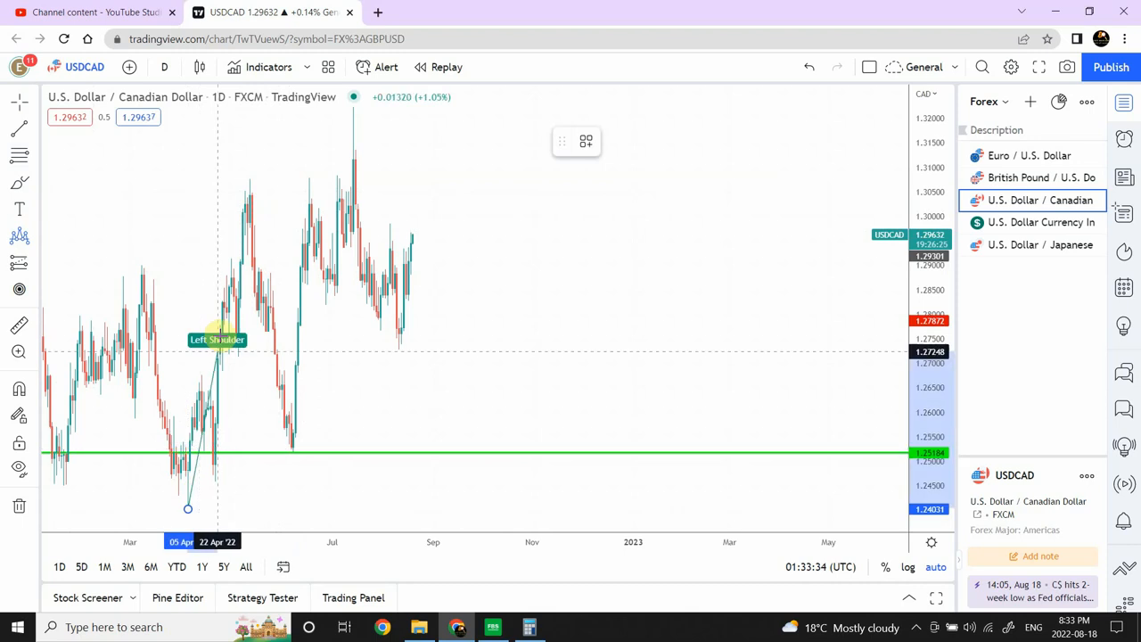
Anchor the head-and-shoulders at the May high, August low and green support, raising the June neckline point
{"action": "left_click_drag", "start_coordinate": [217, 347], "coordinate": [250, 181]}
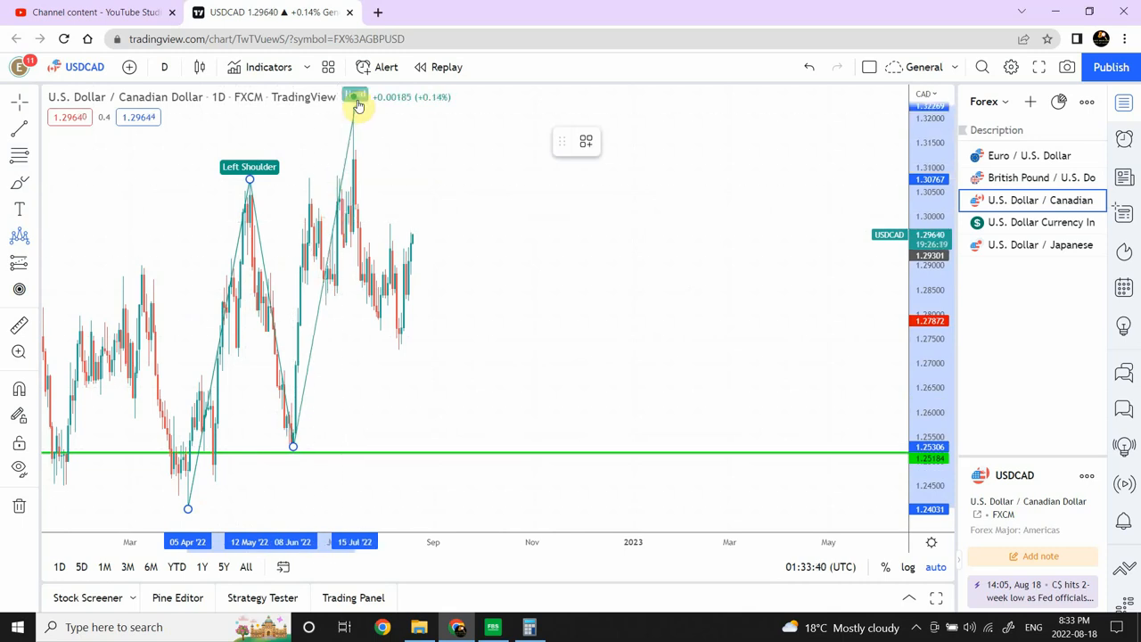
{"action": "mouse_move", "coordinate": [353, 107]}
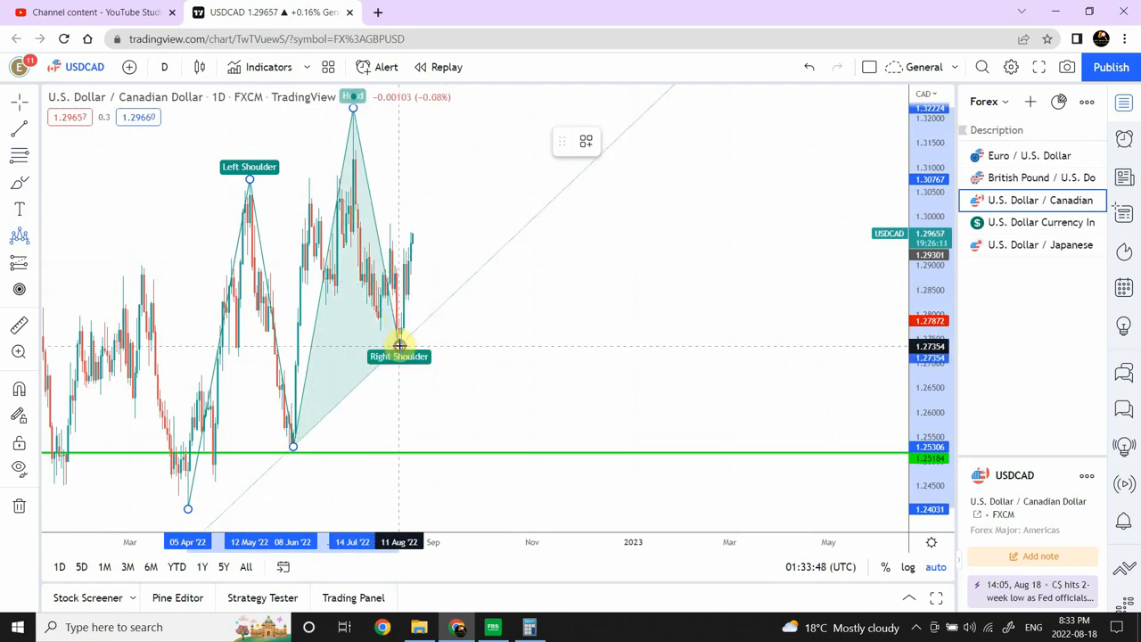
{"action": "left_click_drag", "start_coordinate": [398, 346], "coordinate": [413, 227]}
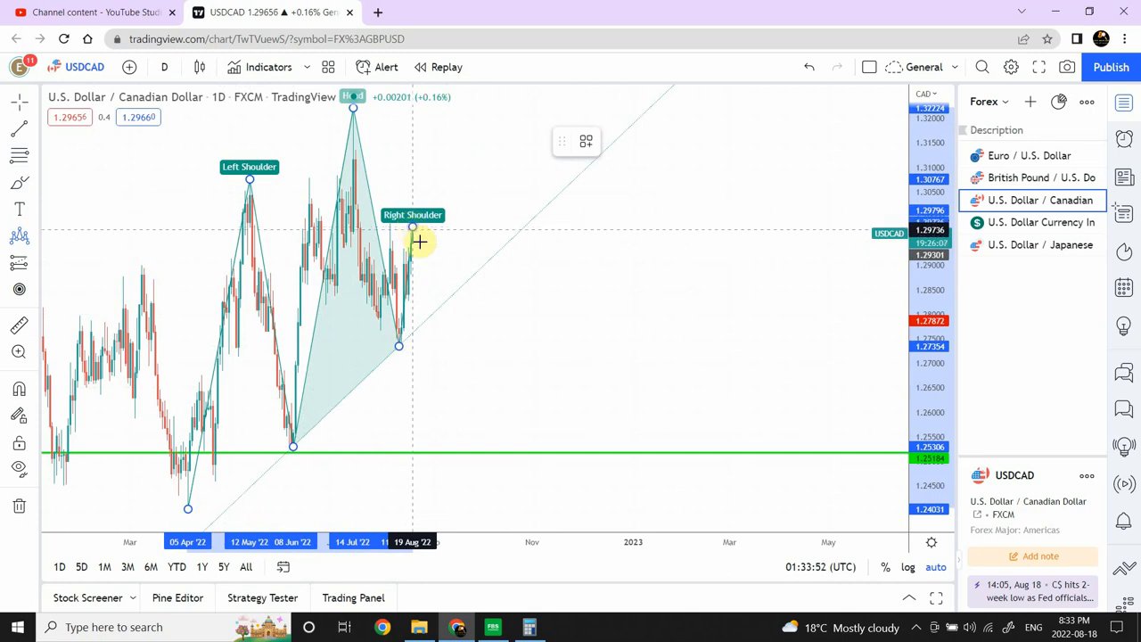
{"action": "mouse_move", "coordinate": [447, 464]}
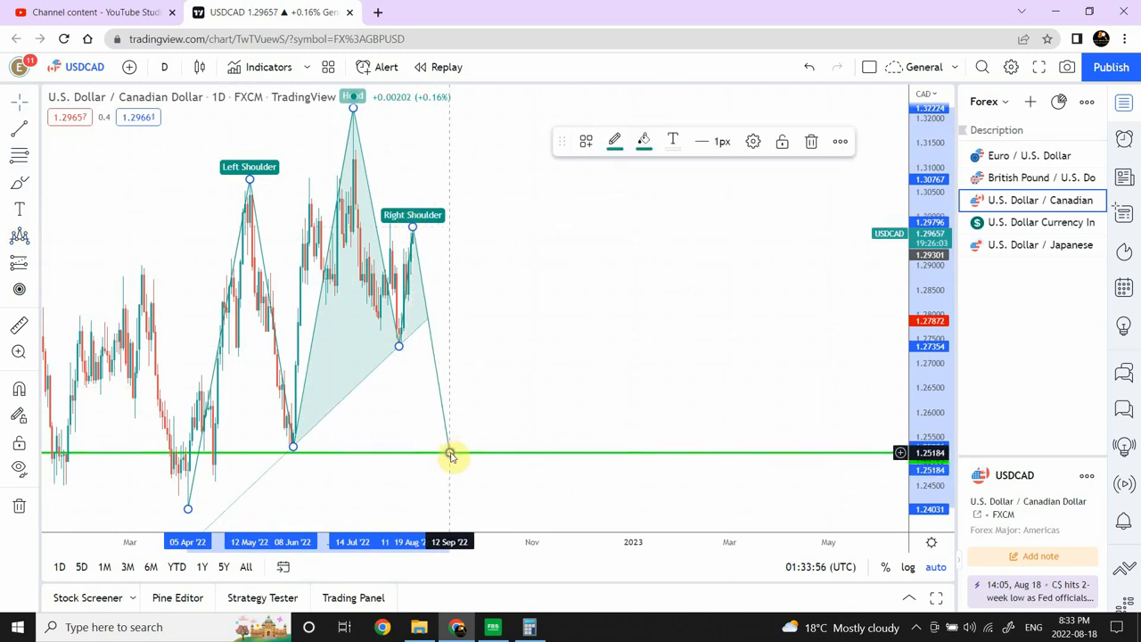
{"action": "left_click_drag", "start_coordinate": [451, 455], "coordinate": [294, 447]}
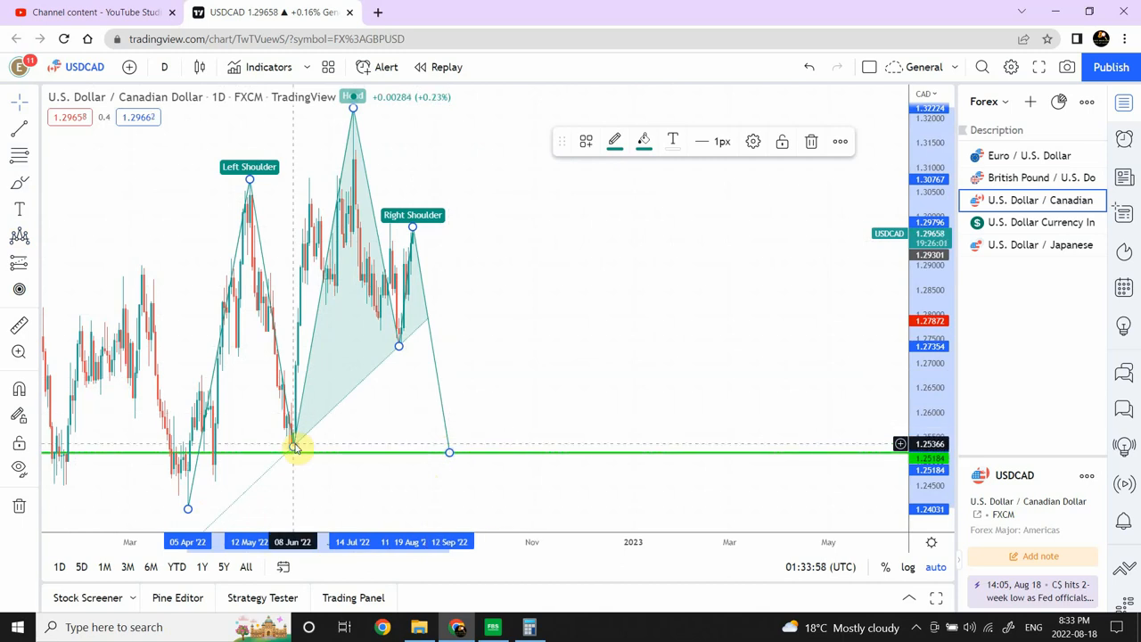
{"action": "left_click_drag", "start_coordinate": [296, 445], "coordinate": [281, 417]}
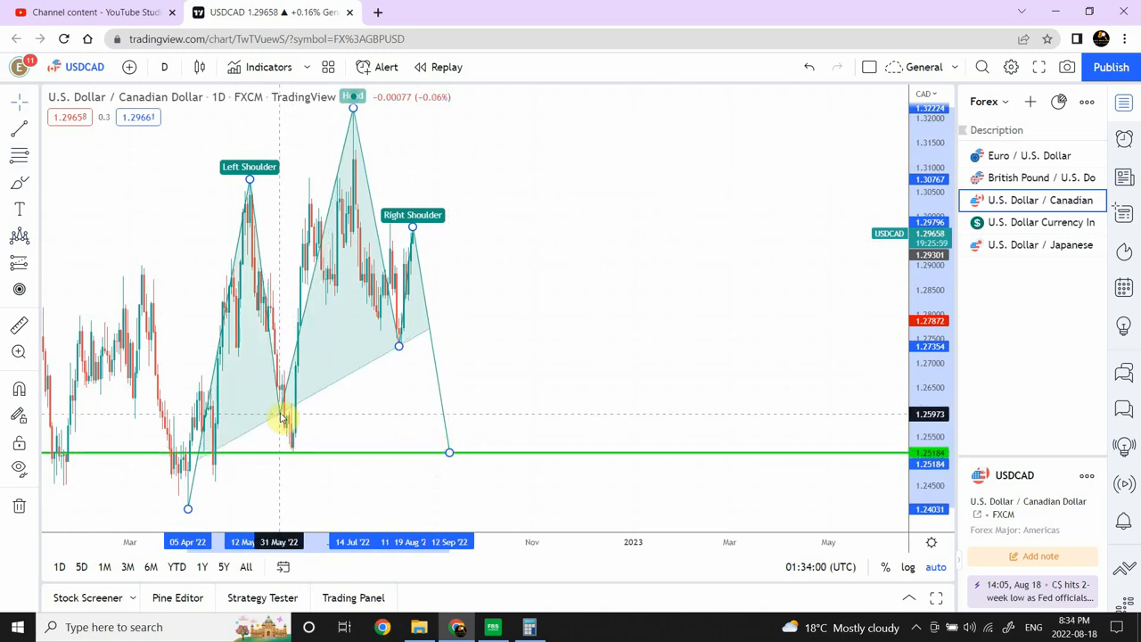
{"action": "left_click_drag", "start_coordinate": [280, 415], "coordinate": [281, 343]}
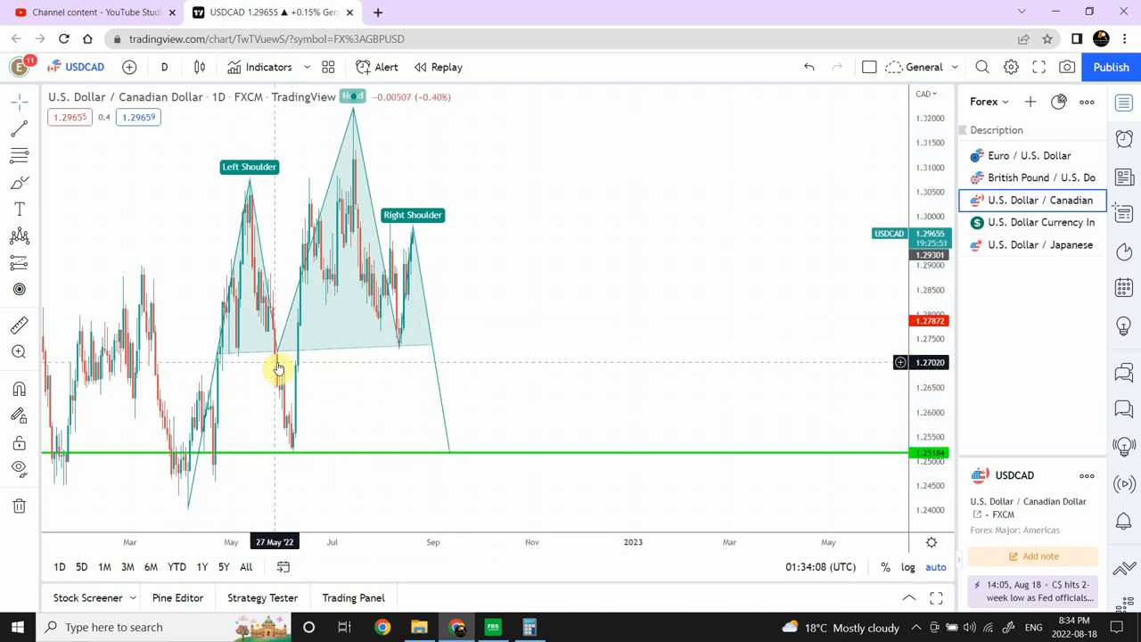
{"action": "mouse_move", "coordinate": [293, 463]}
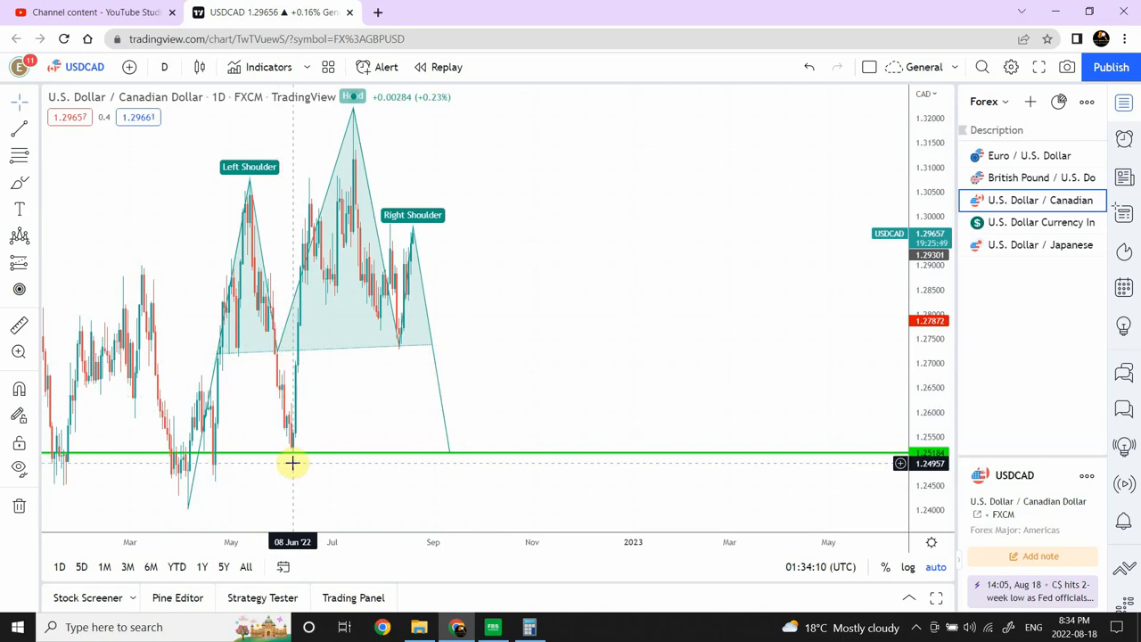
{"action": "mouse_move", "coordinate": [283, 361]}
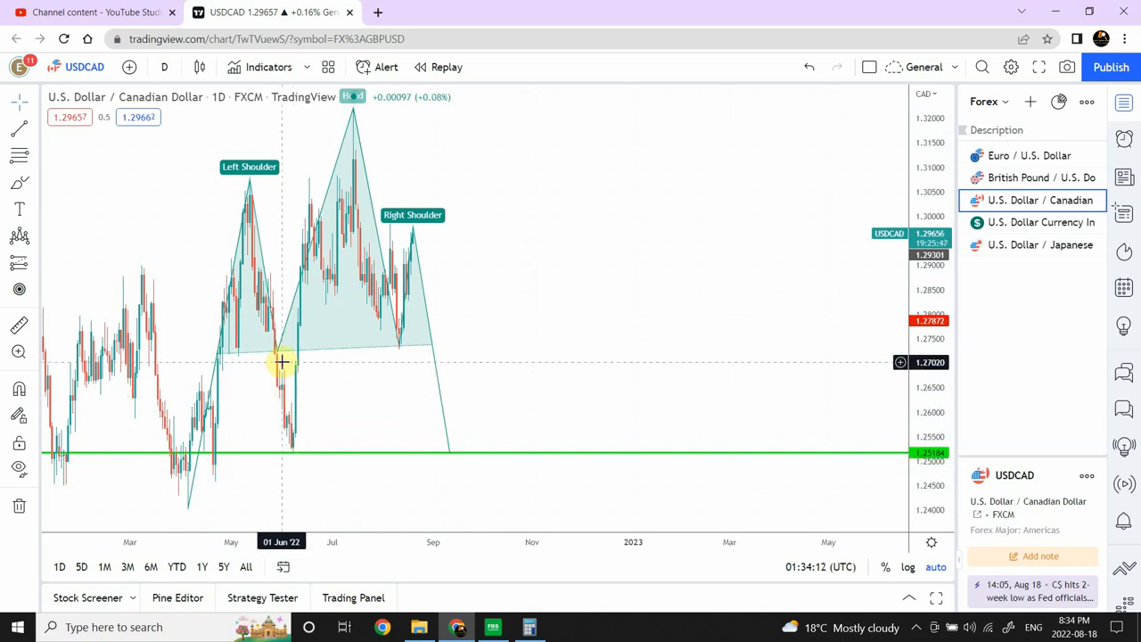
{"action": "mouse_move", "coordinate": [305, 337]}
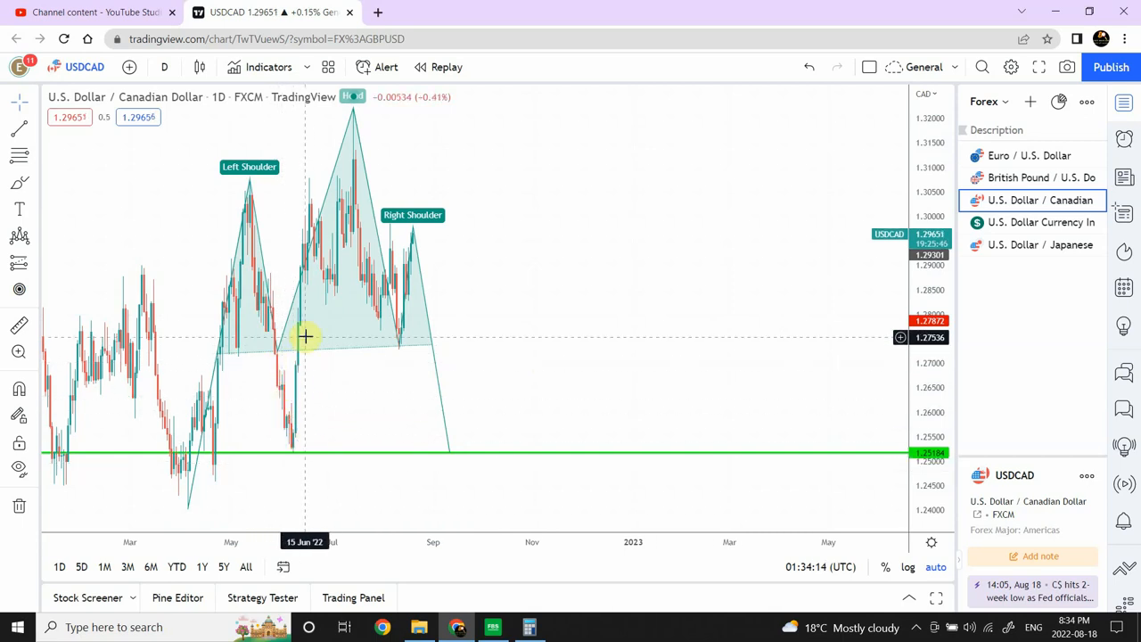
{"action": "mouse_move", "coordinate": [558, 299]}
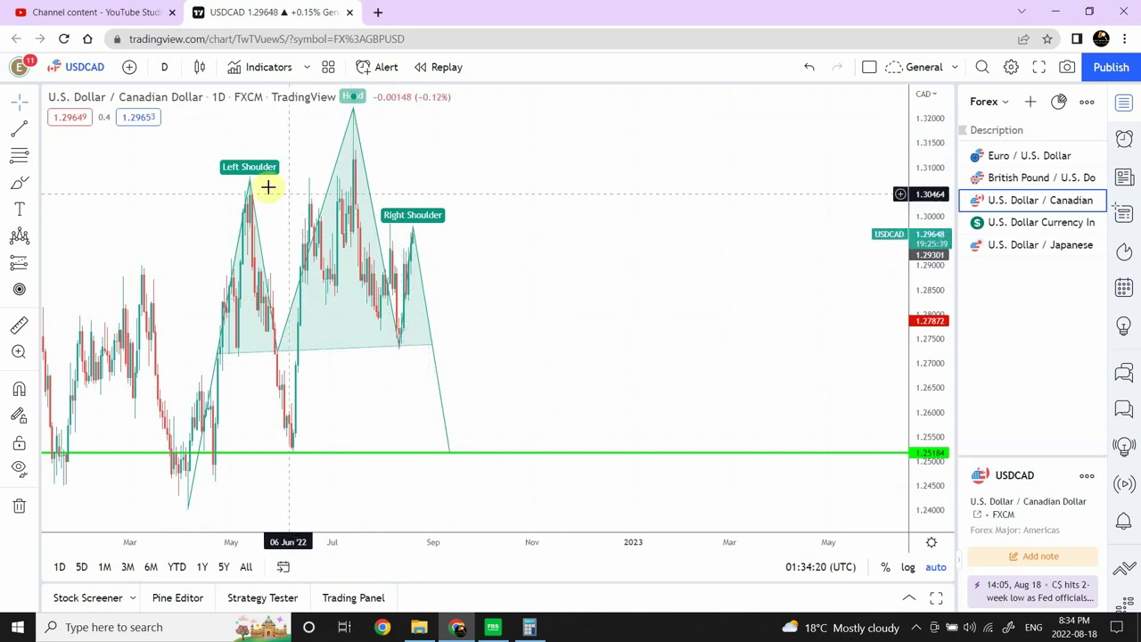
{"action": "mouse_move", "coordinate": [272, 178]}
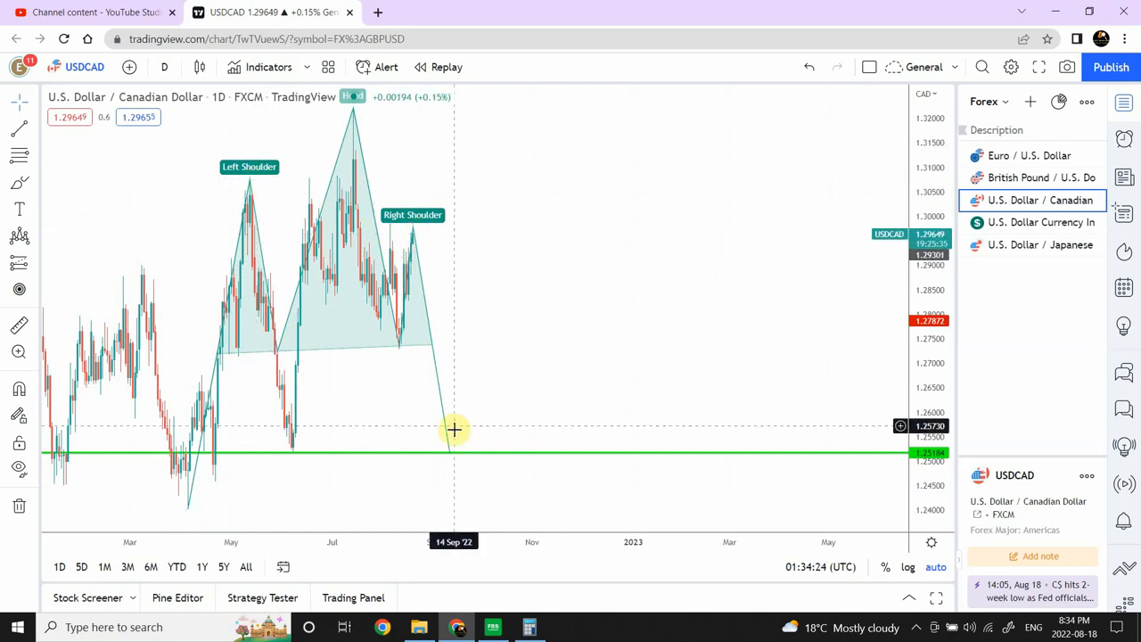
{"action": "mouse_move", "coordinate": [456, 363]}
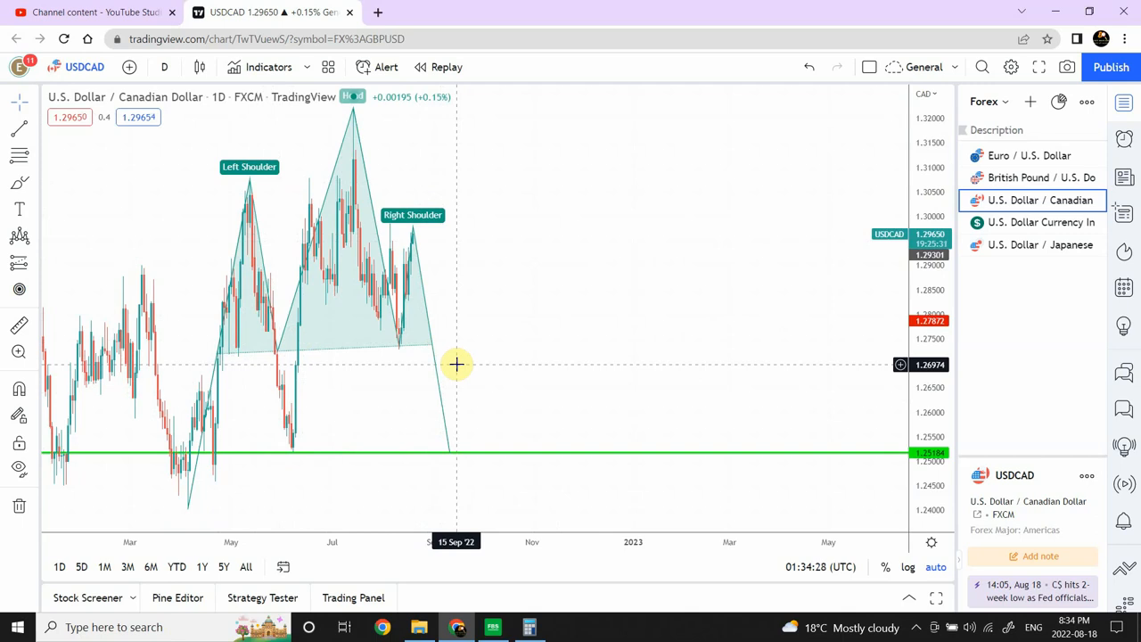
{"action": "mouse_move", "coordinate": [1023, 250]}
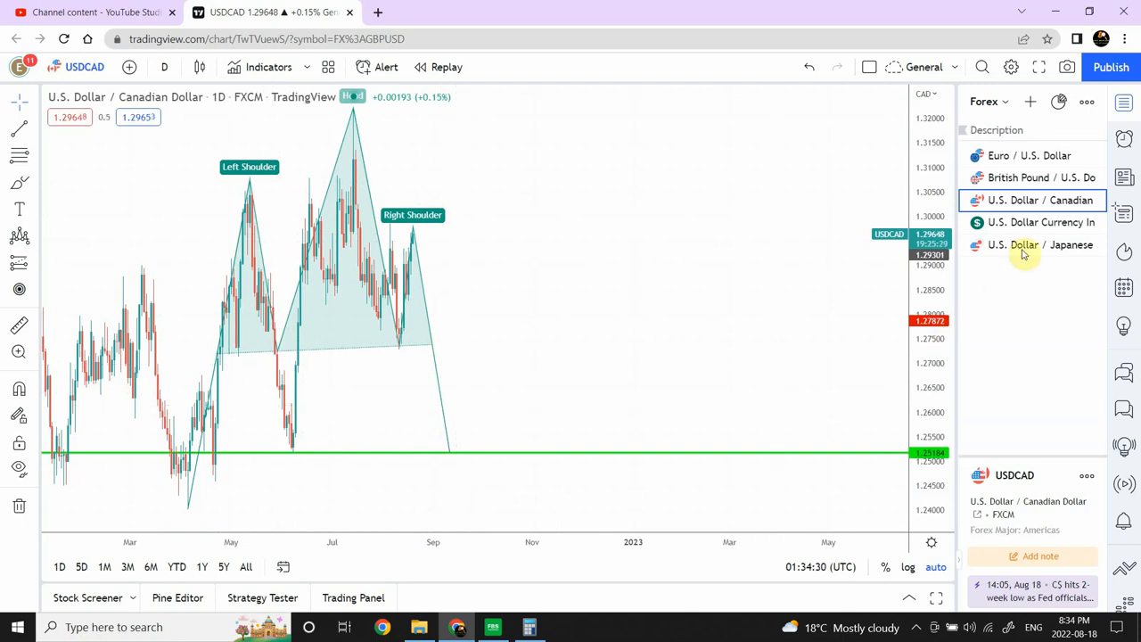
Open the U.S. Dollar Currency Index chart from the watchlist
{"action": "left_click", "coordinate": [1041, 222]}
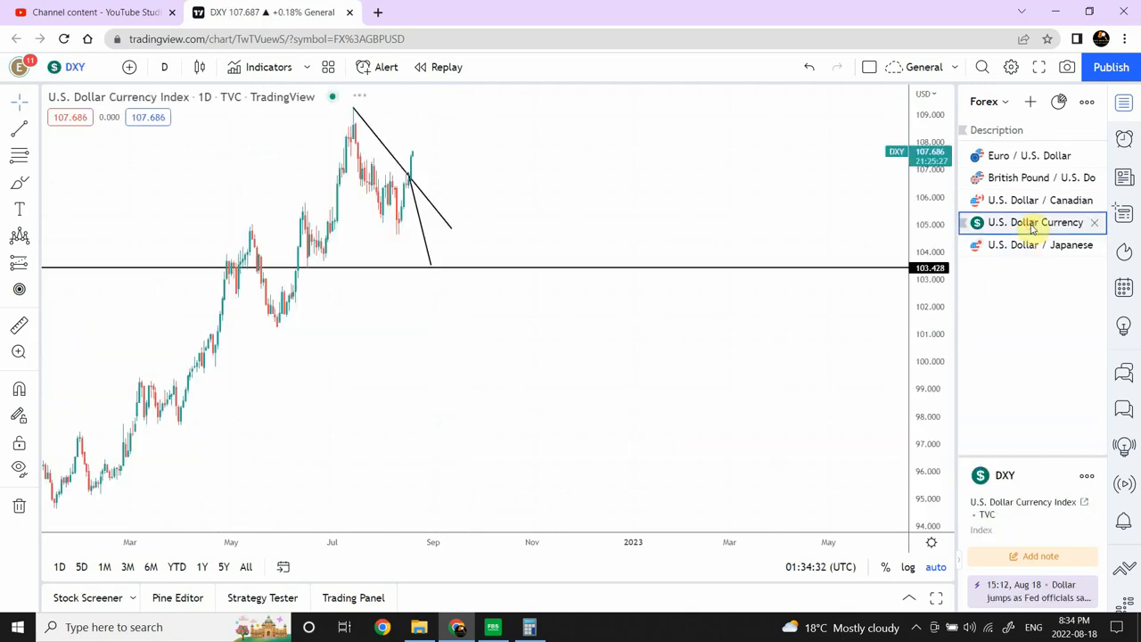
{"action": "mouse_move", "coordinate": [373, 214]}
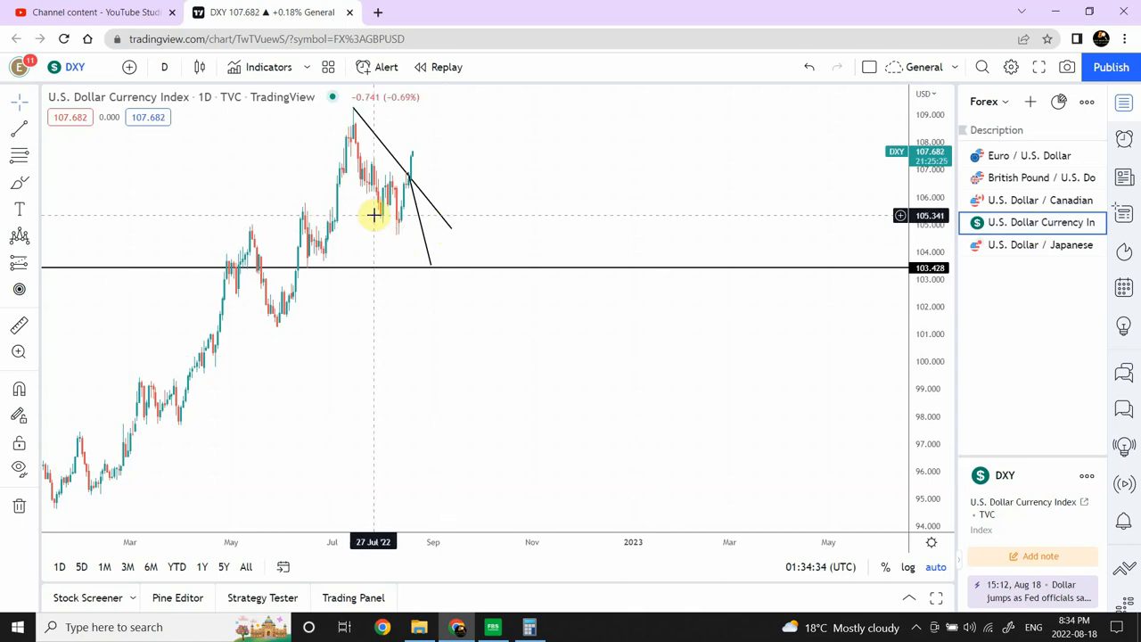
{"action": "mouse_move", "coordinate": [187, 78]}
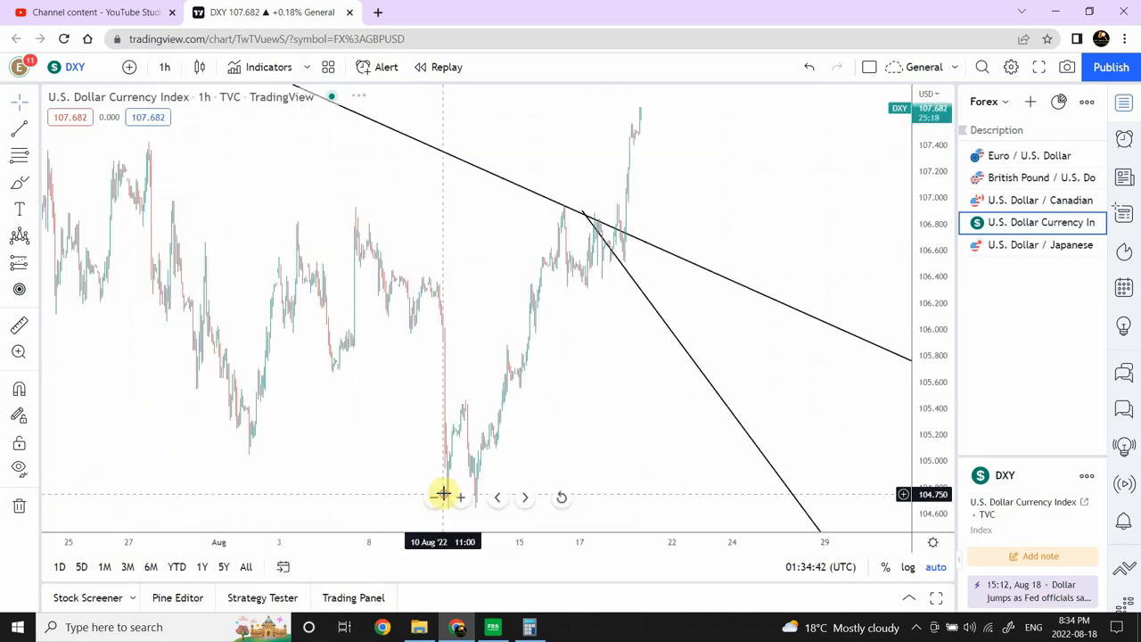
Restore the default DXY chart view and move the steep projection line's top end
{"action": "left_click", "coordinate": [434, 497]}
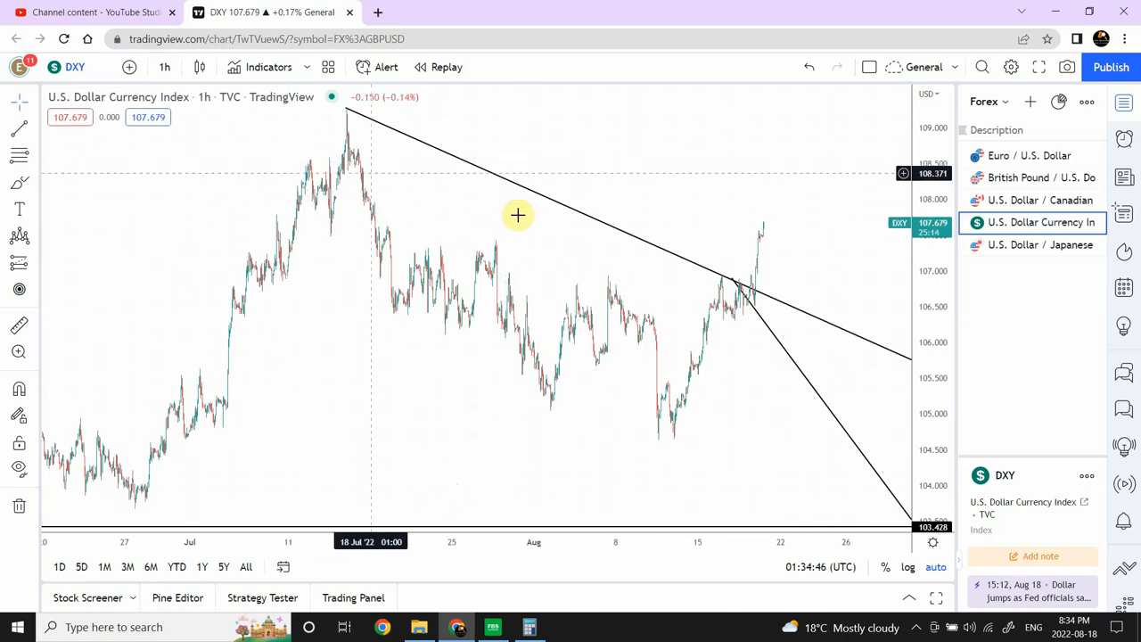
{"action": "mouse_move", "coordinate": [670, 181]}
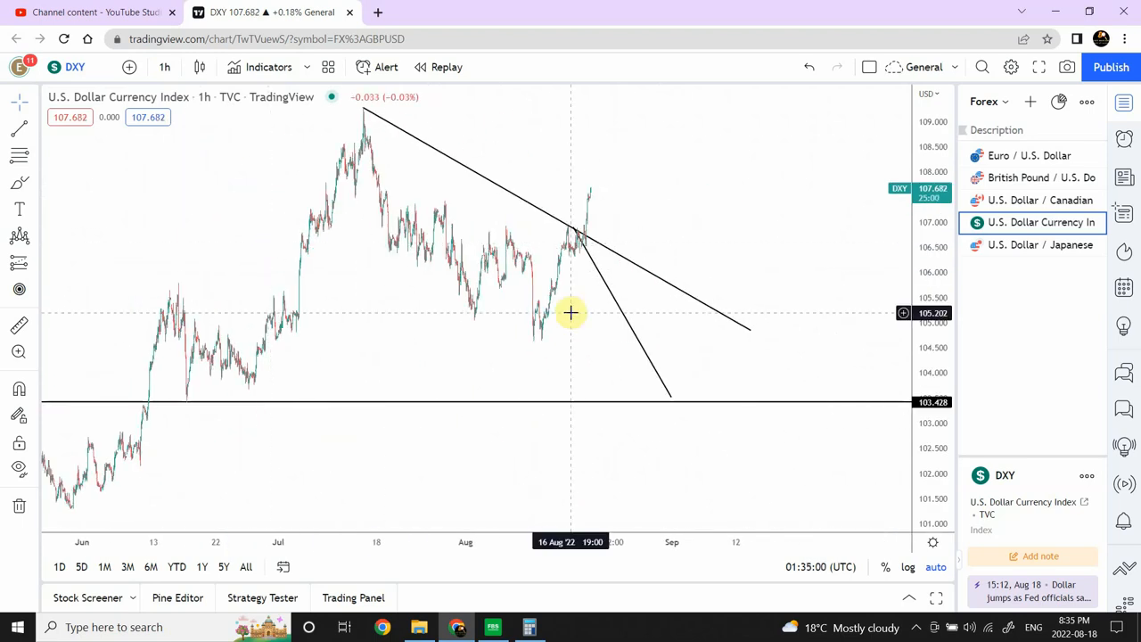
{"action": "mouse_move", "coordinate": [575, 234]}
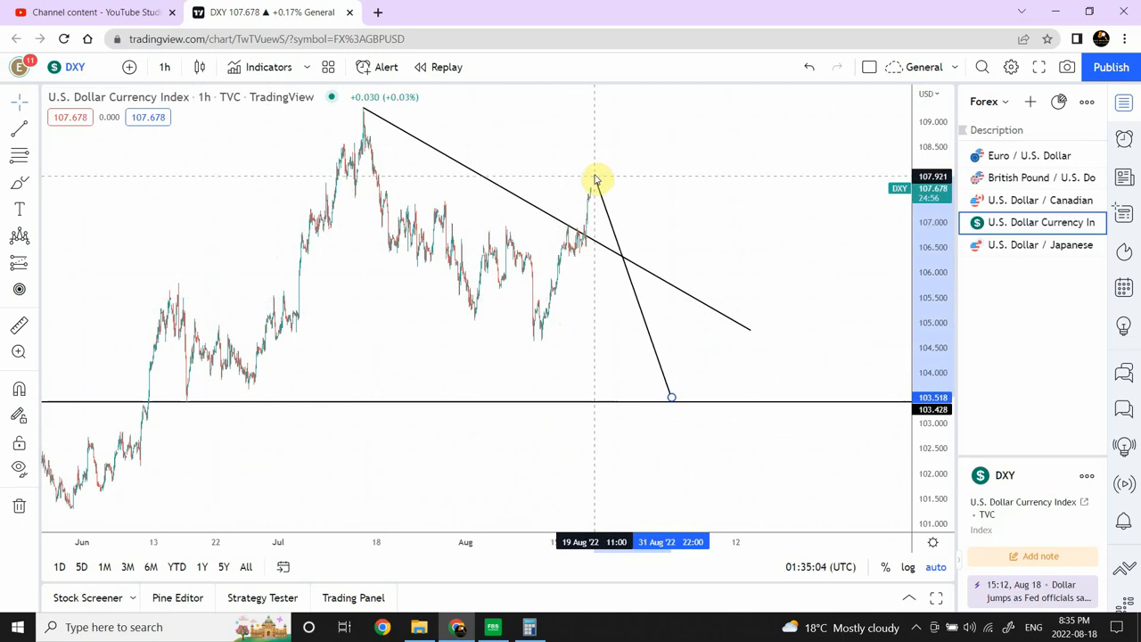
{"action": "left_click", "coordinate": [596, 185]}
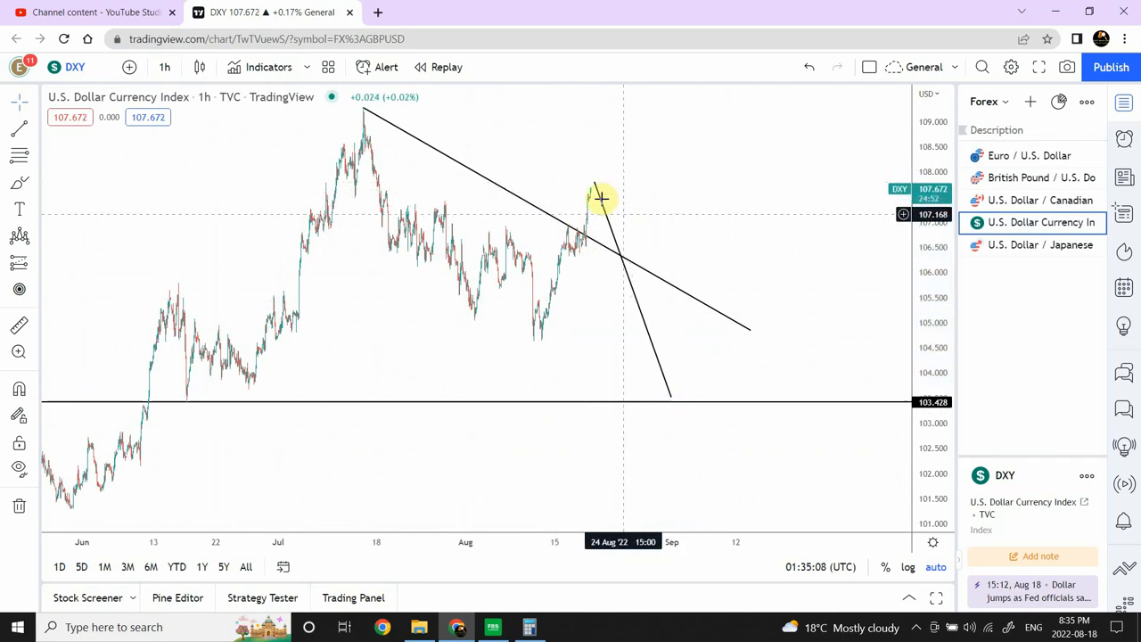
{"action": "mouse_move", "coordinate": [669, 397]}
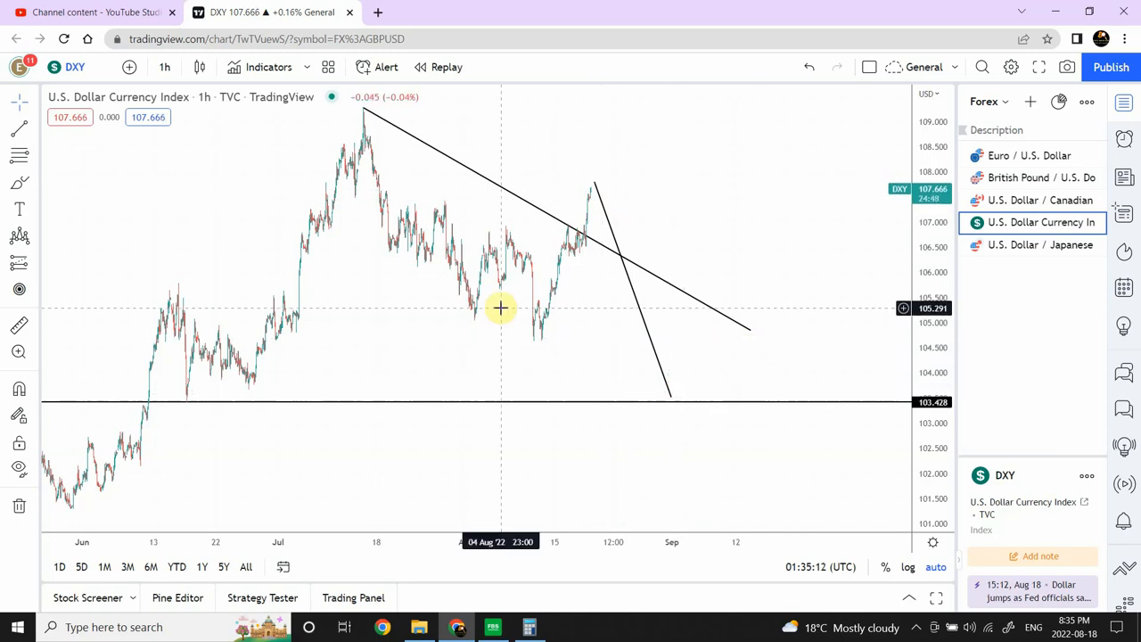
{"action": "mouse_move", "coordinate": [487, 310]}
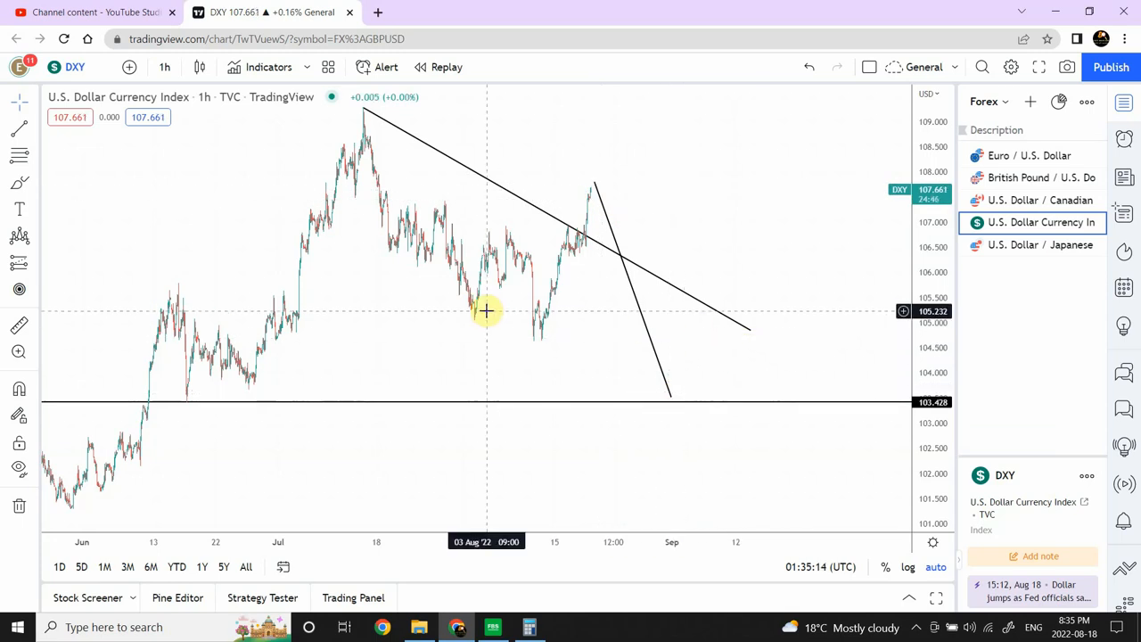
{"action": "mouse_move", "coordinate": [396, 276]}
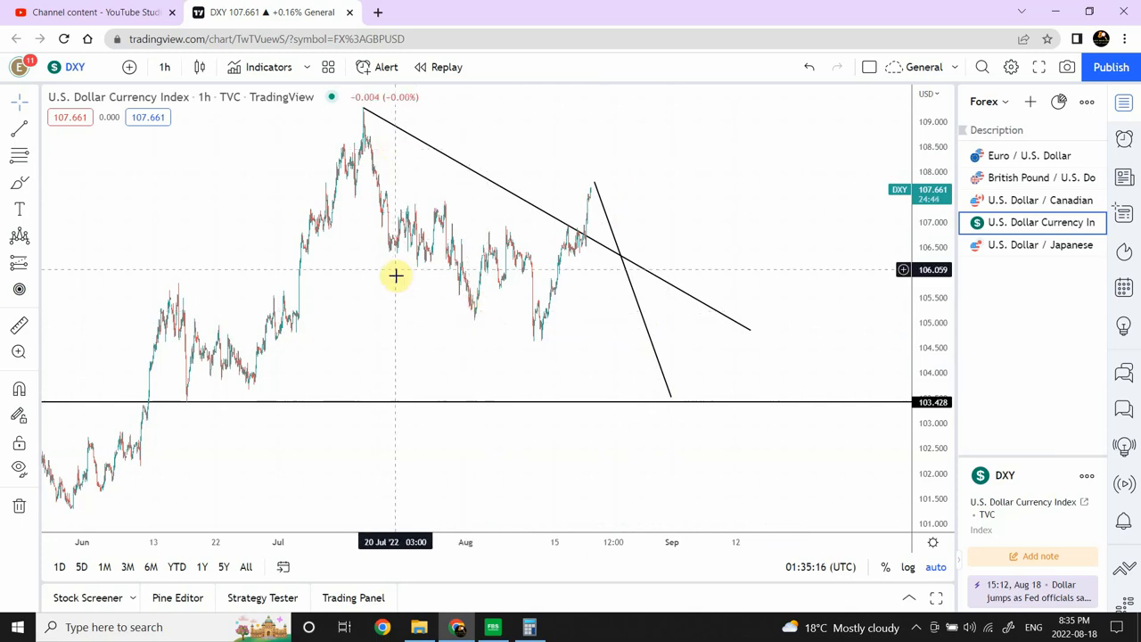
{"action": "mouse_move", "coordinate": [524, 326]}
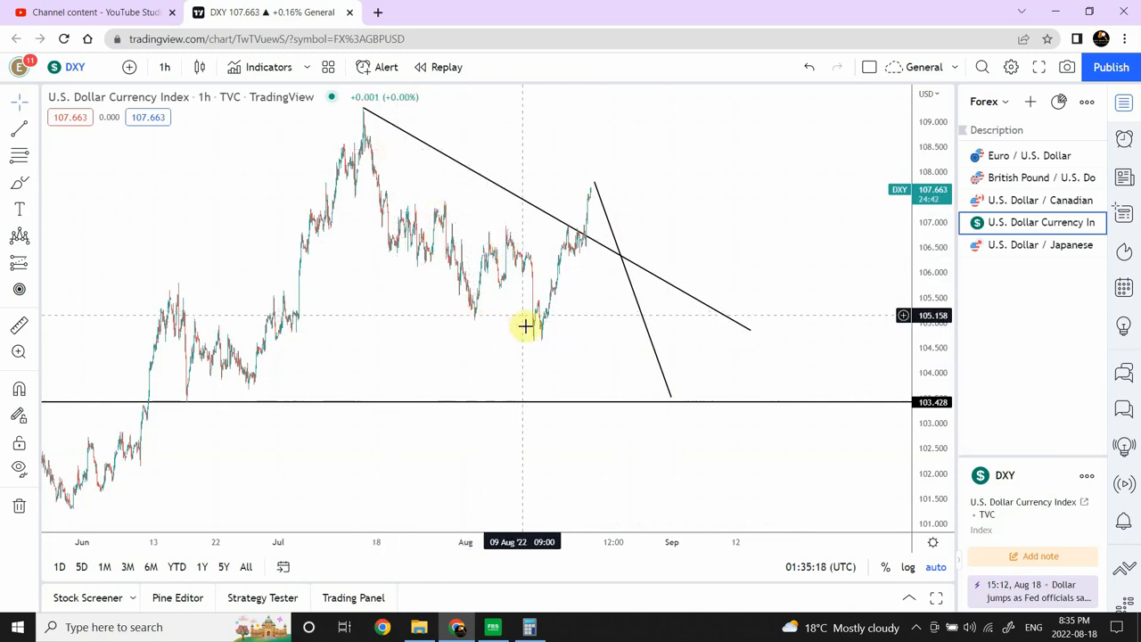
{"action": "mouse_move", "coordinate": [593, 188]}
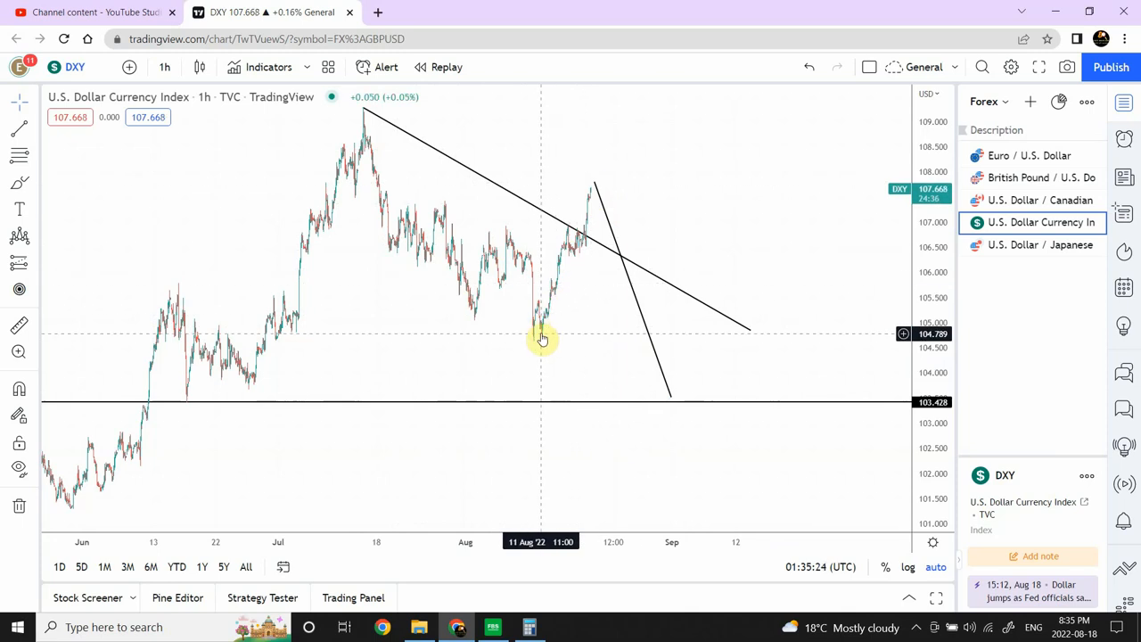
{"action": "mouse_move", "coordinate": [464, 319]}
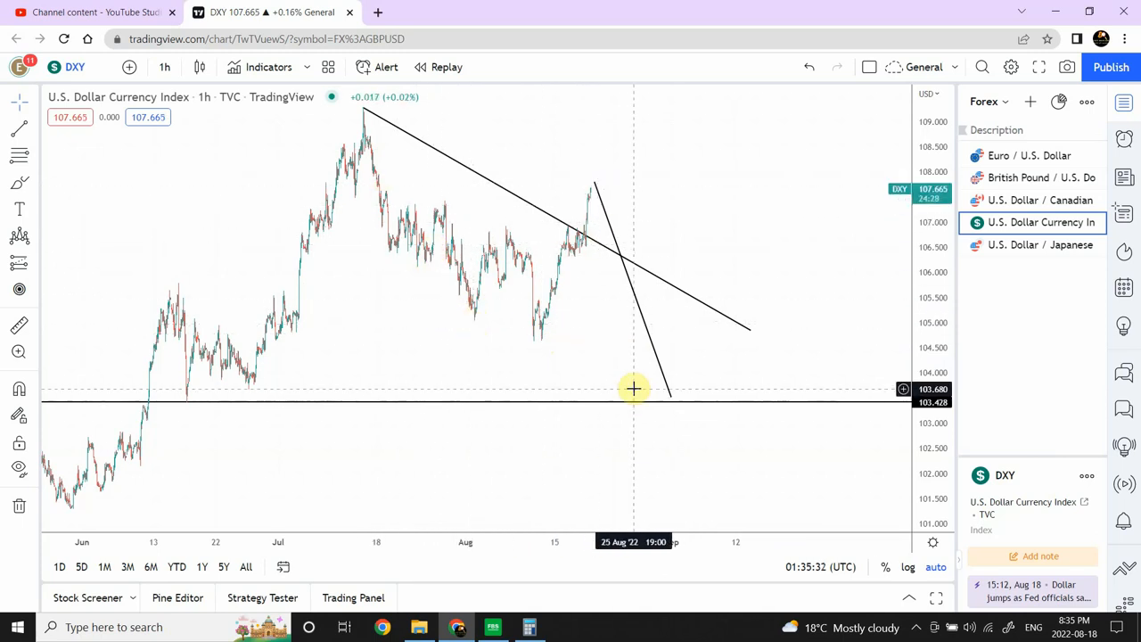
{"action": "mouse_move", "coordinate": [638, 379]}
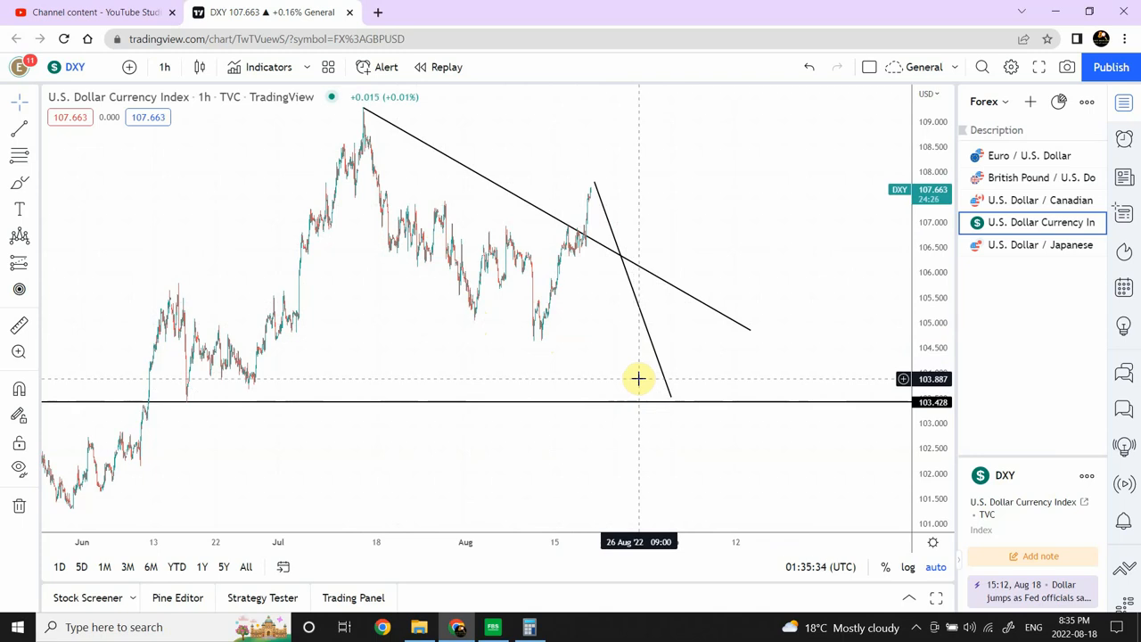
{"action": "mouse_move", "coordinate": [670, 397]}
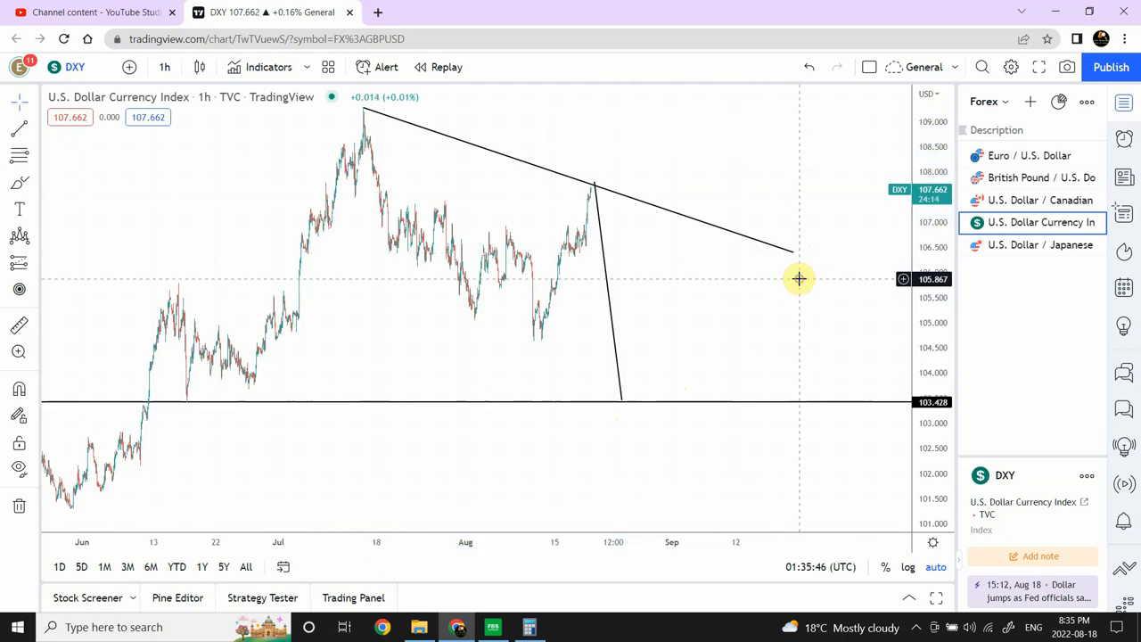
Open the U.S. Dollar / Japanese Yen chart from the watchlist
{"action": "left_click", "coordinate": [1034, 244]}
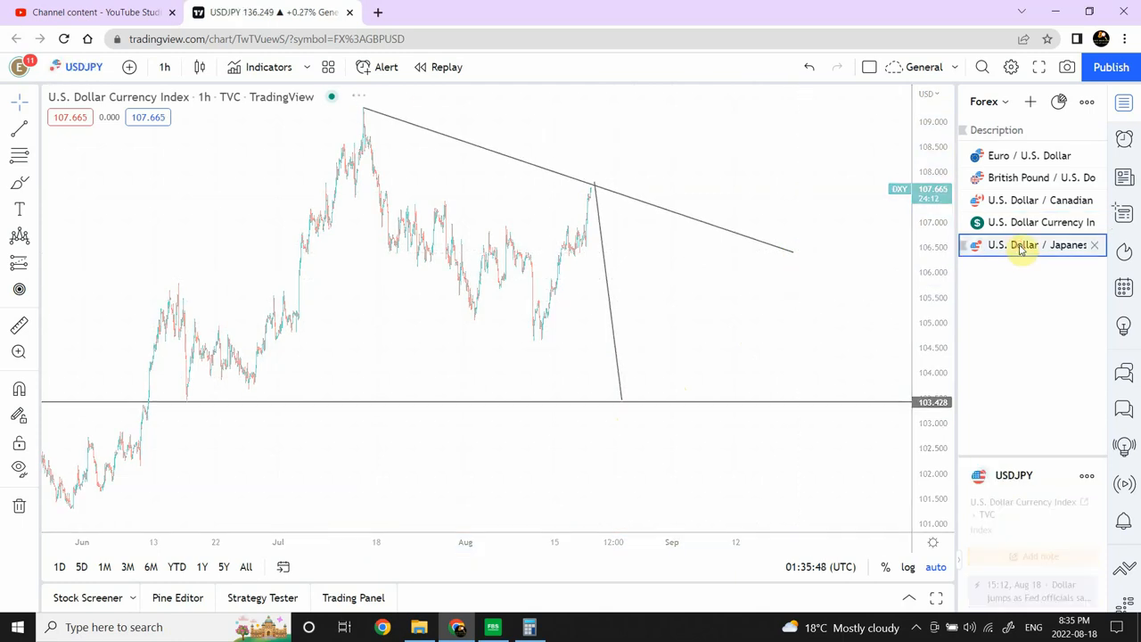
{"action": "left_click", "coordinate": [1034, 244]}
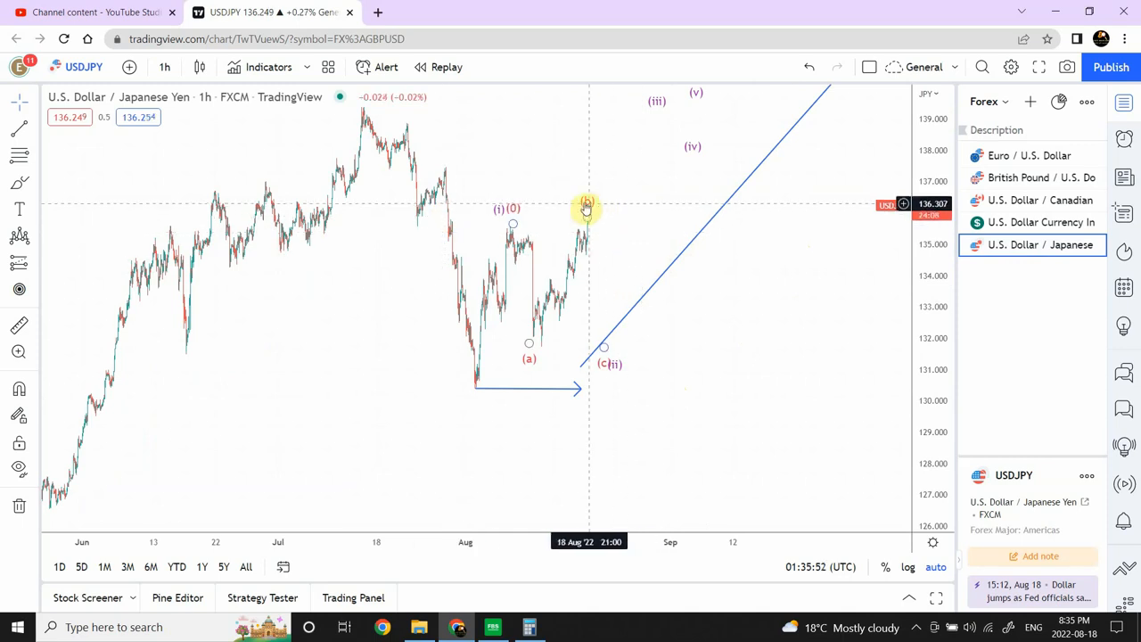
{"action": "mouse_move", "coordinate": [586, 170]}
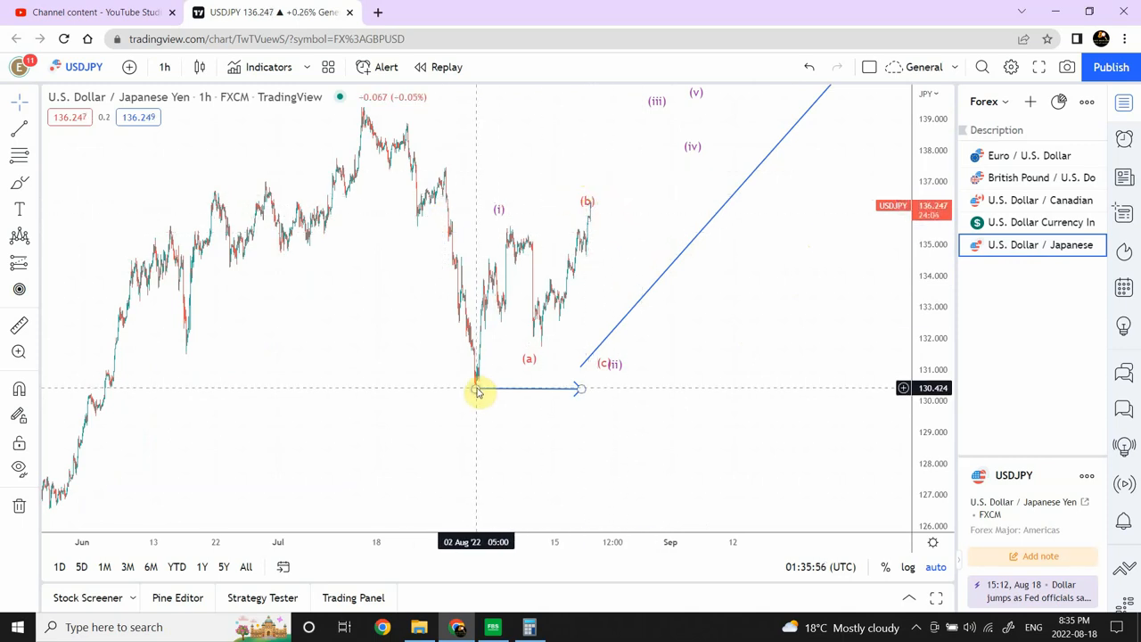
{"action": "mouse_move", "coordinate": [646, 257]}
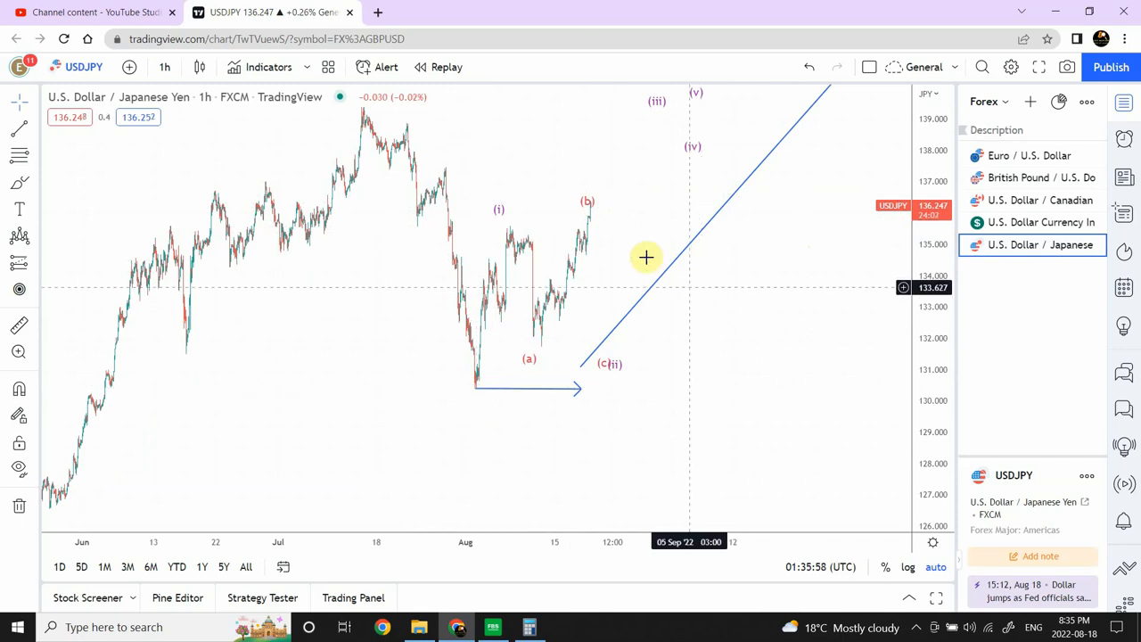
{"action": "mouse_move", "coordinate": [645, 236]}
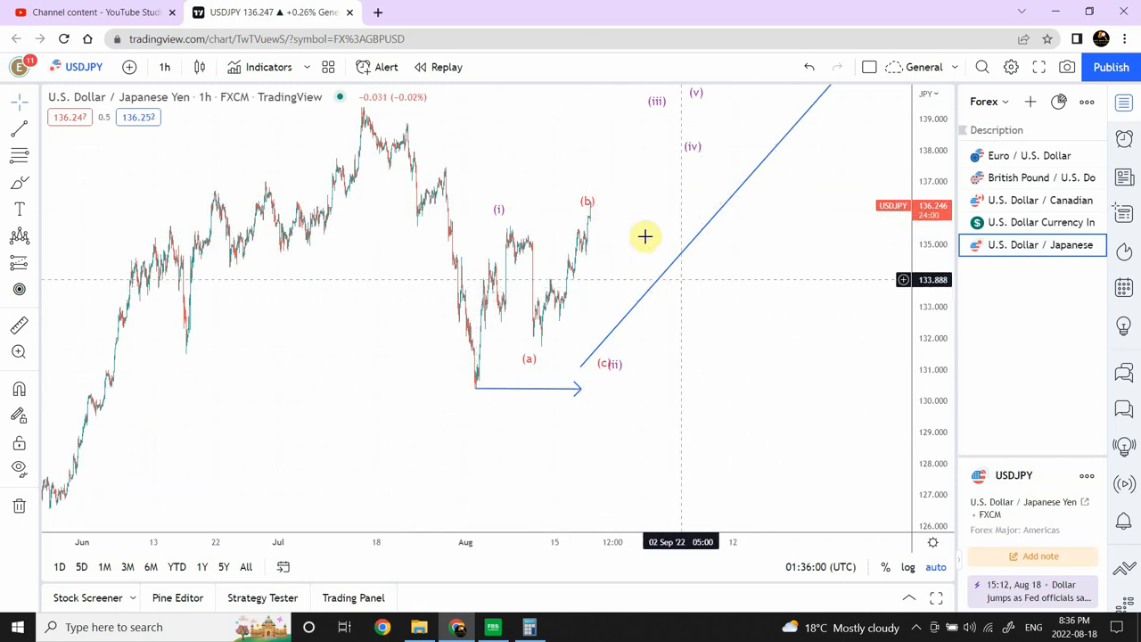
{"action": "mouse_move", "coordinate": [601, 203]}
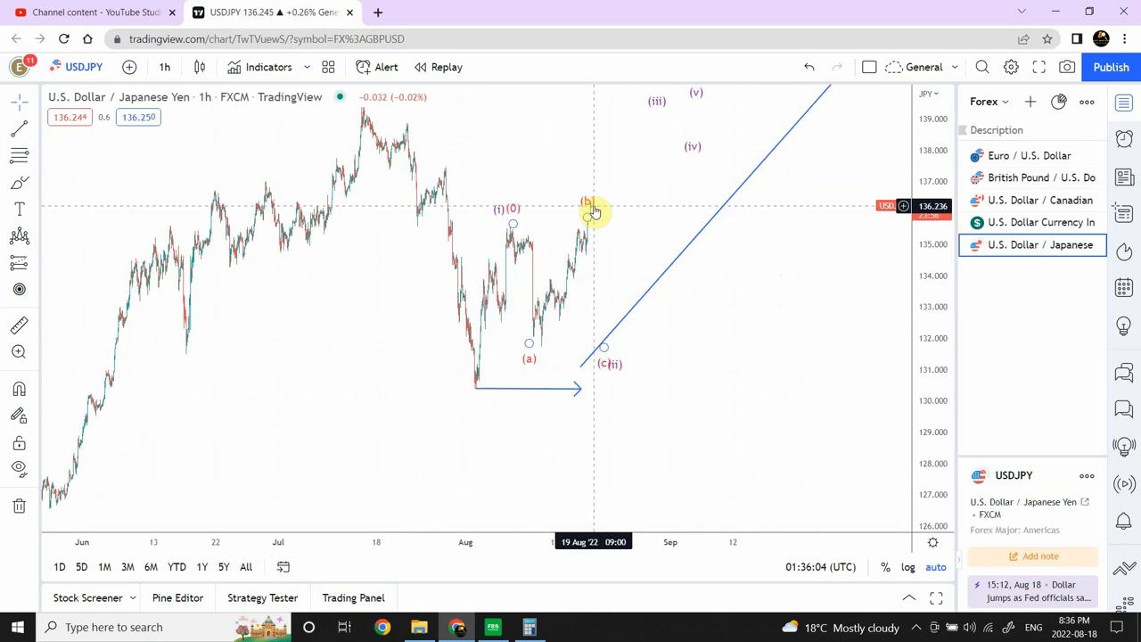
{"action": "mouse_move", "coordinate": [610, 326]}
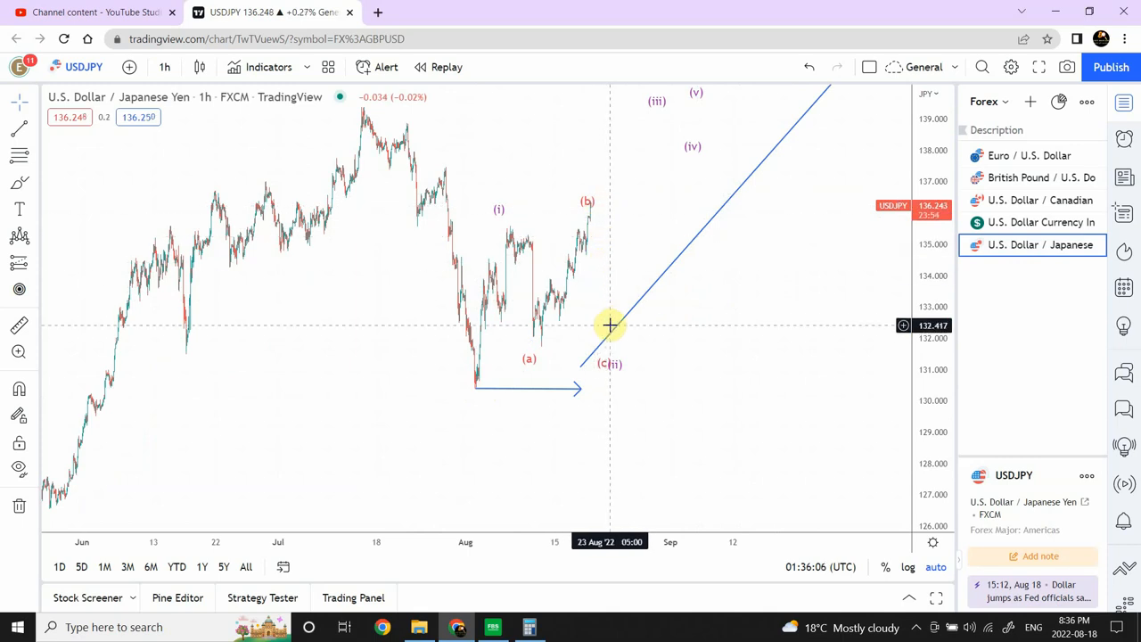
{"action": "mouse_move", "coordinate": [613, 310]}
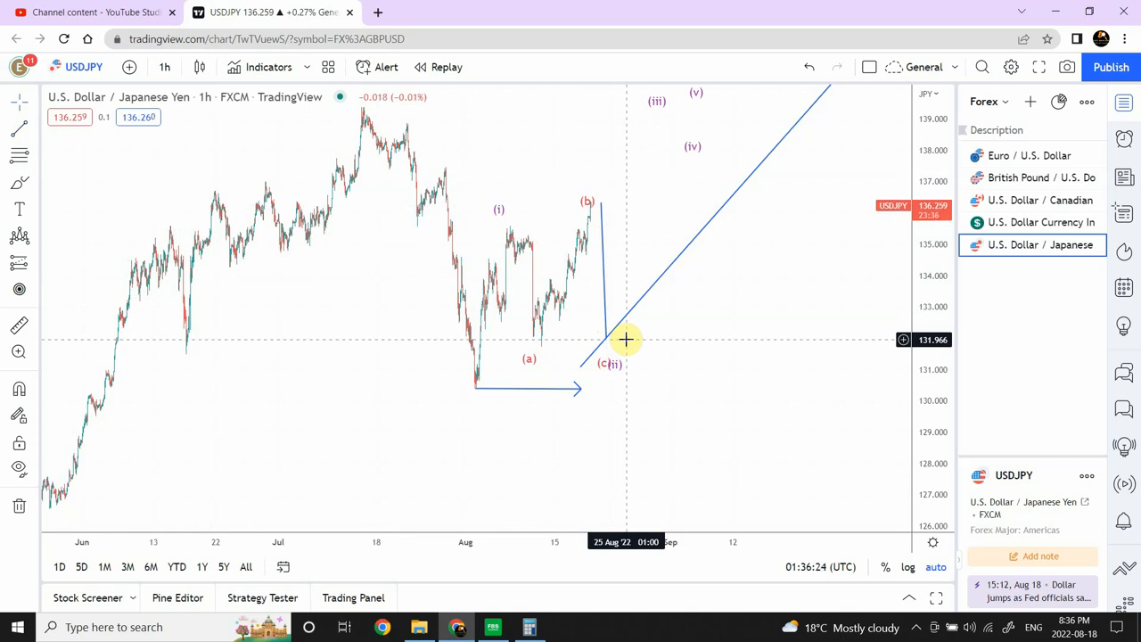
{"action": "mouse_move", "coordinate": [1020, 156]}
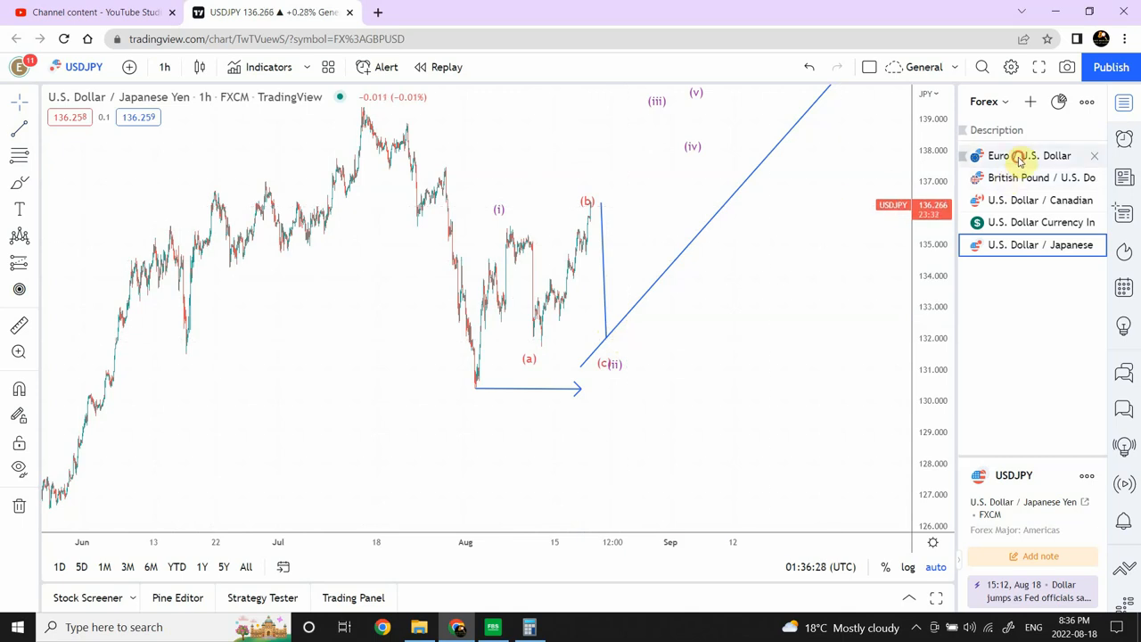
Switch to Euro / U.S. Dollar and stretch the projection line up to the level below C
{"action": "left_click", "coordinate": [1028, 155]}
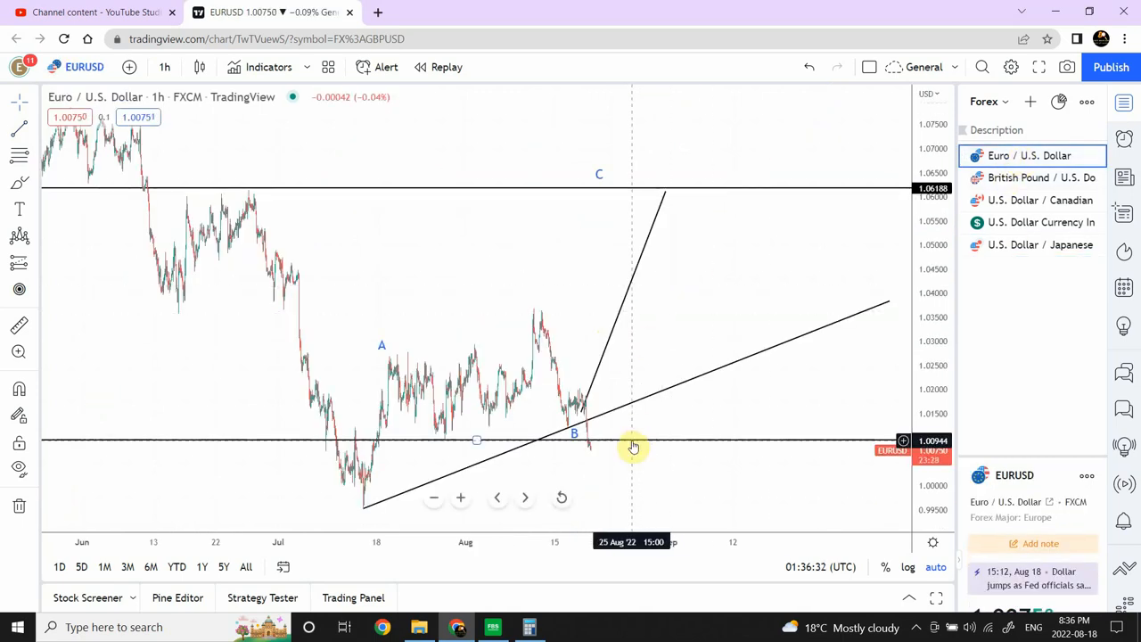
{"action": "mouse_move", "coordinate": [478, 438]}
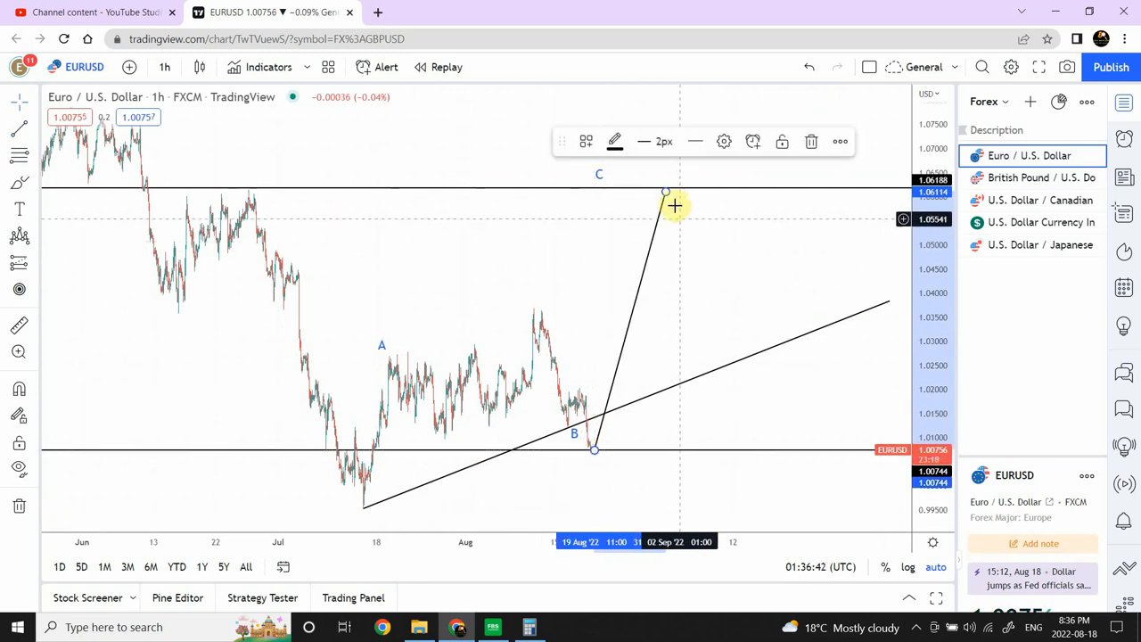
{"action": "left_click_drag", "start_coordinate": [664, 192], "coordinate": [615, 193]}
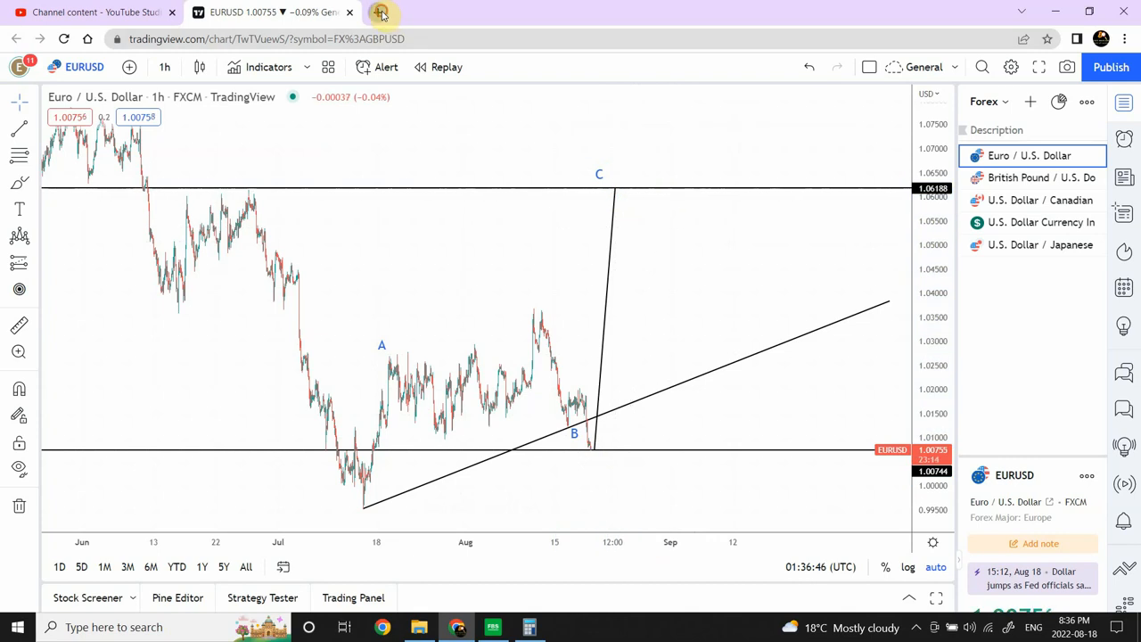
Open FXStreet's economic calendar in a new tab and browse Friday, August 19 events
{"action": "left_click", "coordinate": [381, 12]}
{"action": "type", "text": "fxstreet.com"}
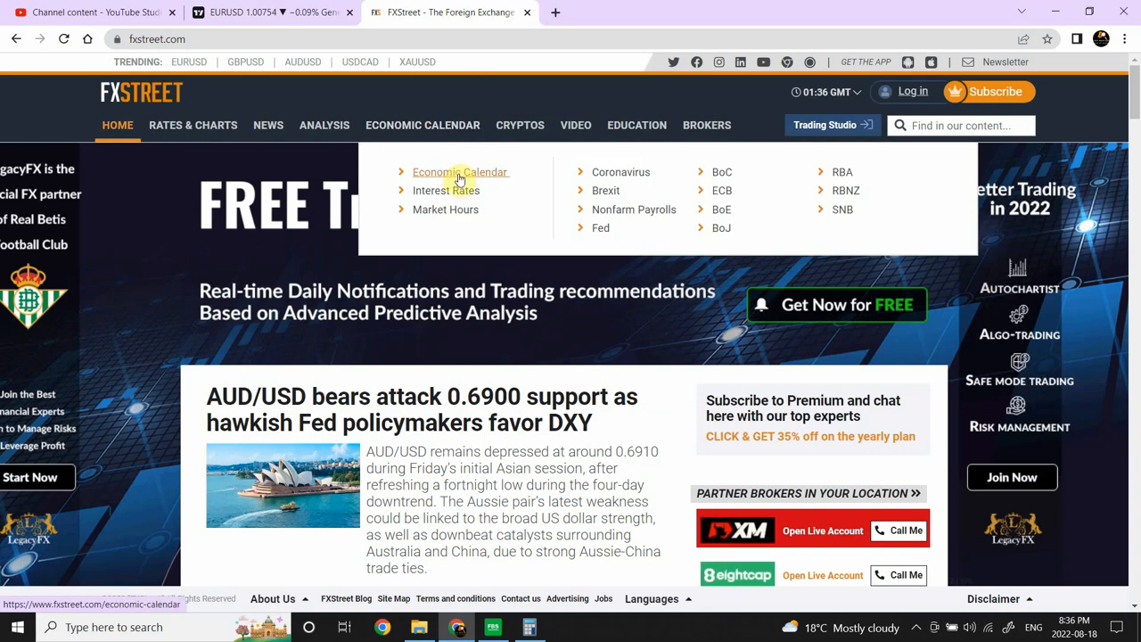
{"action": "left_click", "coordinate": [459, 172]}
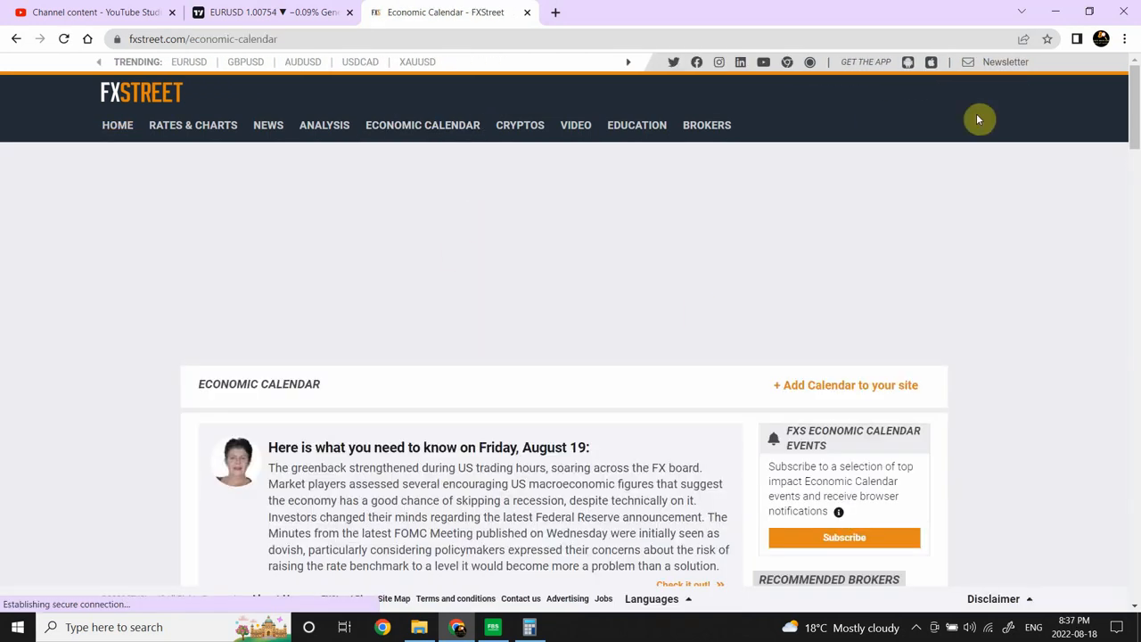
{"action": "scroll", "scroll_direction": "down", "scroll_amount": 3}
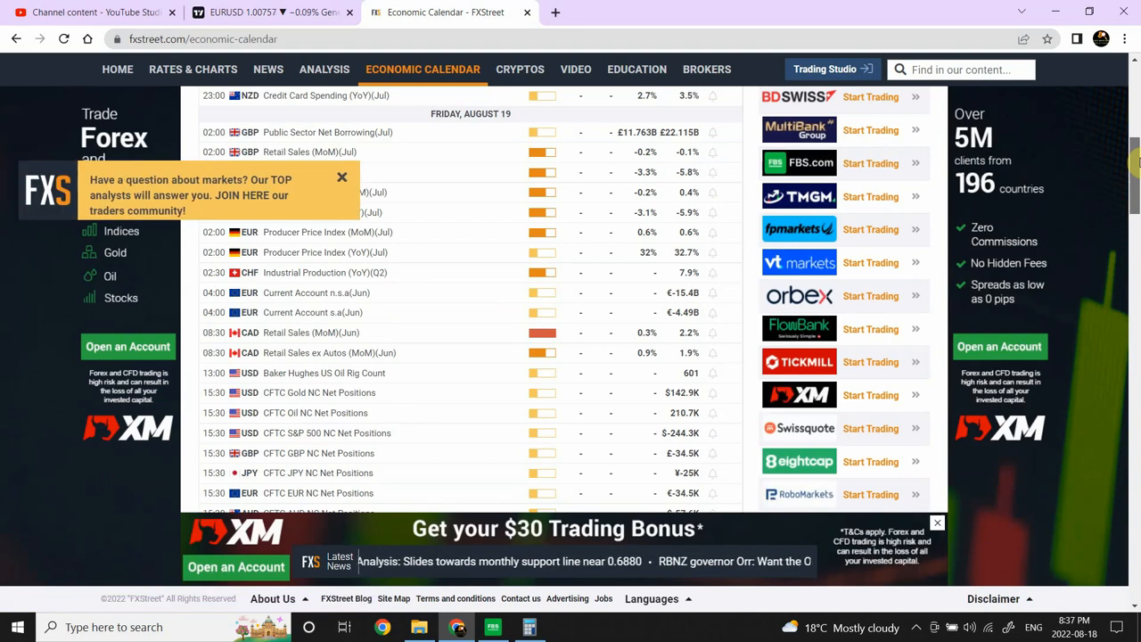
{"action": "scroll", "scroll_direction": "up", "scroll_amount": 3}
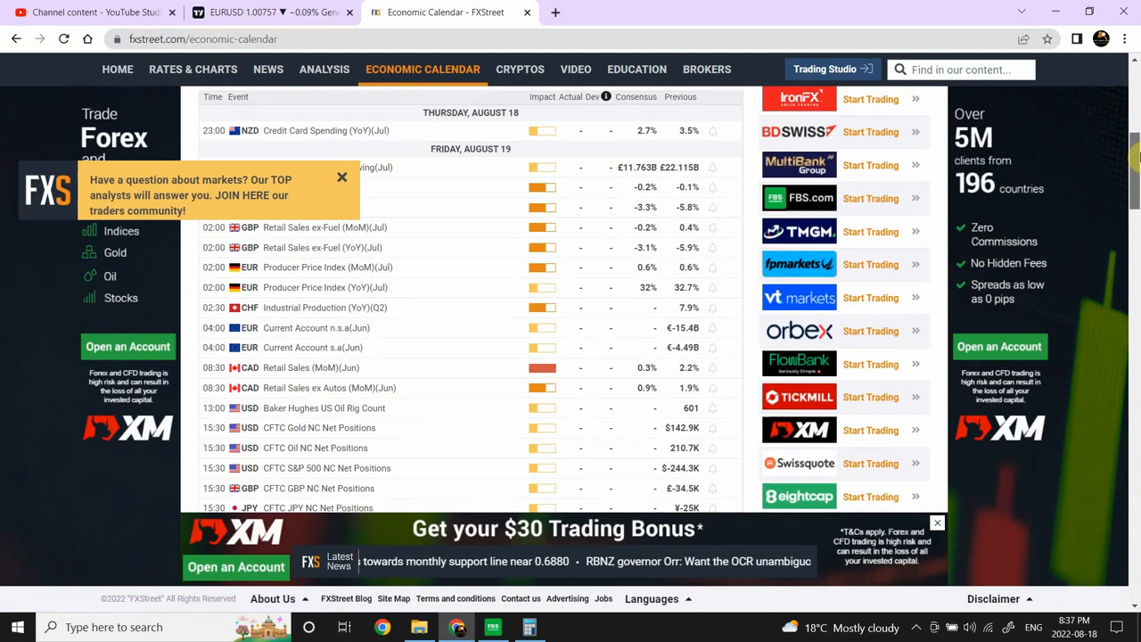
{"action": "scroll", "scroll_direction": "down", "scroll_amount": 3}
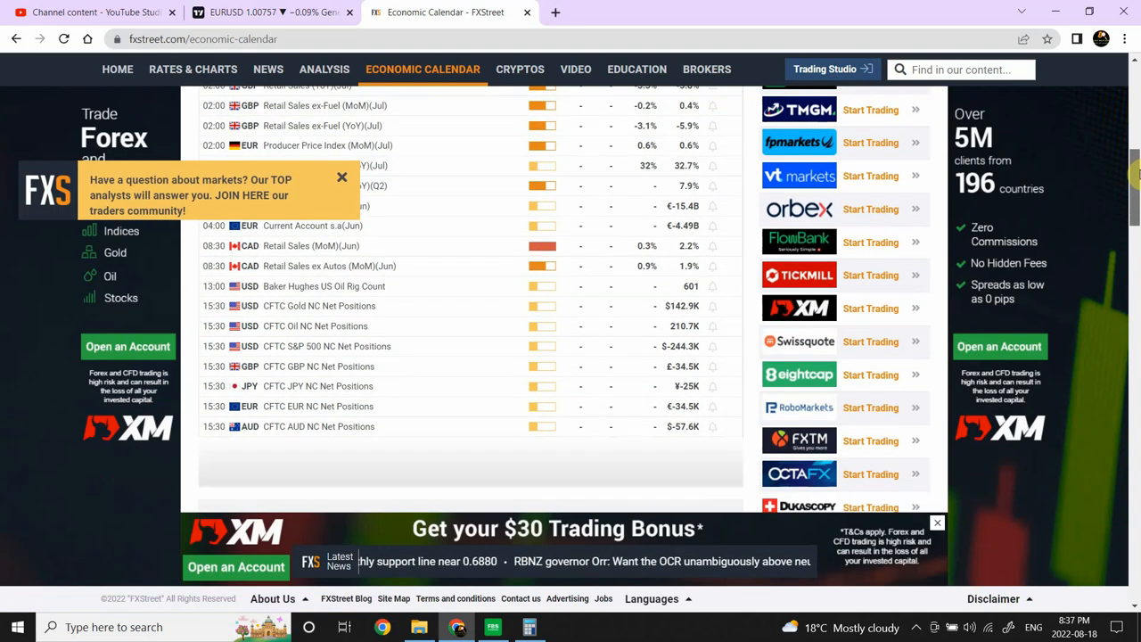
{"action": "mouse_move", "coordinate": [443, 250]}
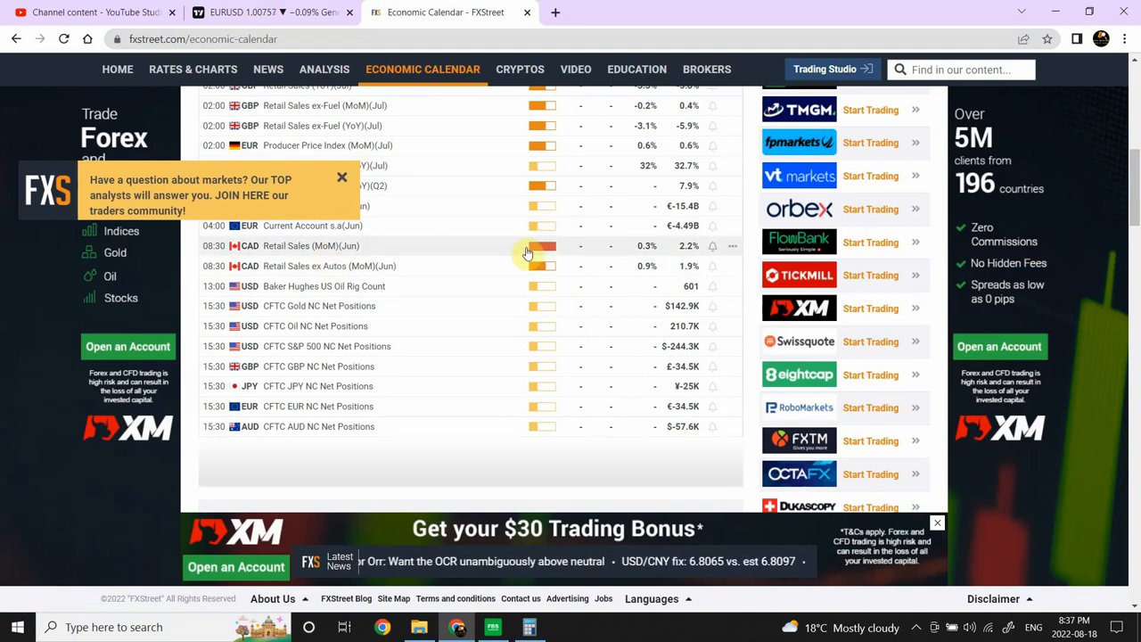
{"action": "mouse_move", "coordinate": [462, 226]}
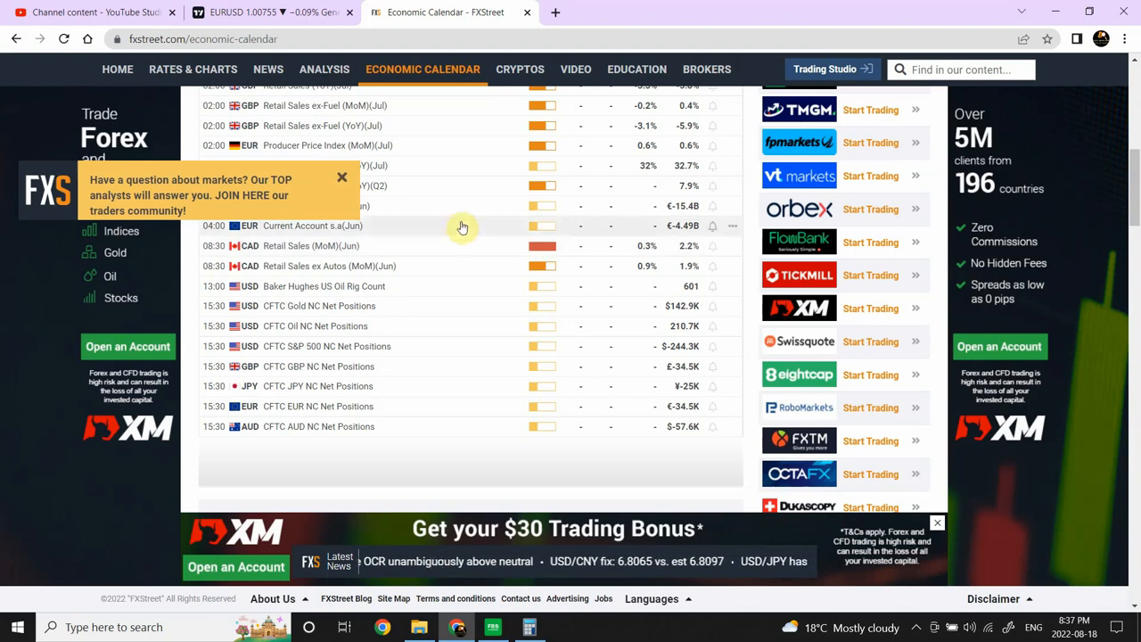
{"action": "scroll", "scroll_direction": "down", "scroll_amount": 3}
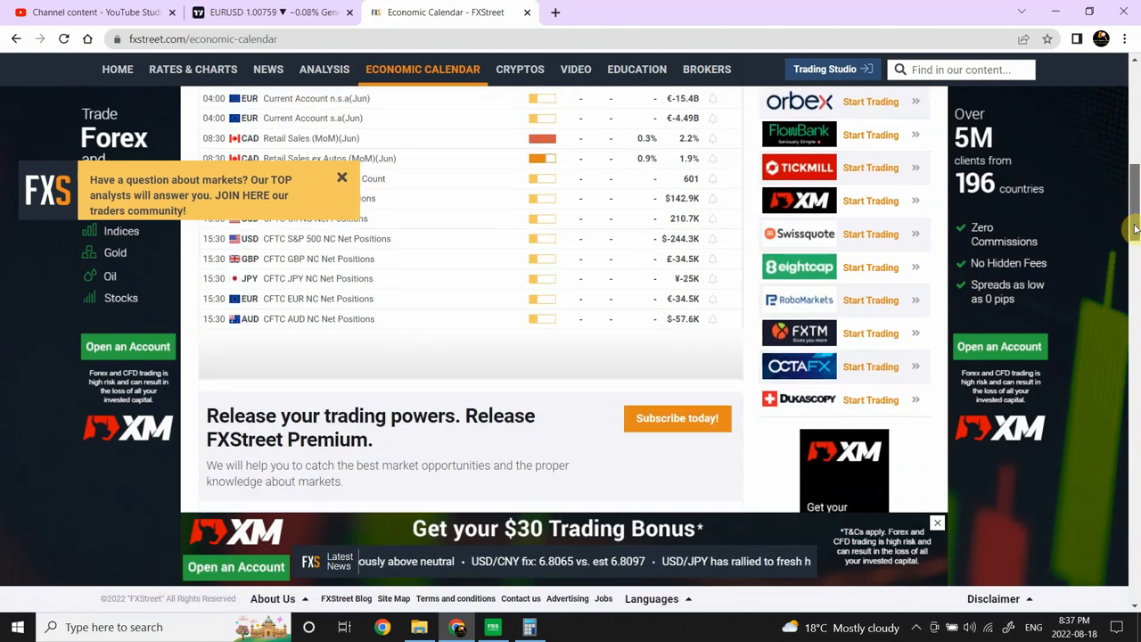
{"action": "scroll", "scroll_direction": "up", "scroll_amount": 3}
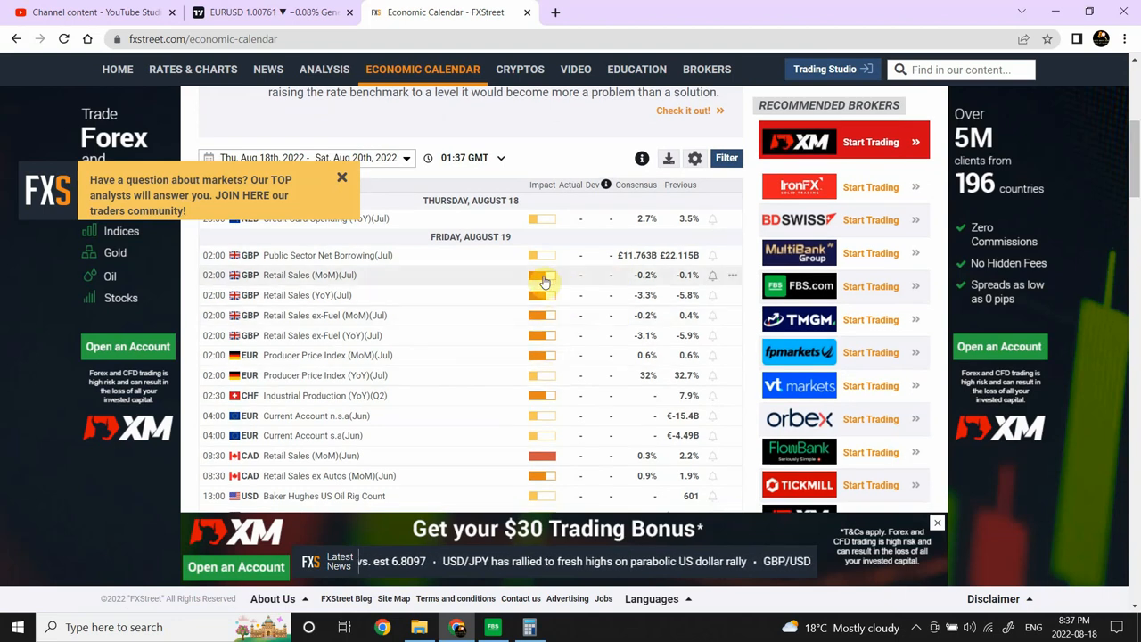
{"action": "mouse_move", "coordinate": [957, 321]}
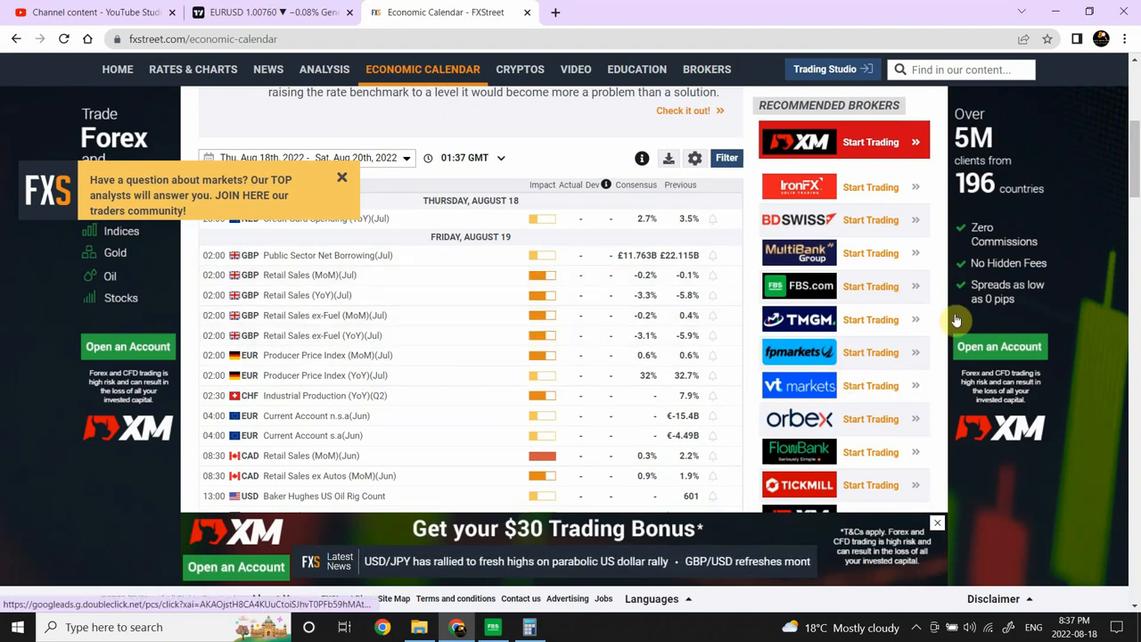
{"action": "mouse_move", "coordinate": [426, 401]}
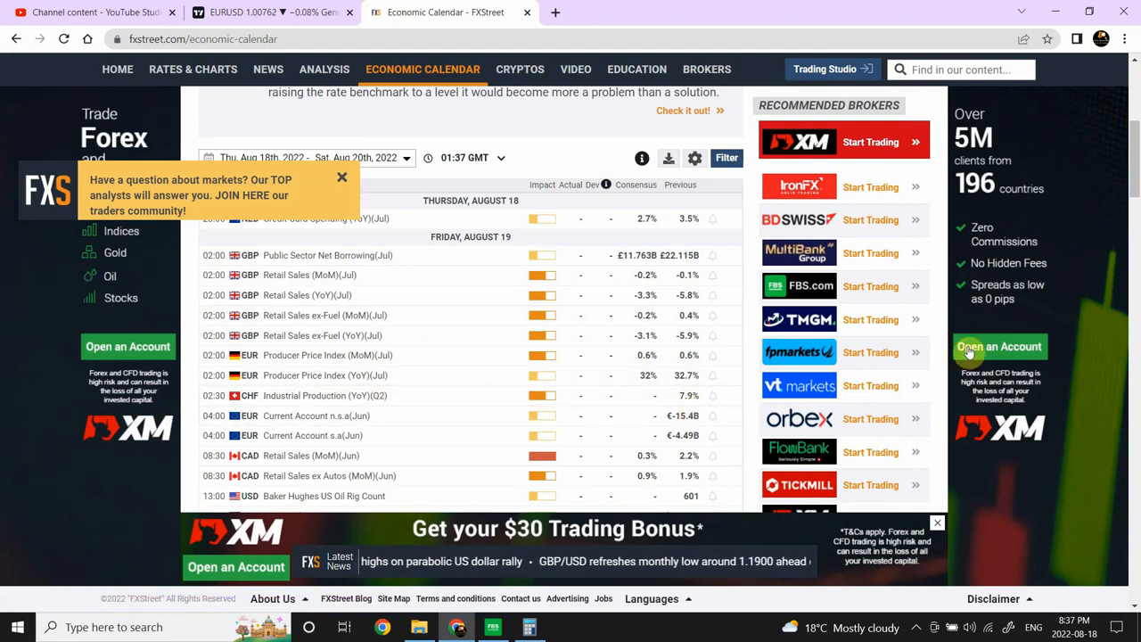
{"action": "scroll", "scroll_direction": "down", "scroll_amount": 3}
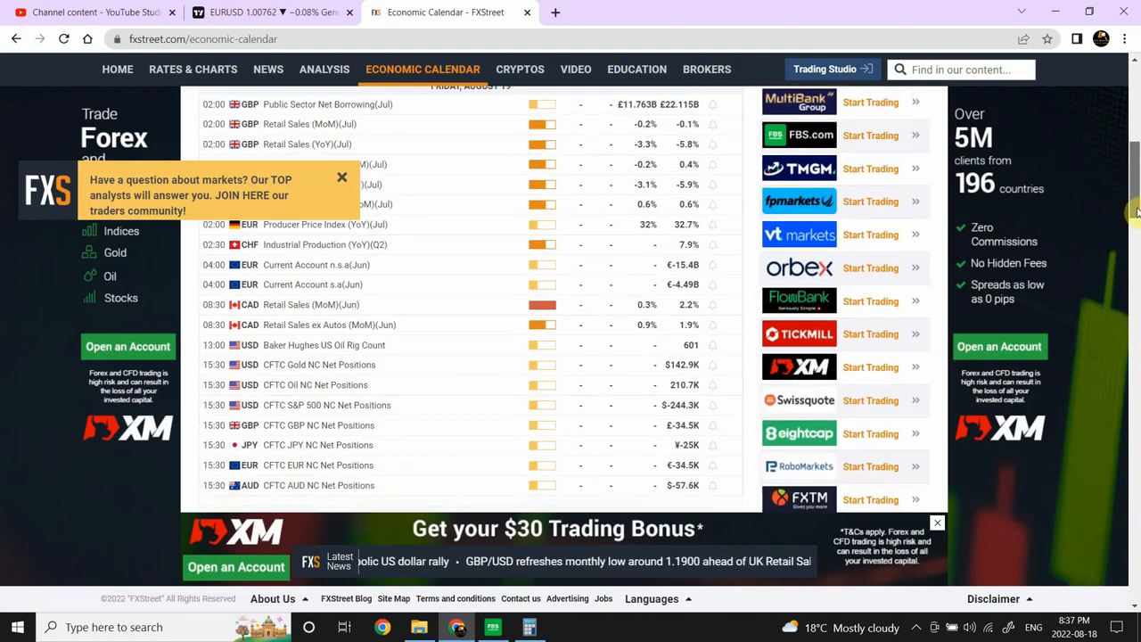
{"action": "scroll", "scroll_direction": "down", "scroll_amount": 3}
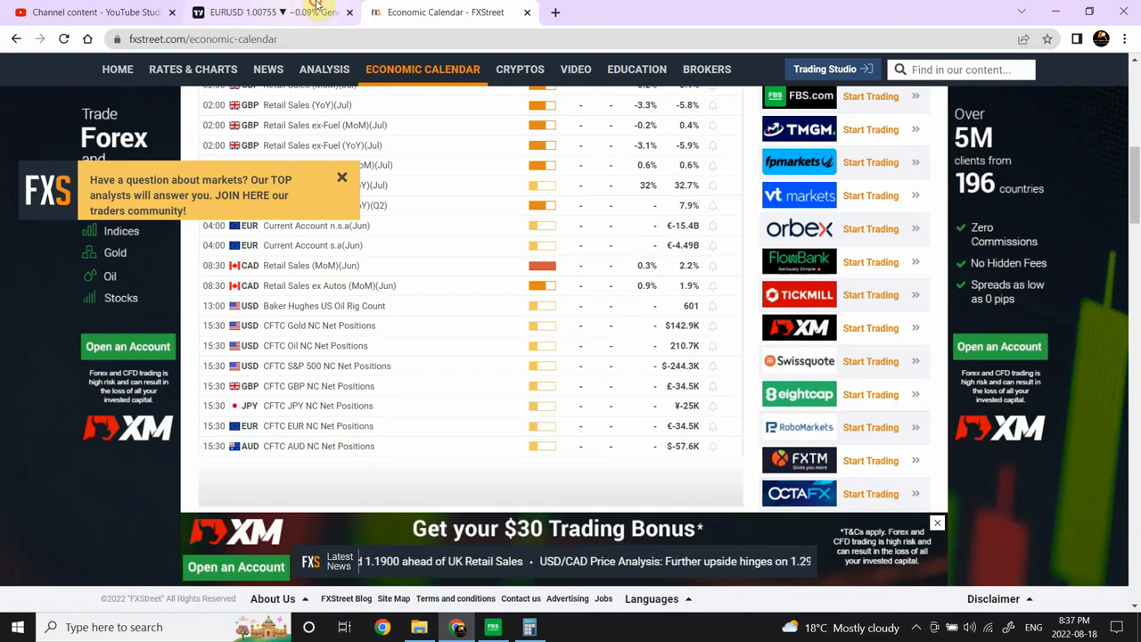
Return to the TradingView browser tab showing the annotated EURUSD chart
{"action": "left_click", "coordinate": [259, 12]}
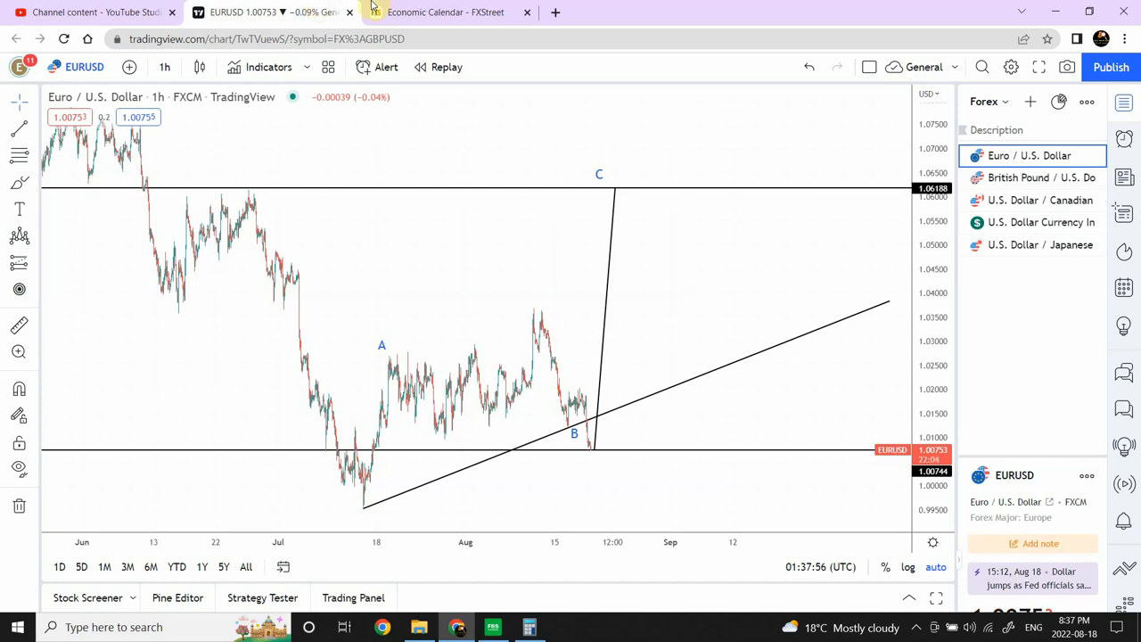
{"action": "mouse_move", "coordinate": [602, 299]}
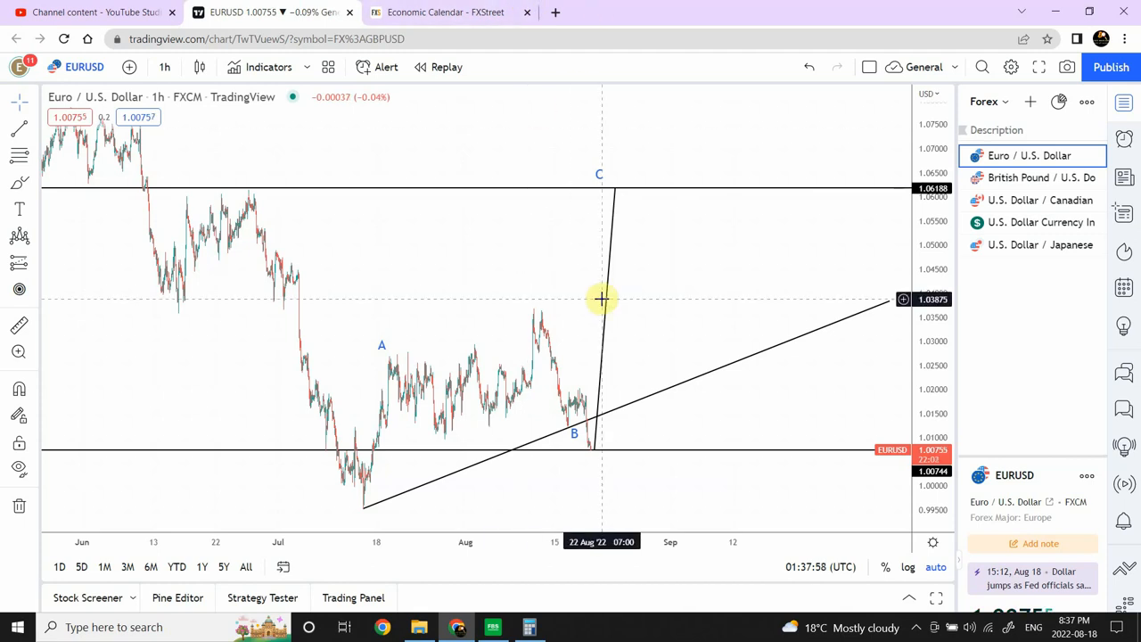
{"action": "mouse_move", "coordinate": [642, 314]}
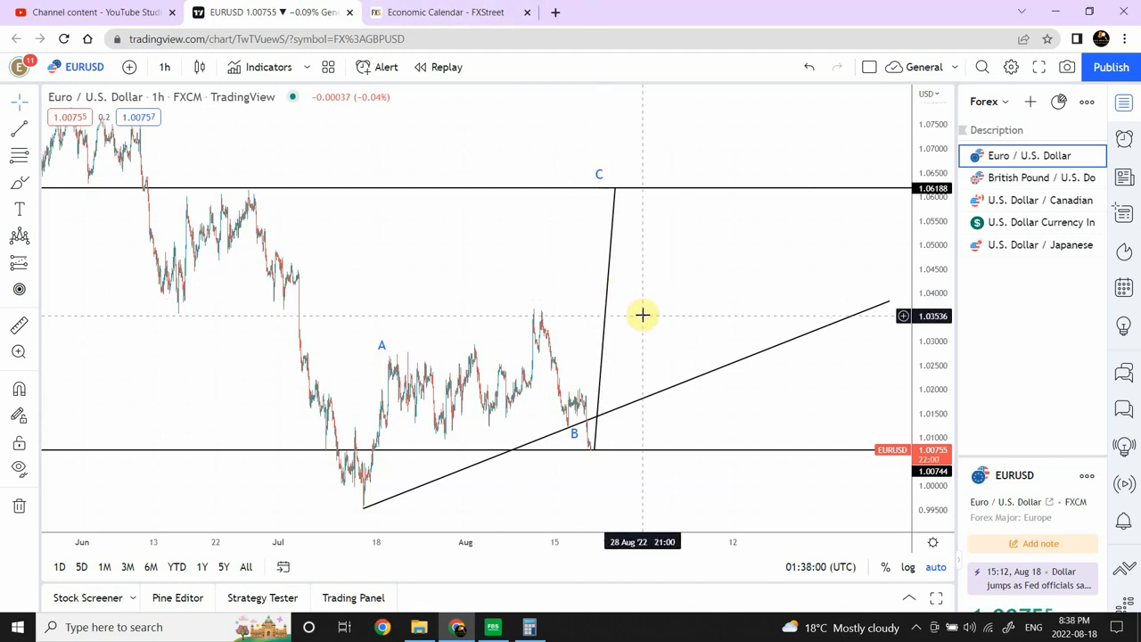